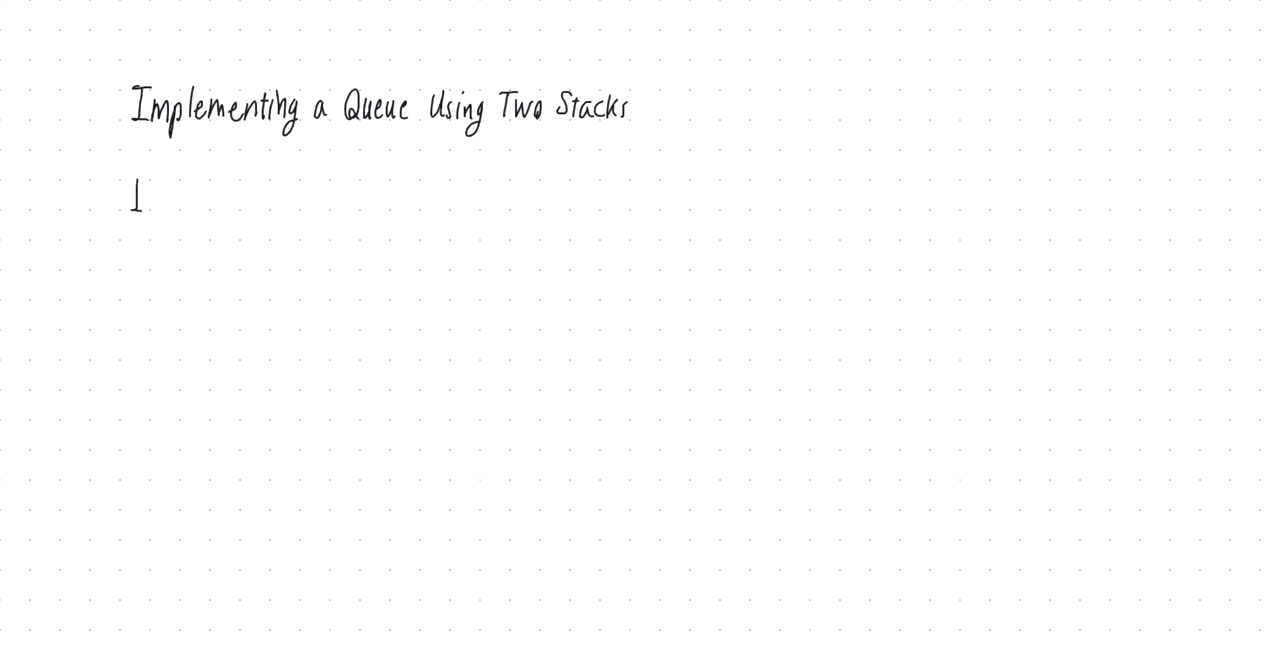
Step: Write the 'Idea:' heading and draw two open stack containers side by side
text(Idea:)
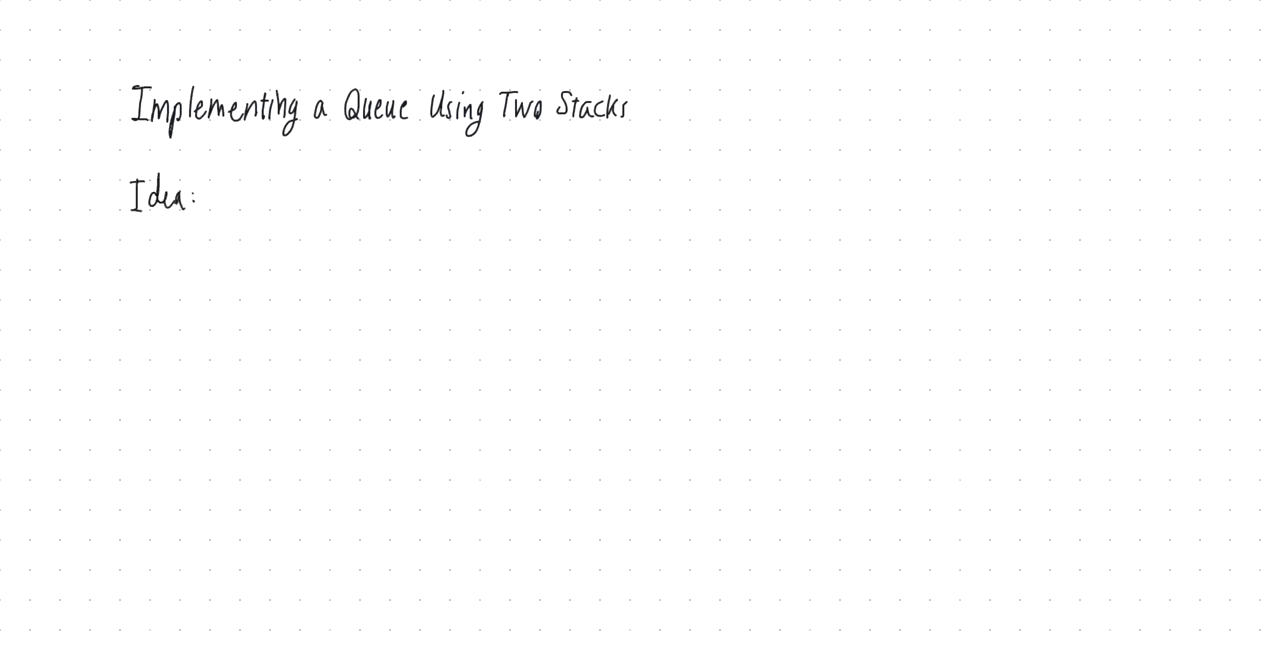
drag(470, 184, 464, 340)
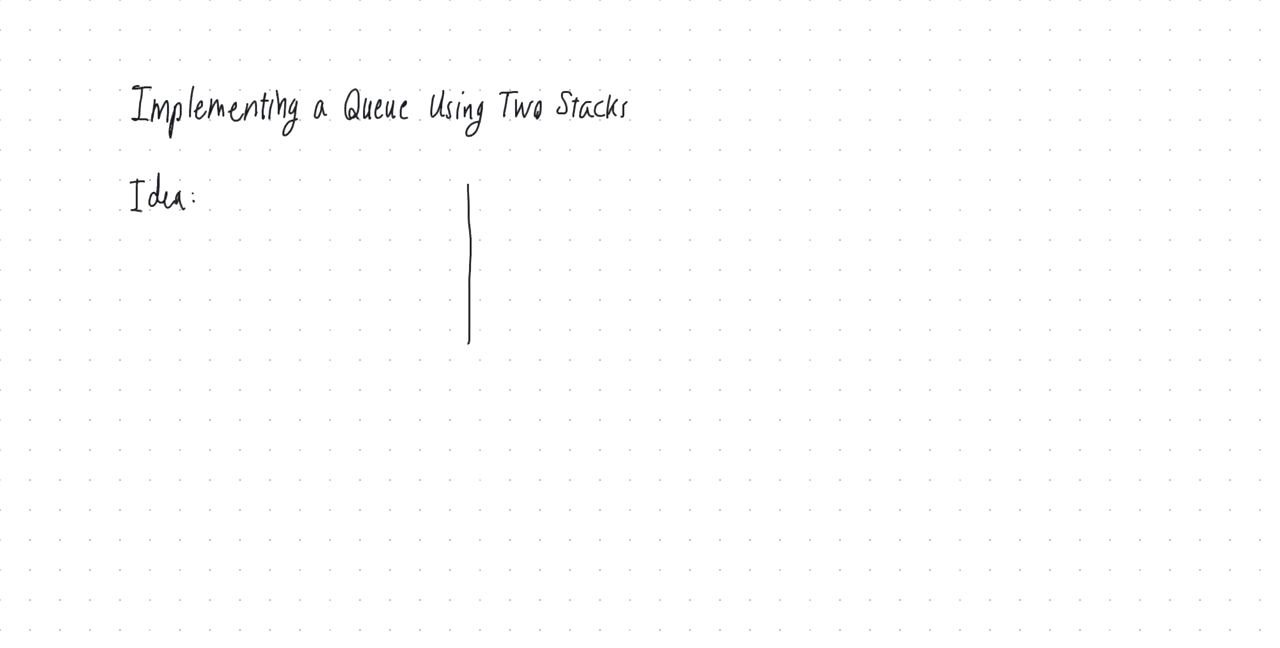
drag(468, 344, 580, 346)
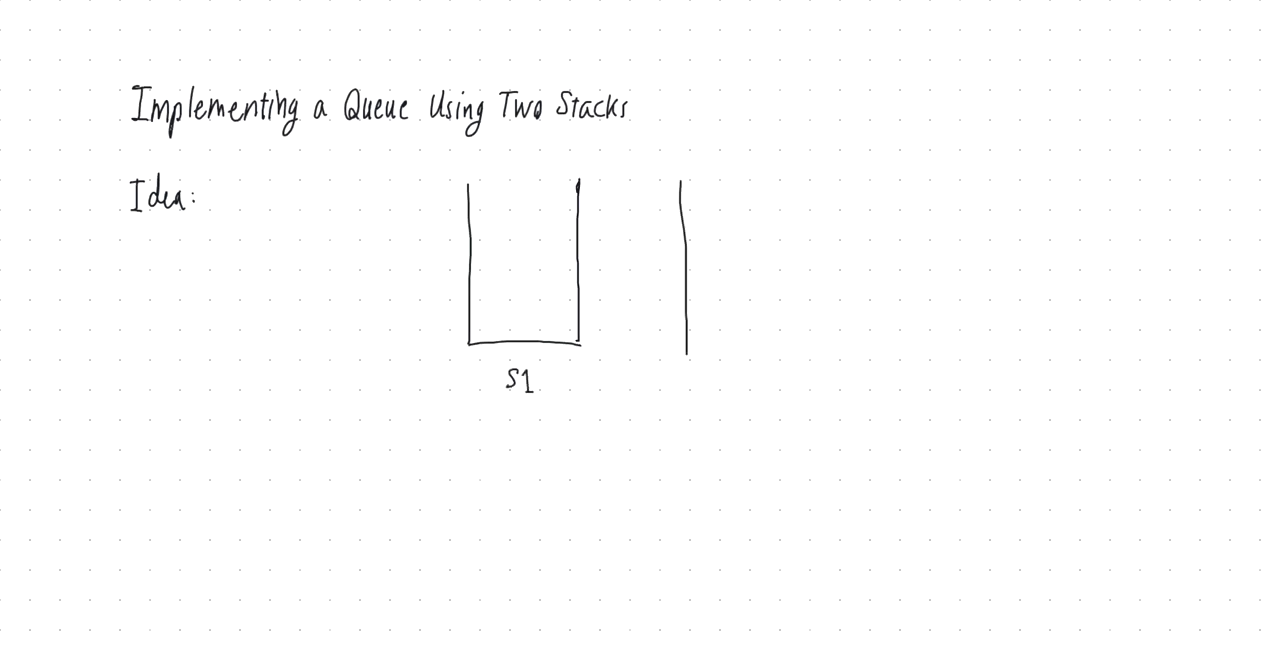
drag(684, 344, 796, 344)
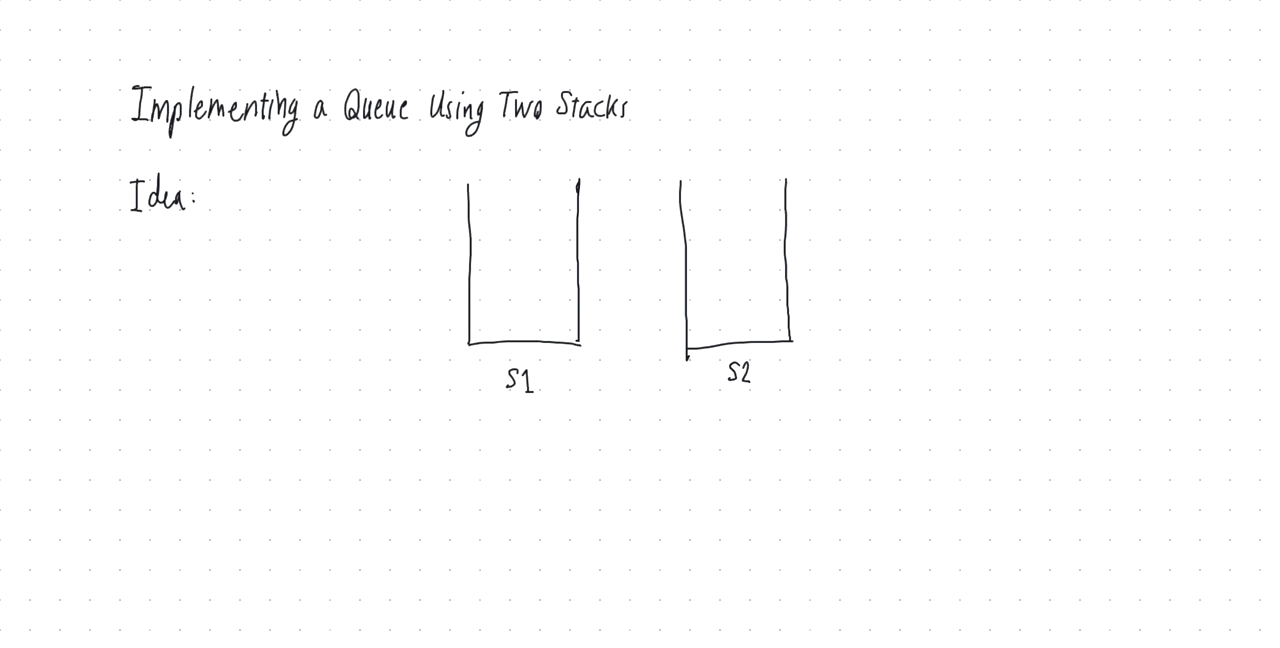
Step: Label the stacks S1 (Enqueue) and S2 (Dequeue)
text((Enqueue)
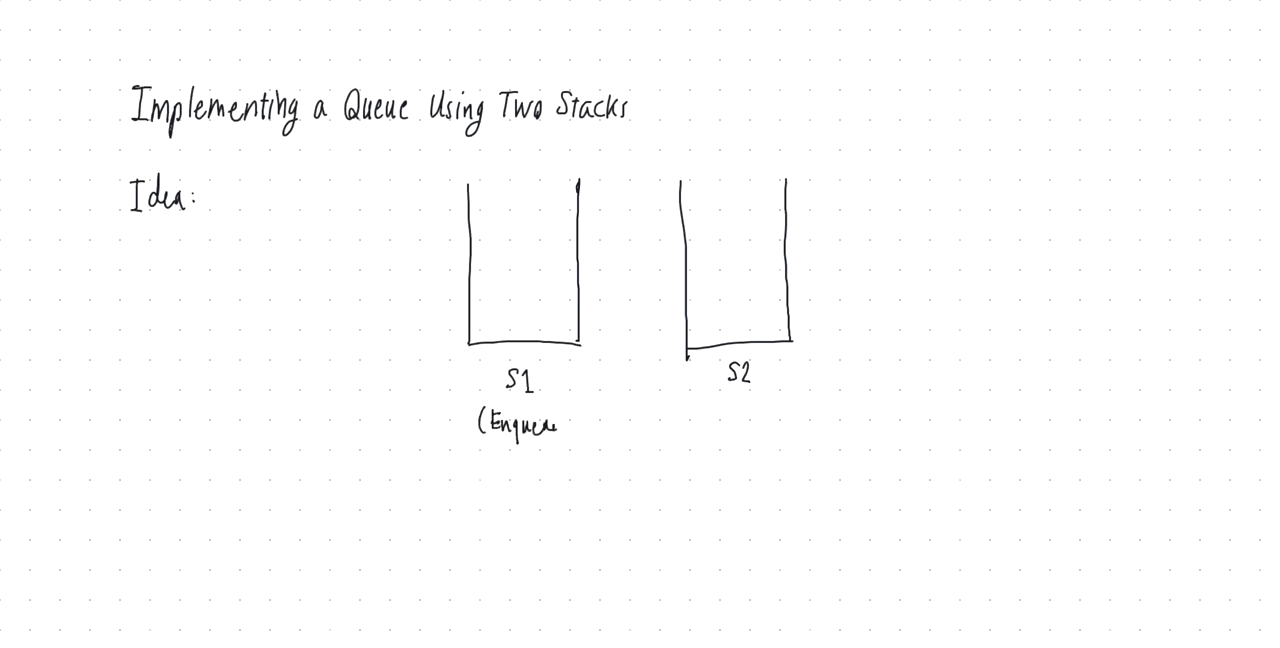
text())
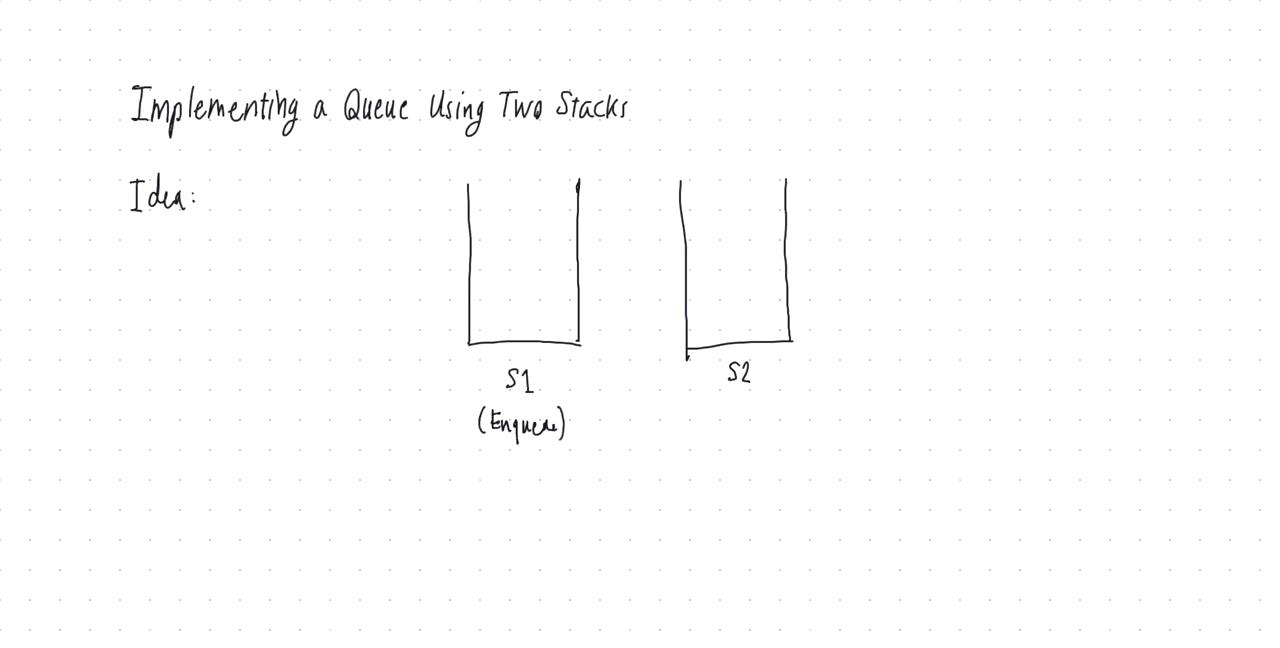
text(Dequeue)
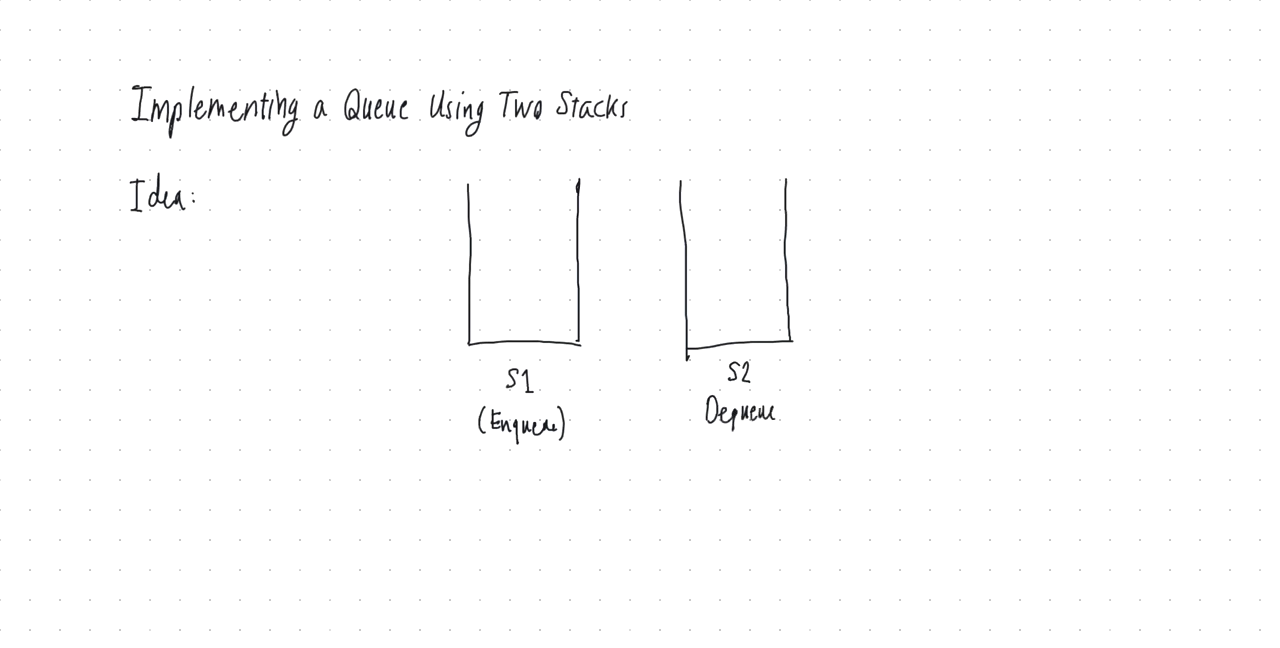
text((Dequeue))
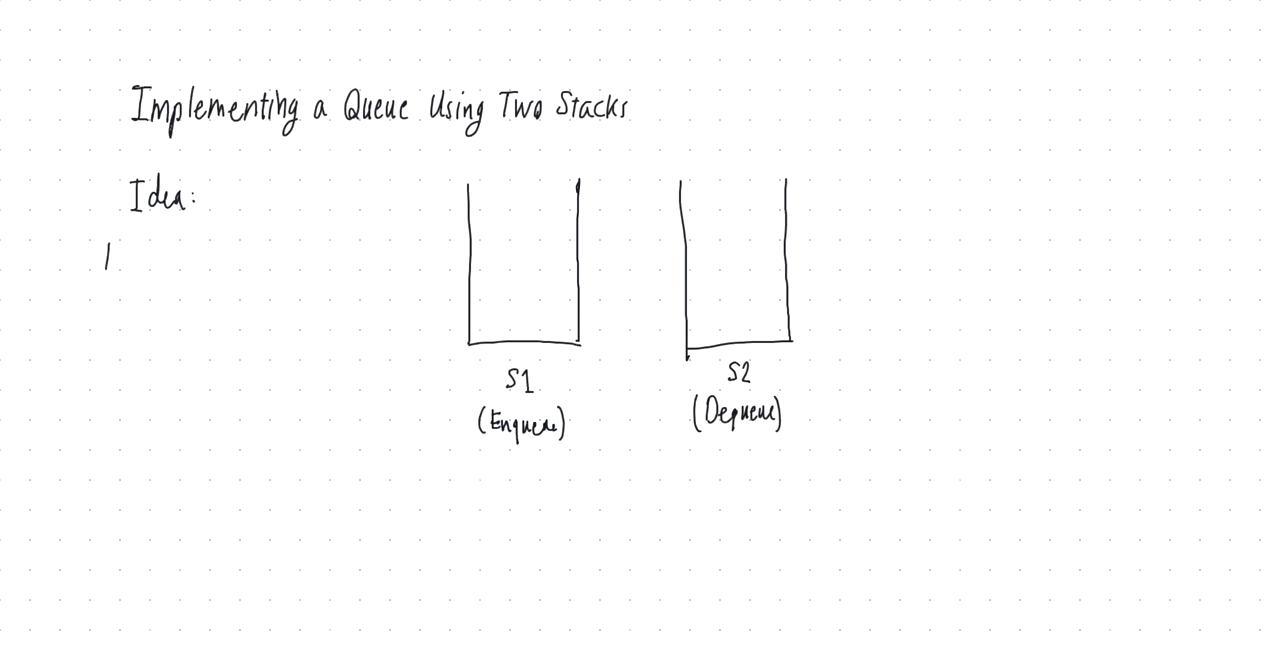
Step: List the operations Enqueue(10), Enqueue(15) and Enqueue(8) under Idea
text(E)
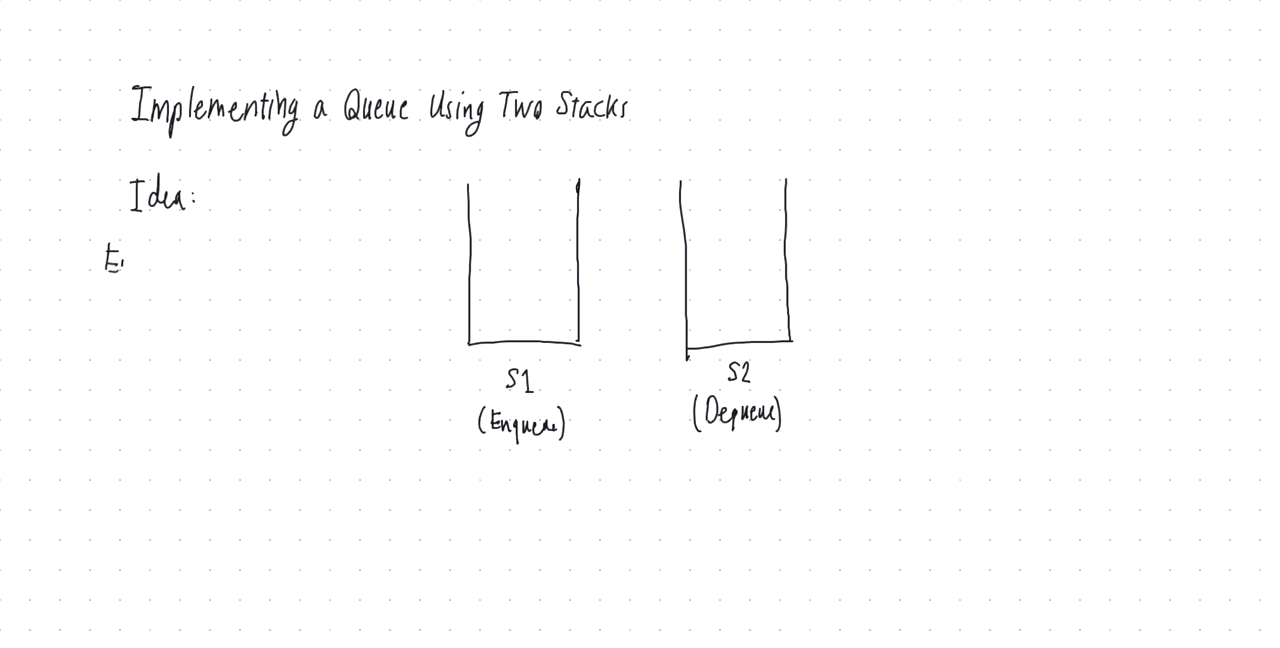
text(Enqueue()
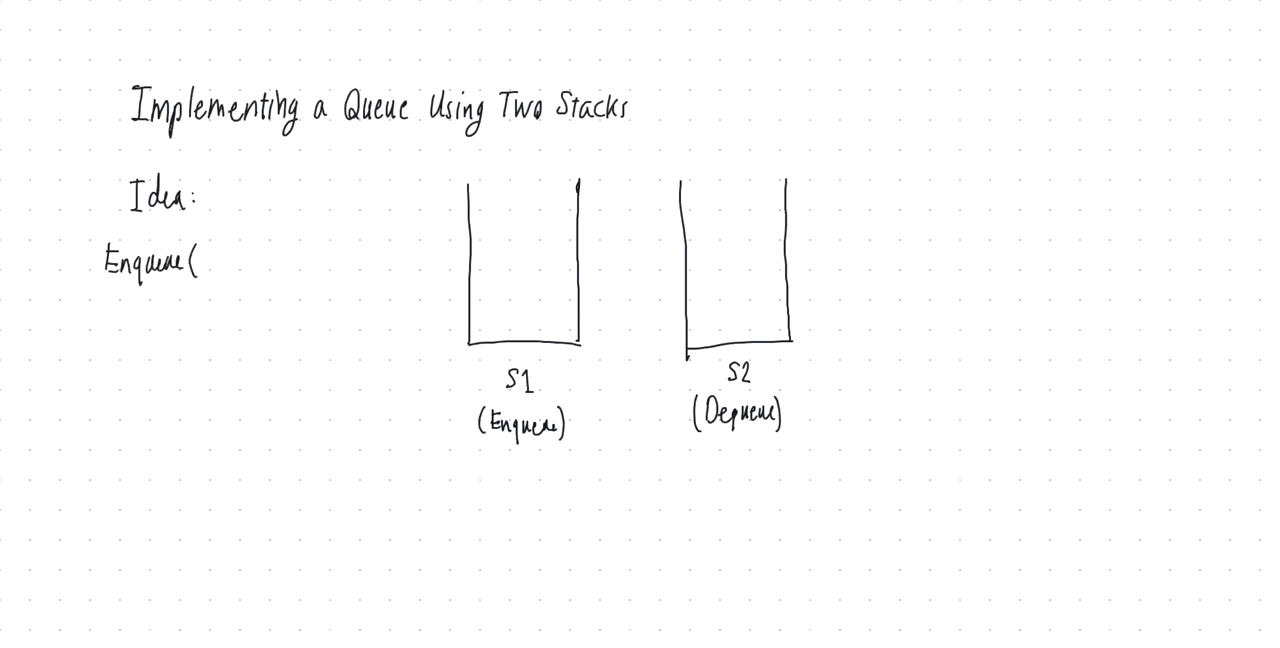
text(1()
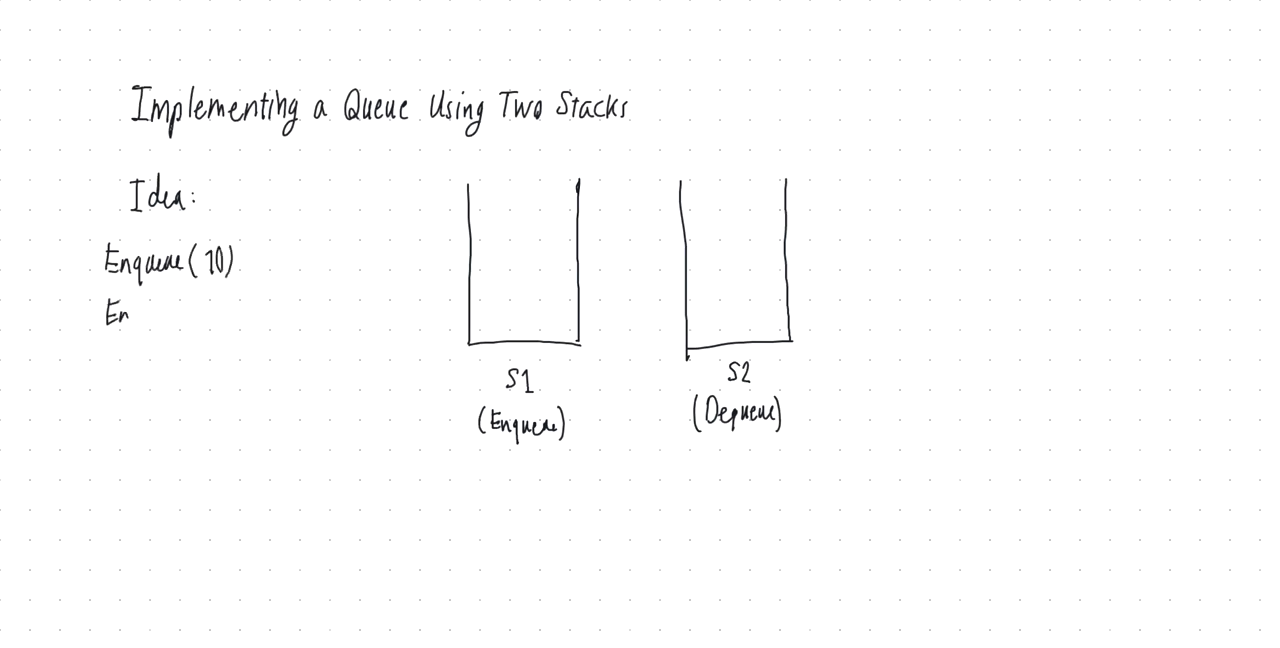
text(Enqueue ()
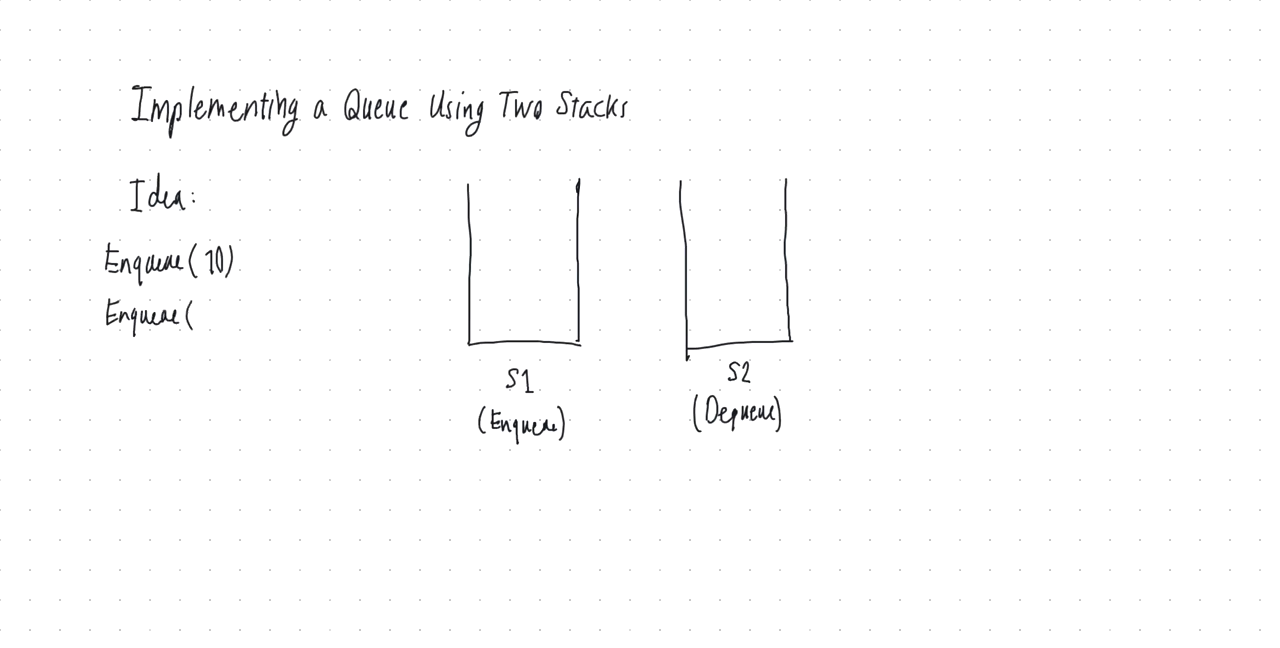
text(15))
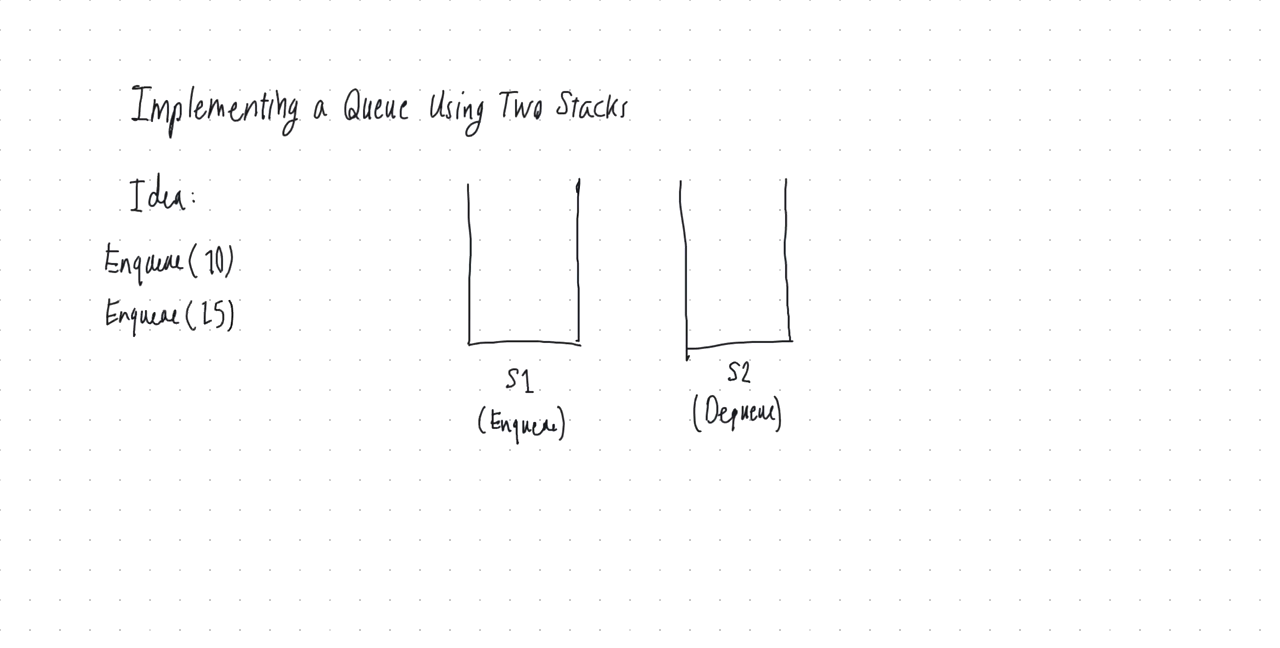
text(Enqu)
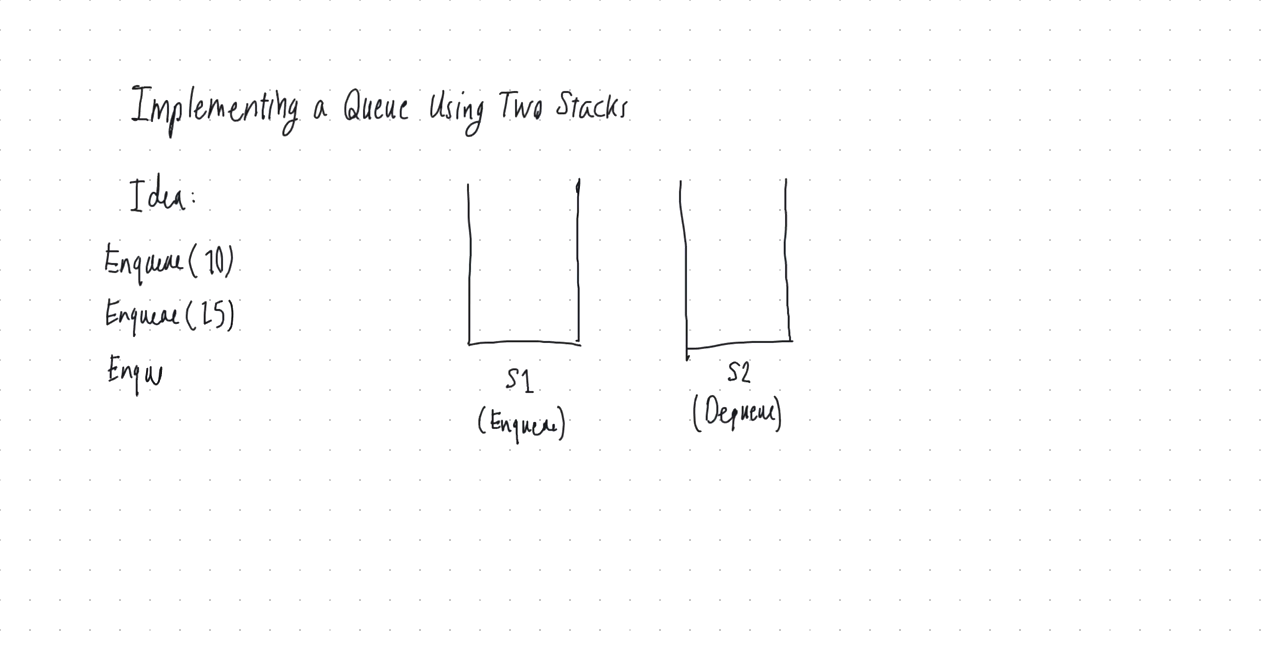
text(Enqueue(8))
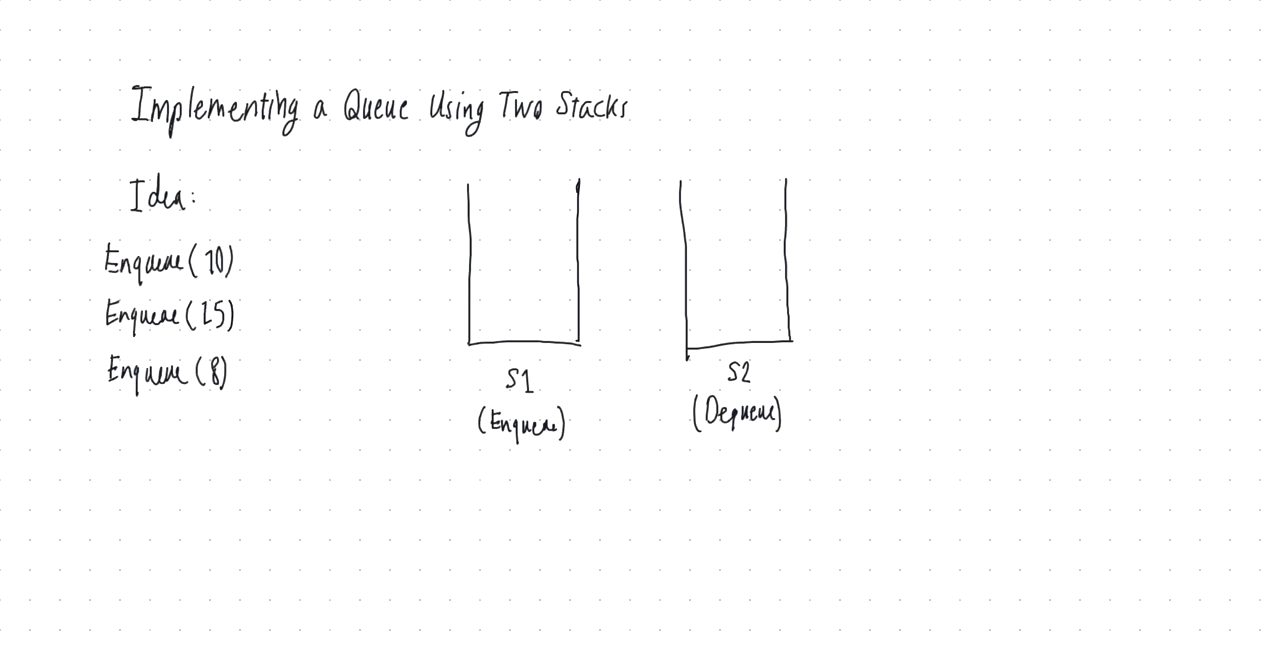
Step: Fill stack S1 with 10, 15 and 8 from the bottom up
text(10)
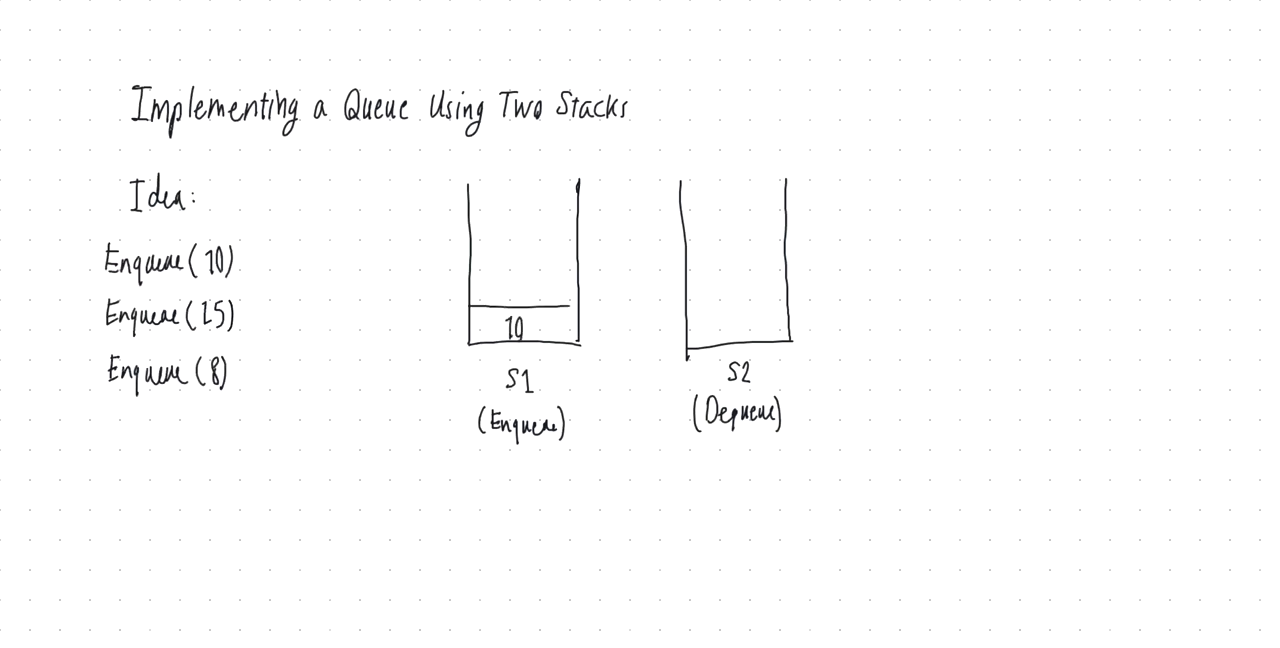
text(15)
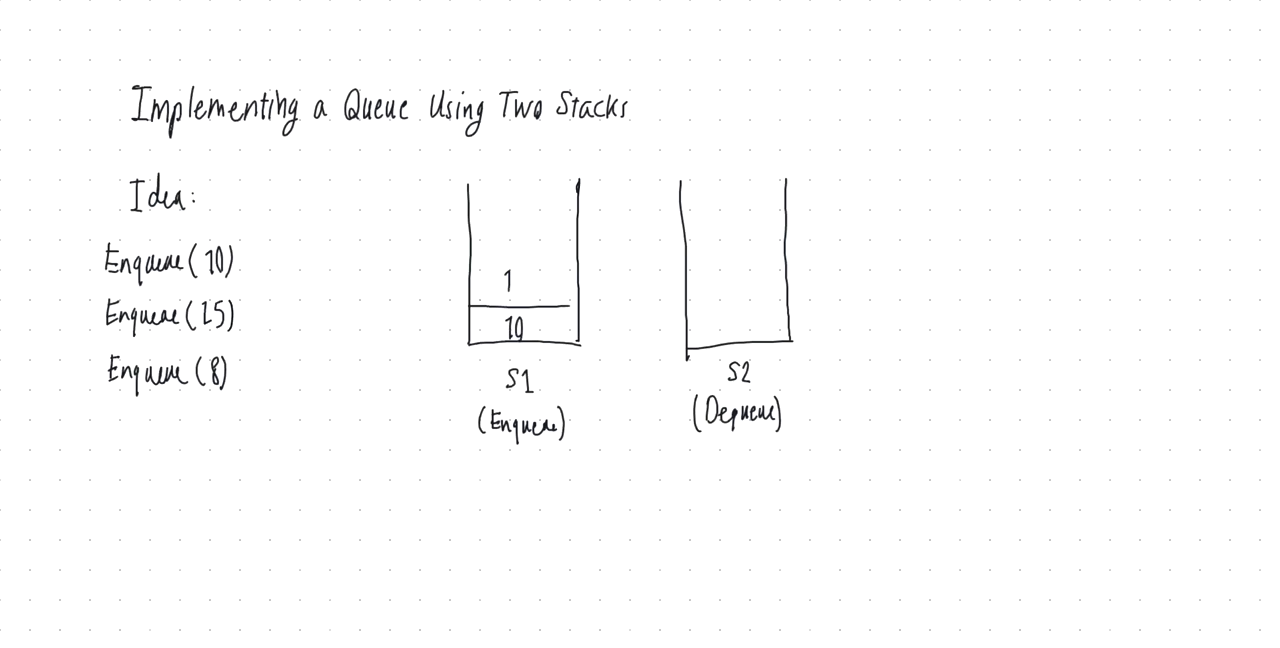
text(15)
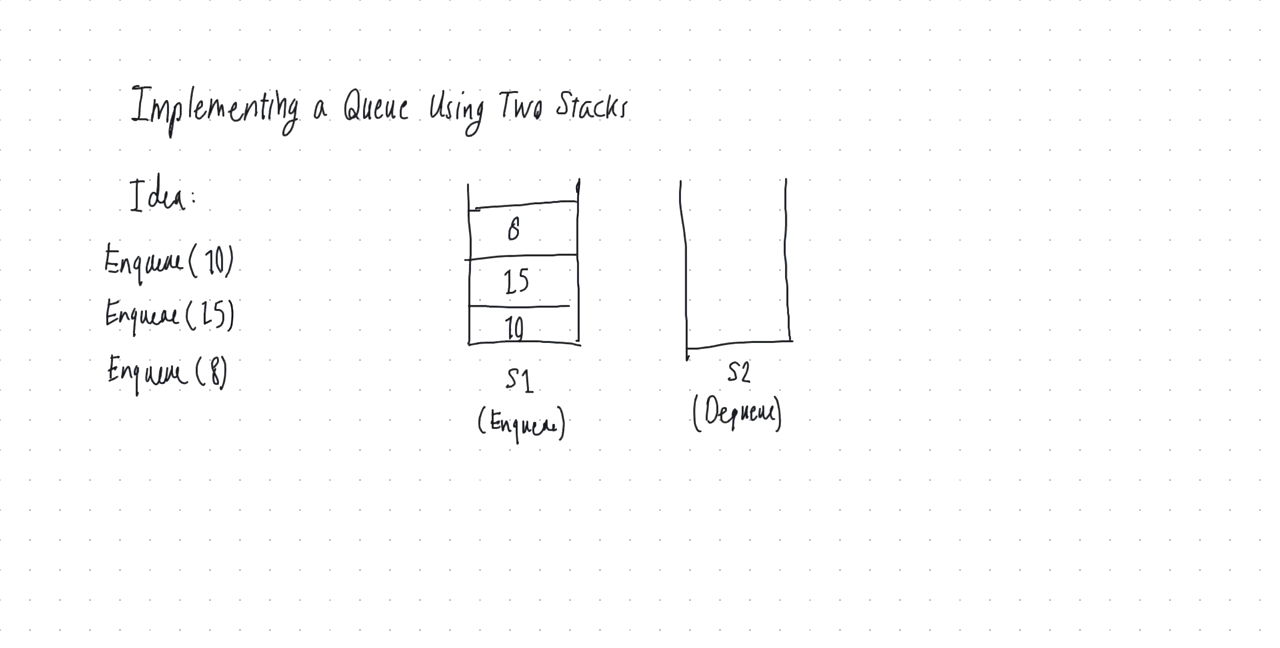
Step: Write a Dequeue() line below the Enqueue list
text(Dequeue()
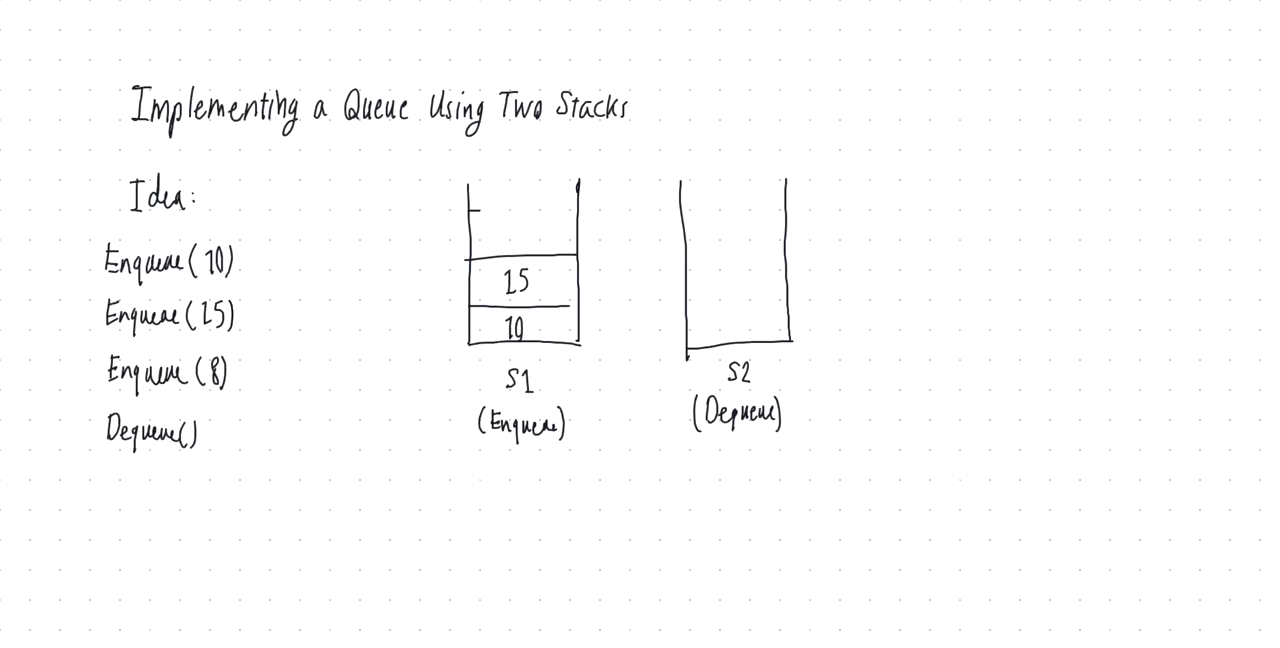
Step: Write 8, 15 and 10 as stacked cells in S2, transferred from S1
text(8)
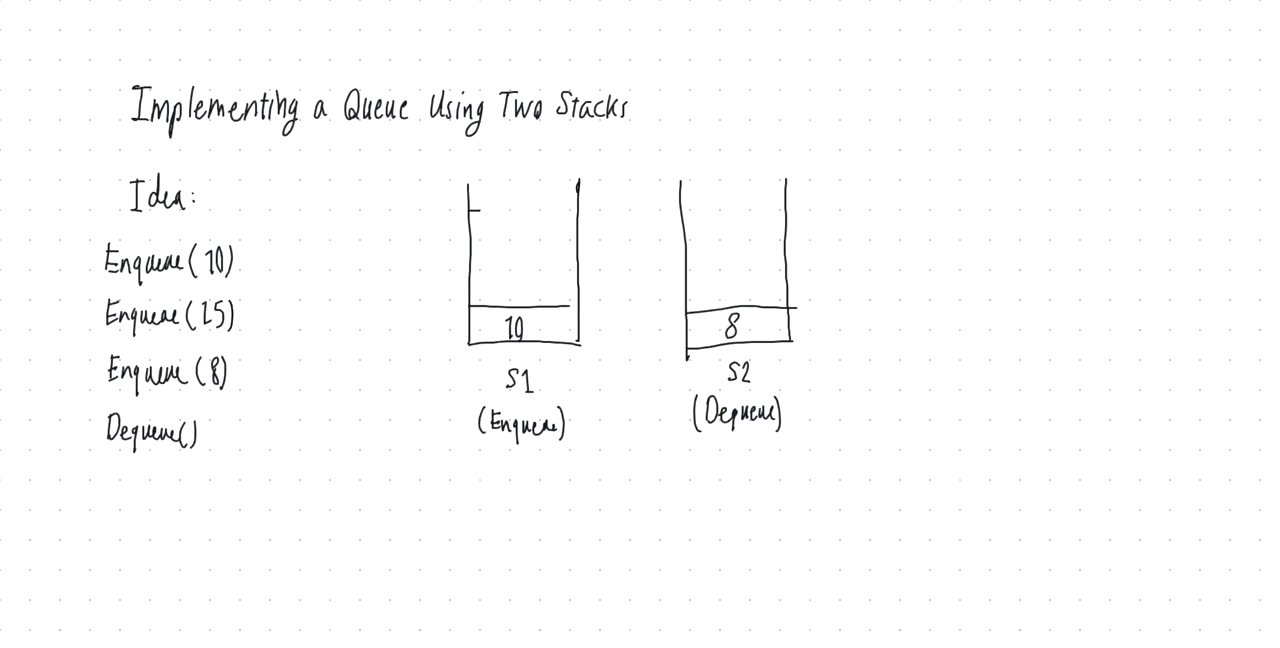
text(15)
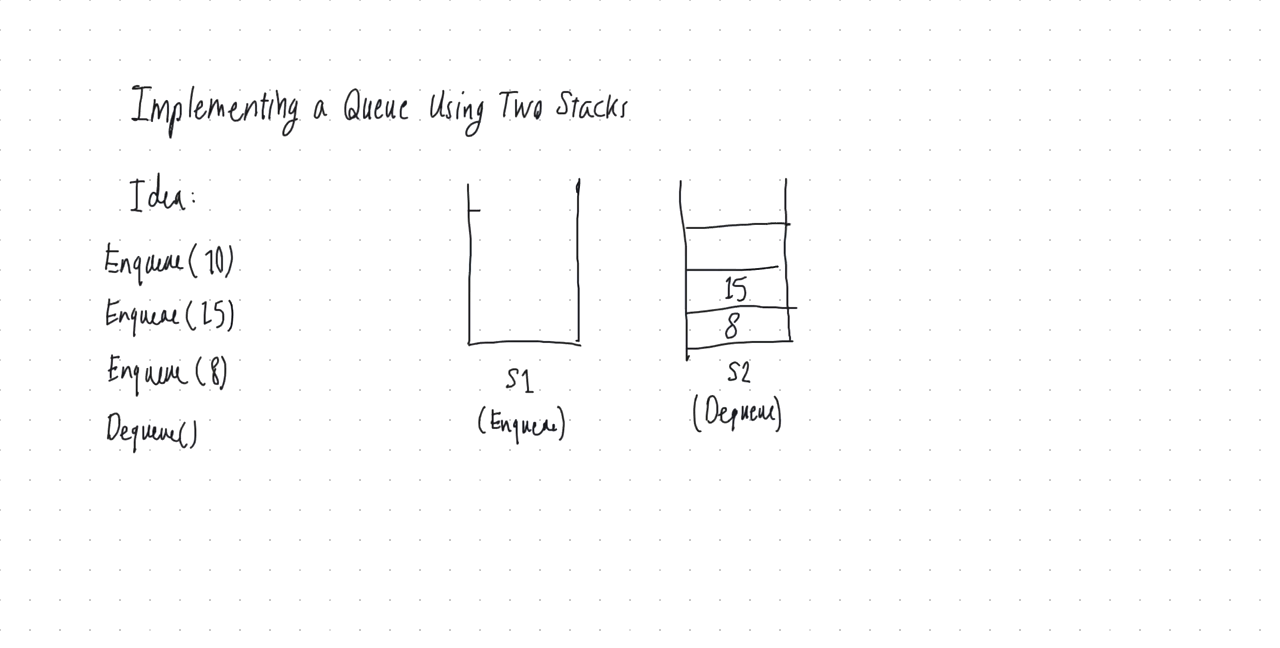
text(10)
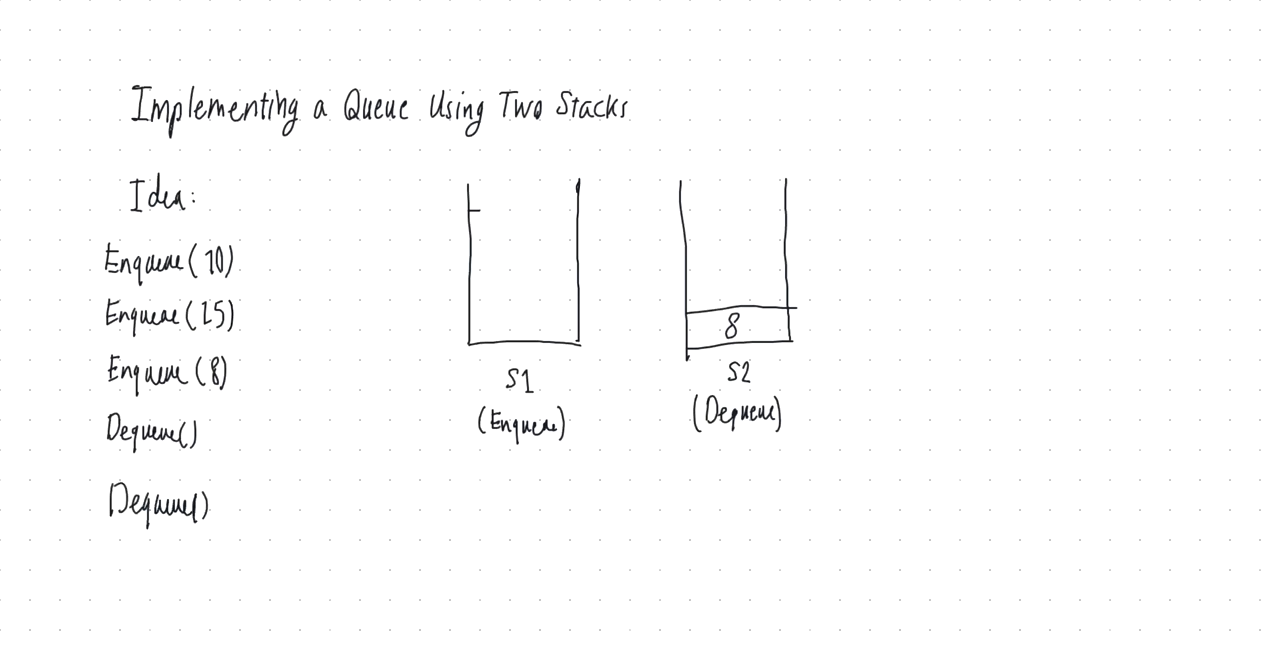
Step: Write Enqueue(7) and place 7 in stack S1
text(Enqueue(7)
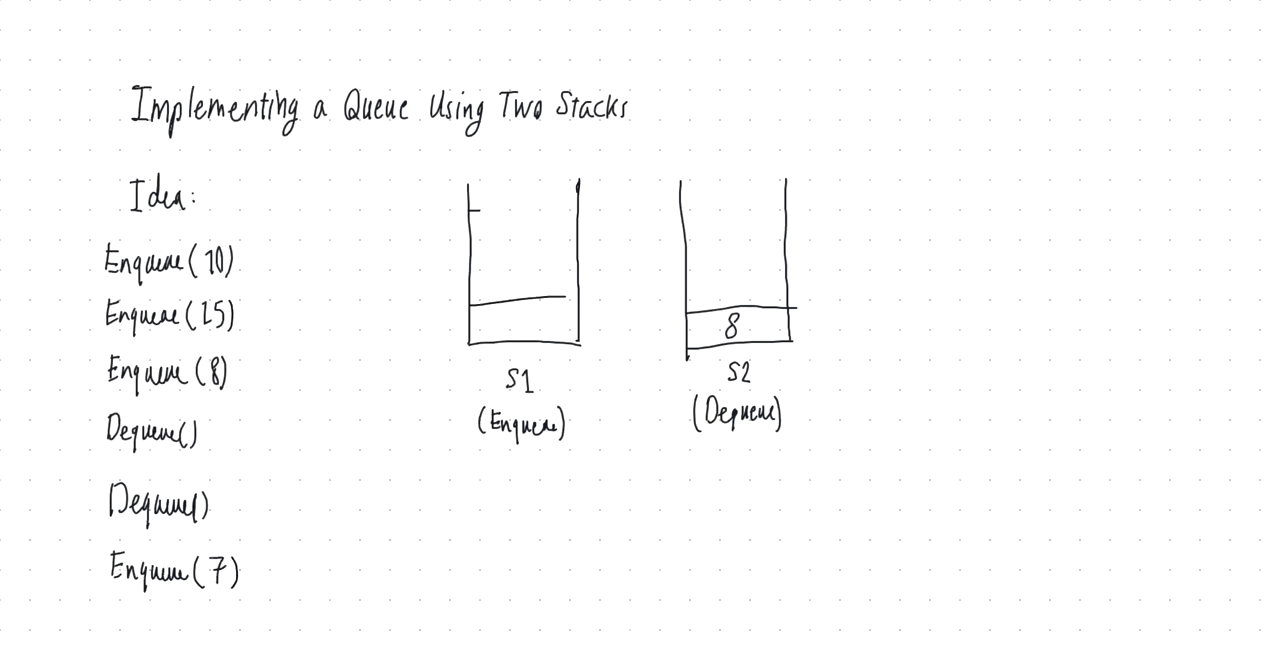
text(7)
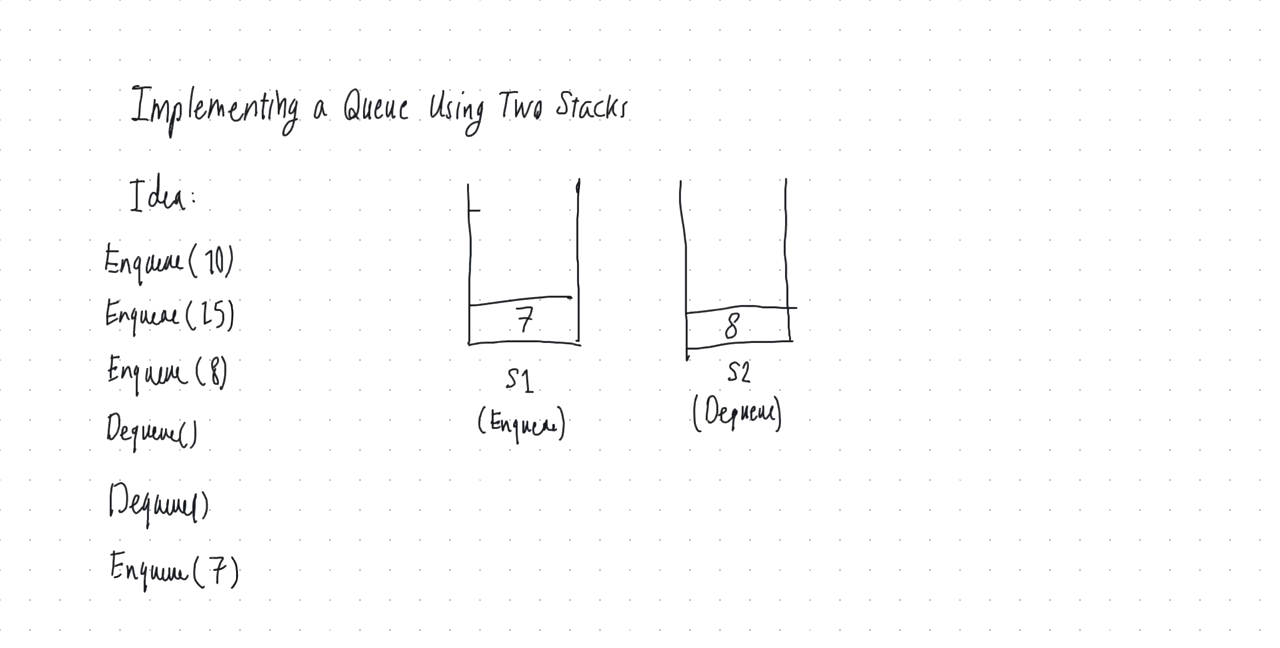
Step: Start a second column with Enqueue(11) and place 11 in S1
text(Enqueue ()
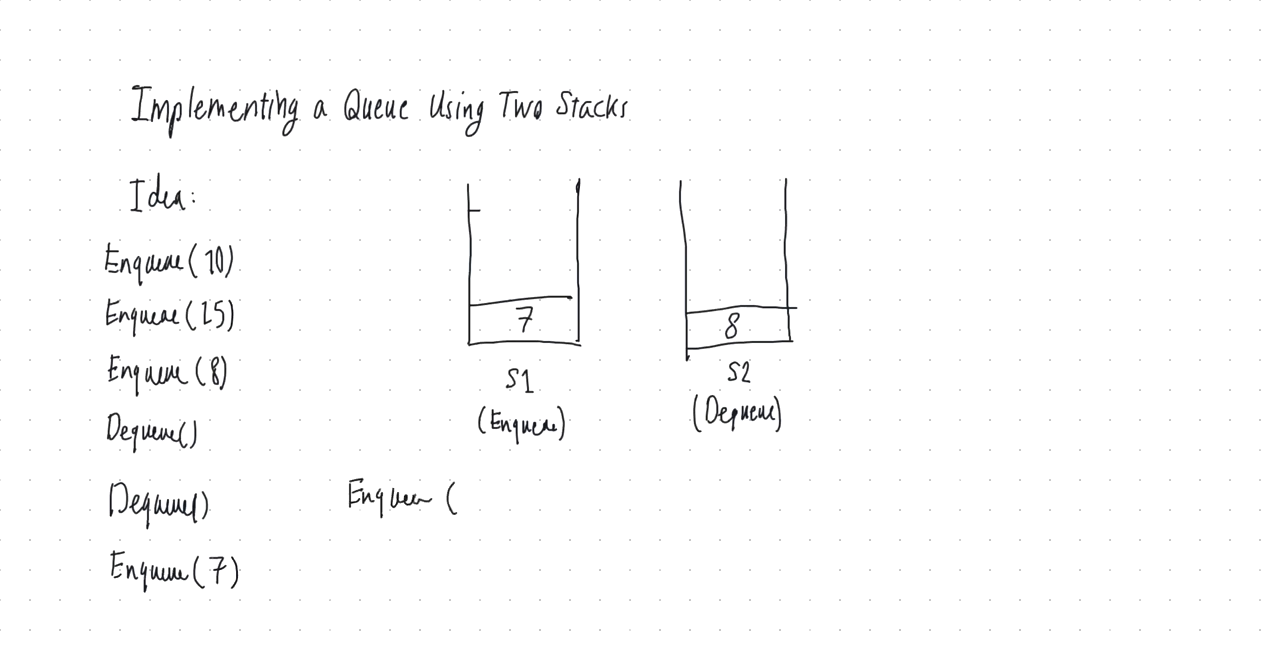
text(11))
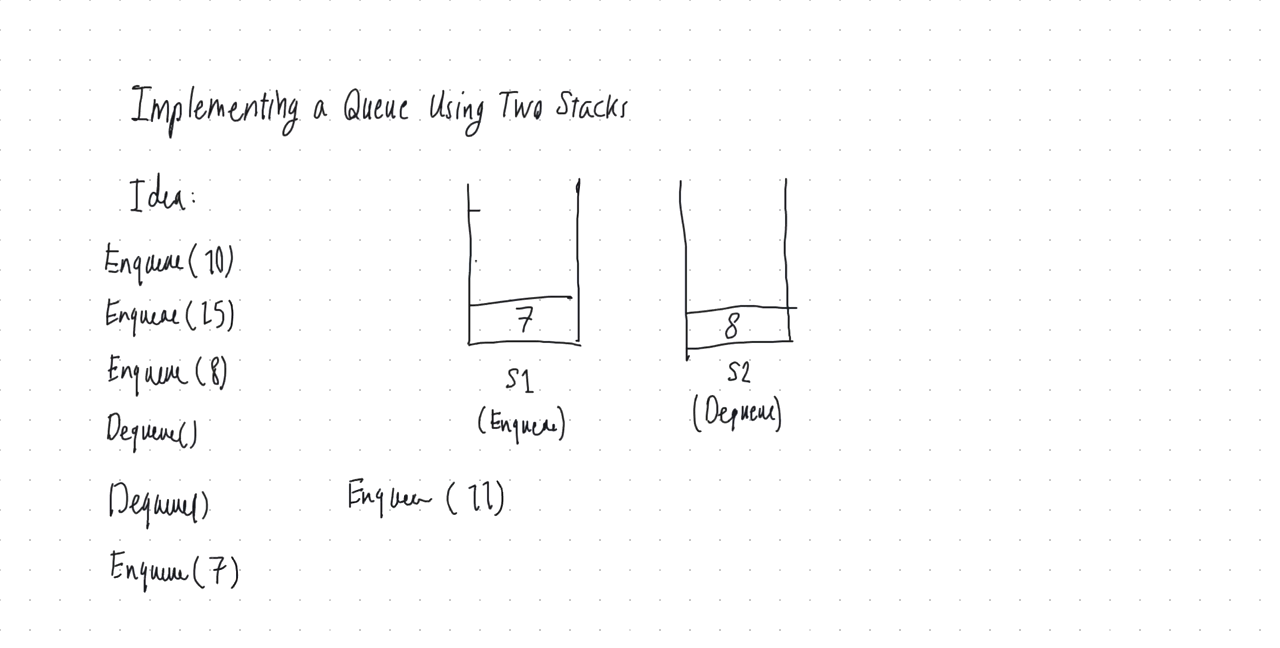
text(11)
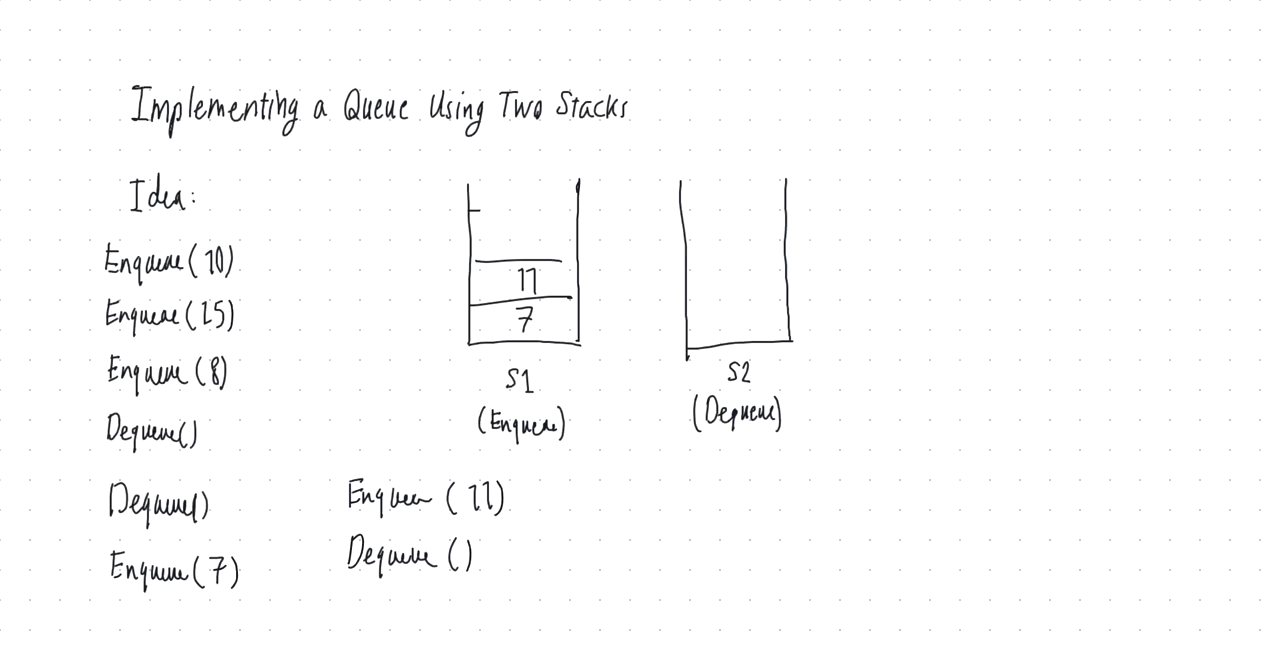
Step: Write another Dequeue() and update the stacks so 11 moves to S2 with 7 traced out of S1
text(Dequeue()
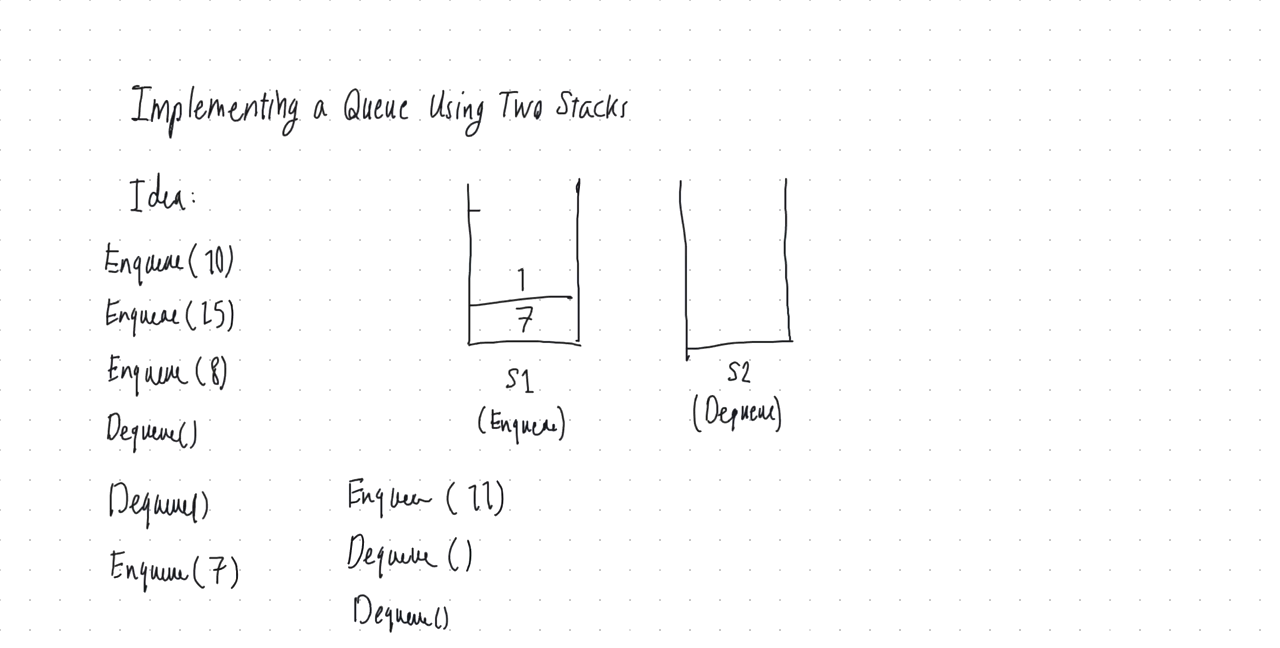
click(526, 280)
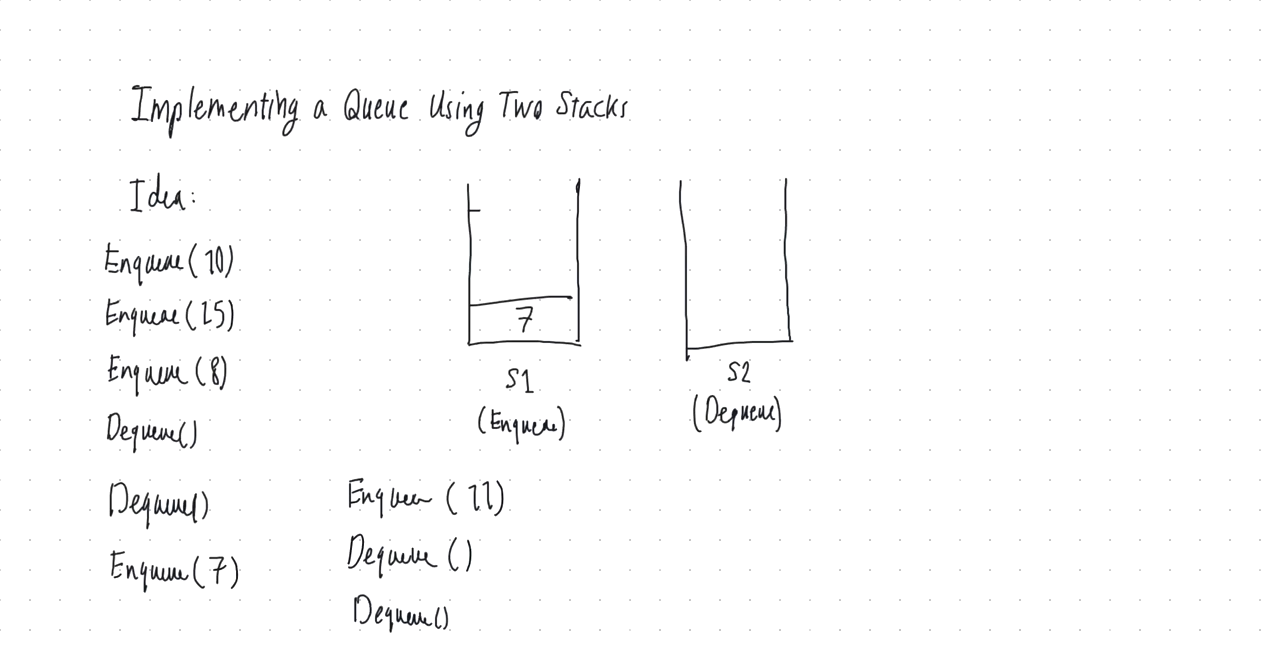
text(11)
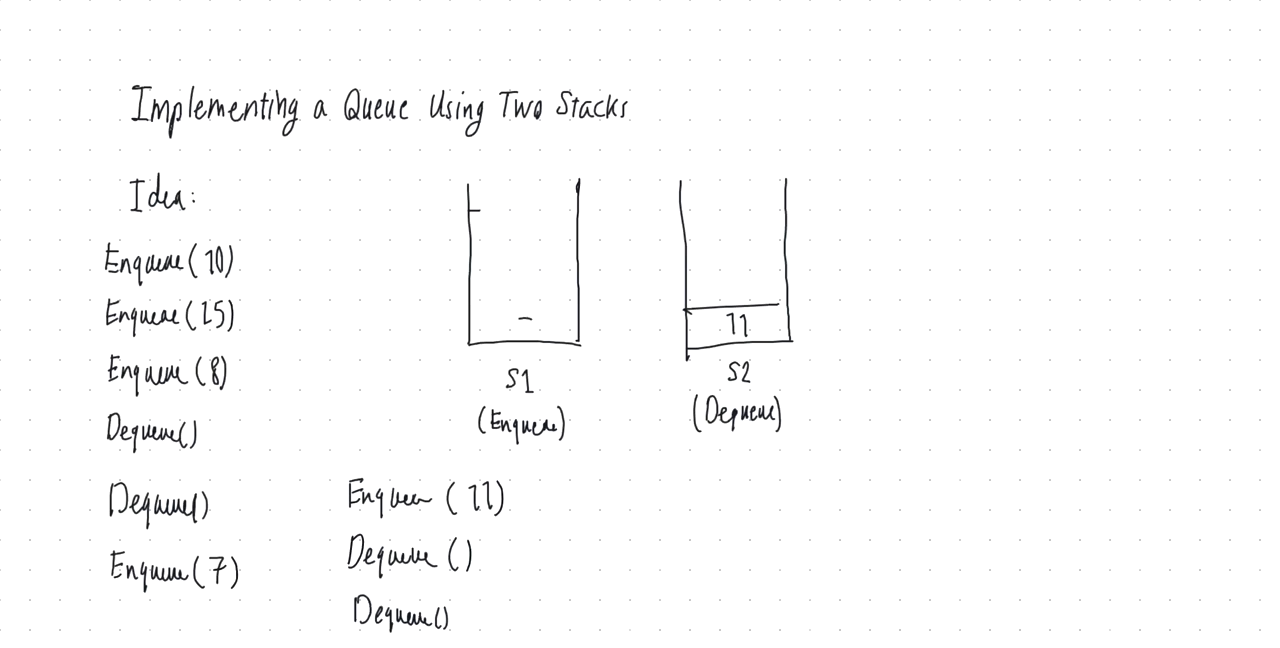
text(7)
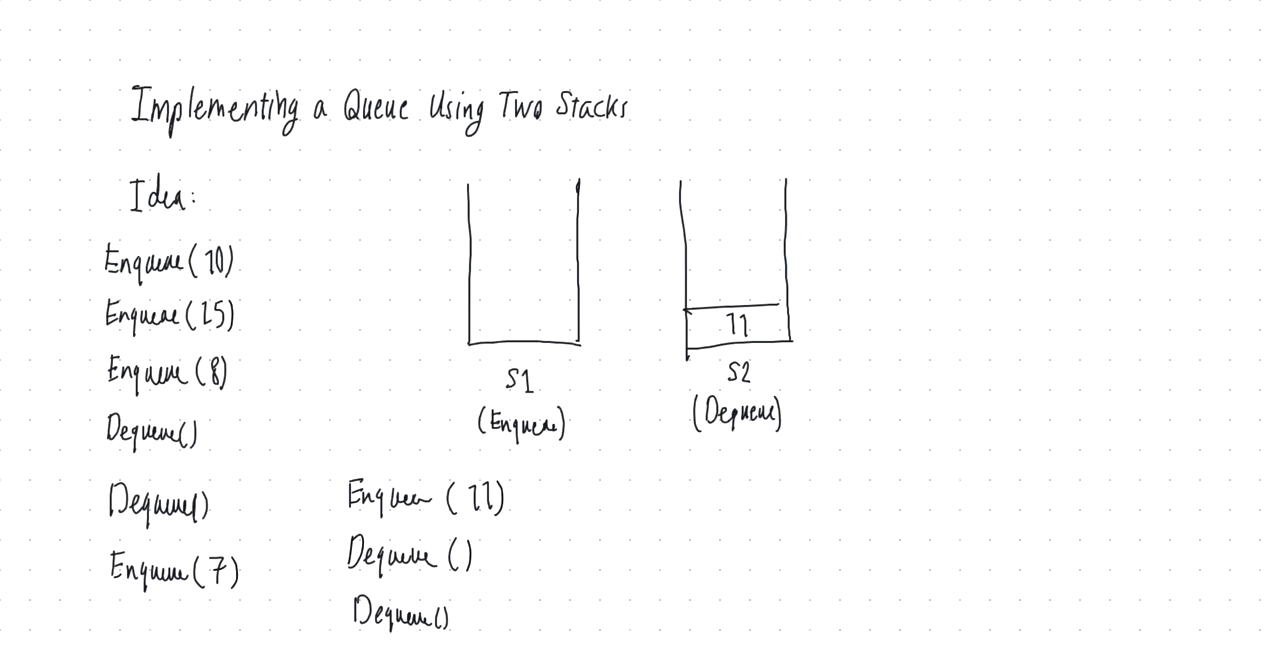
Step: Handwrite the rule Enqueue(key) → S1.push(key) below the operation list
scroll(down, 3)
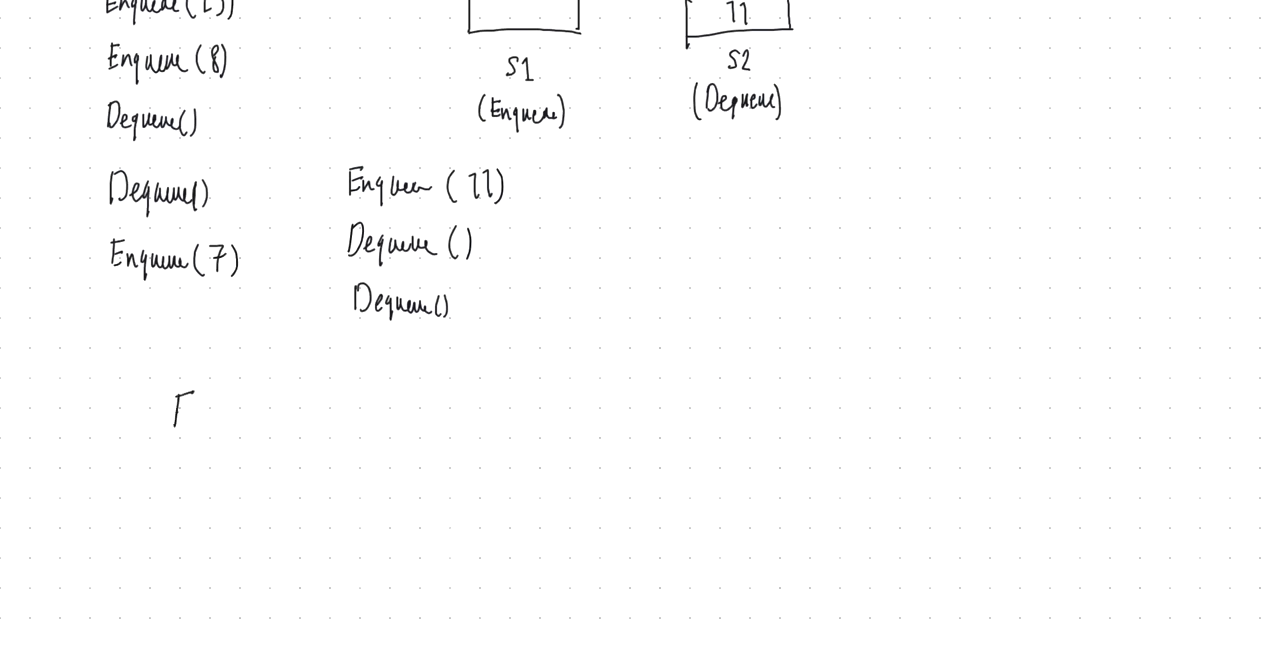
text(Enqueue (key) →)
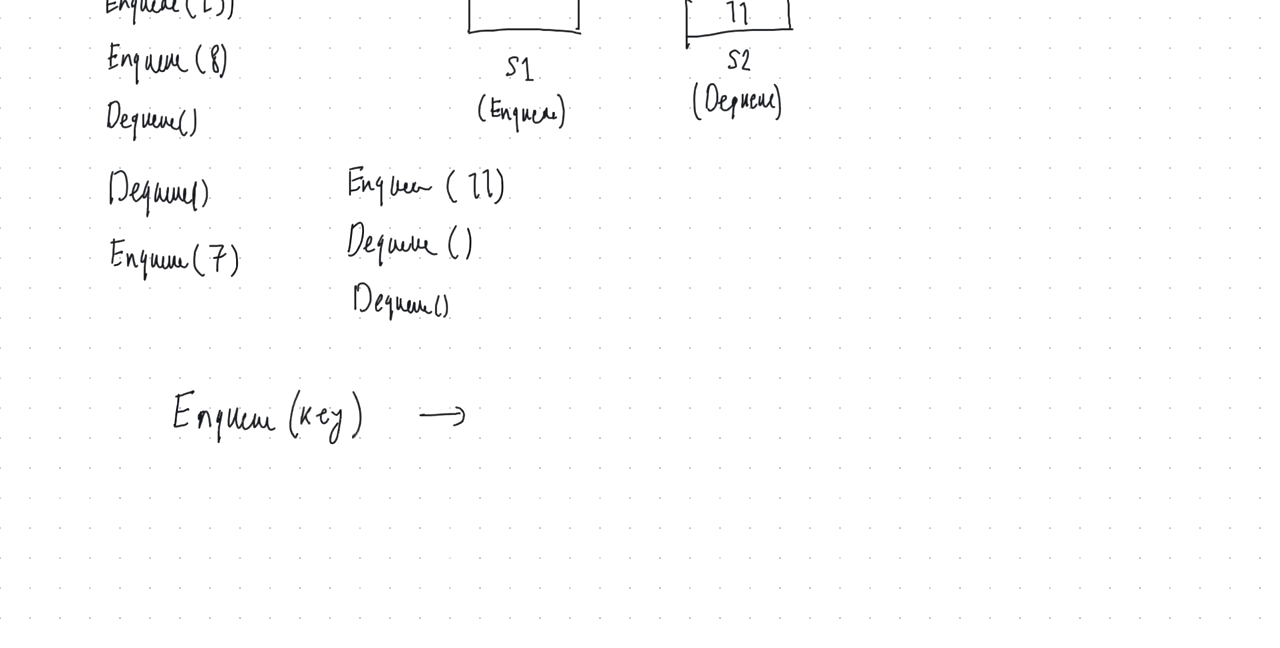
text(Pu)
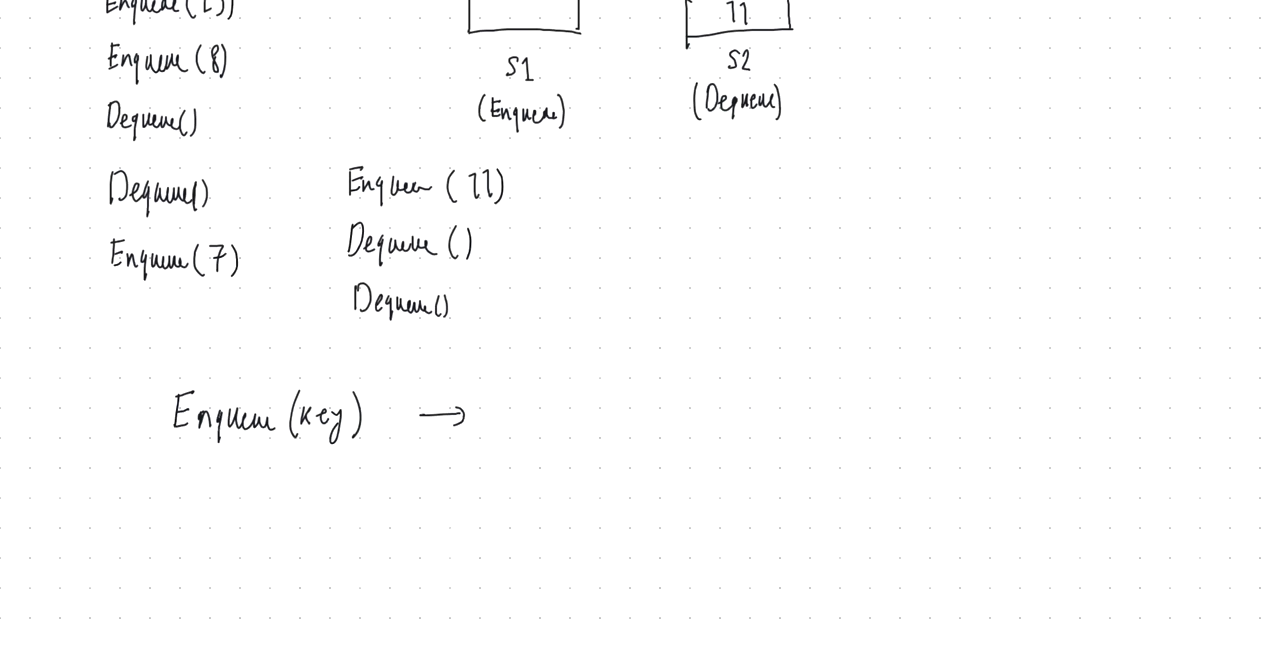
text(S1.)
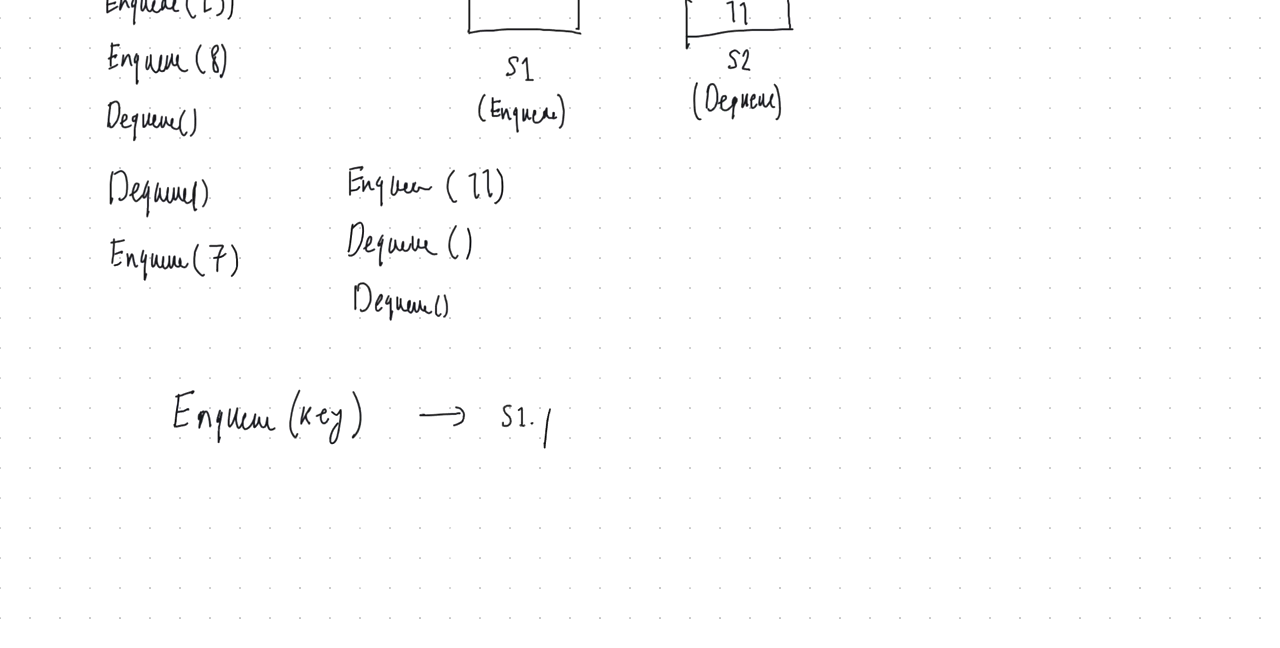
text(push ()
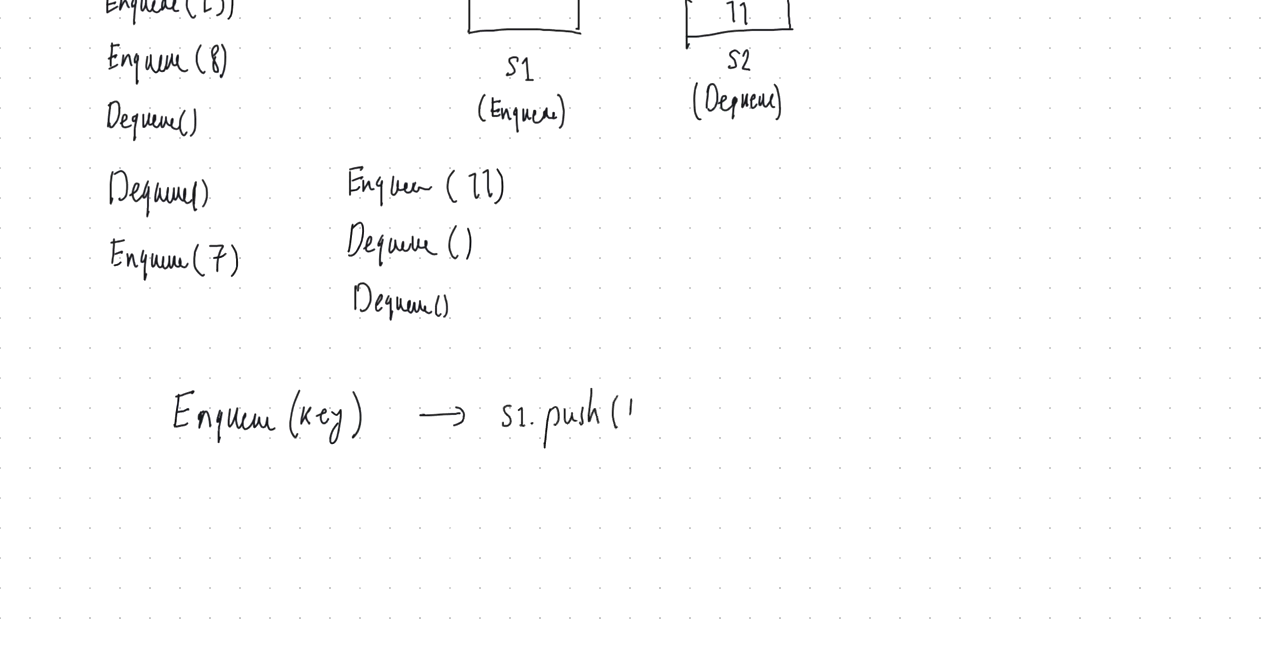
text(key))
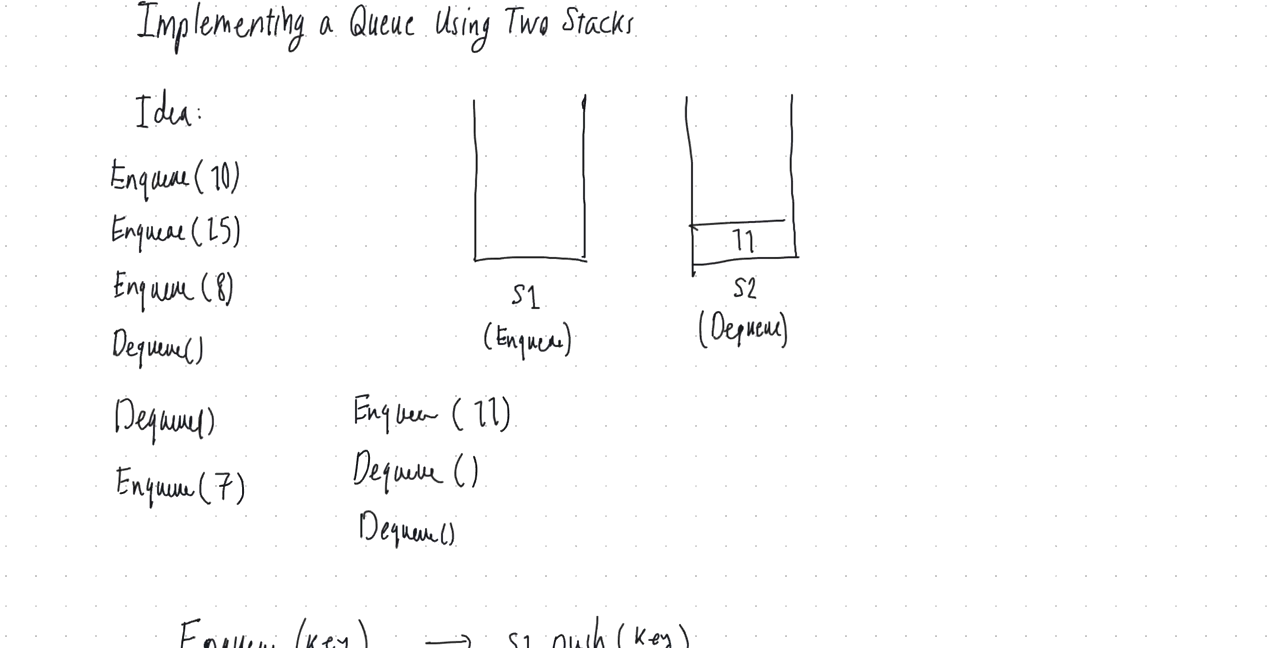
Step: Write Front() → if S2 is empty, move all keys from S1 to S2
scroll(down, 3)
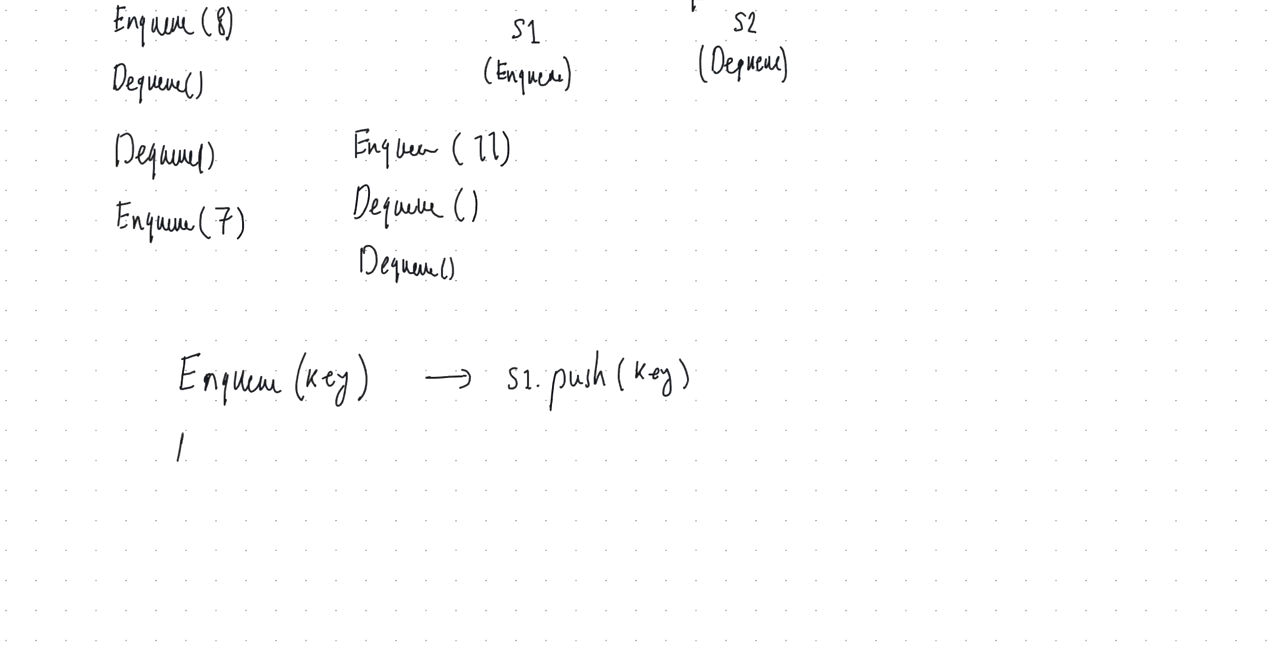
text(Front)
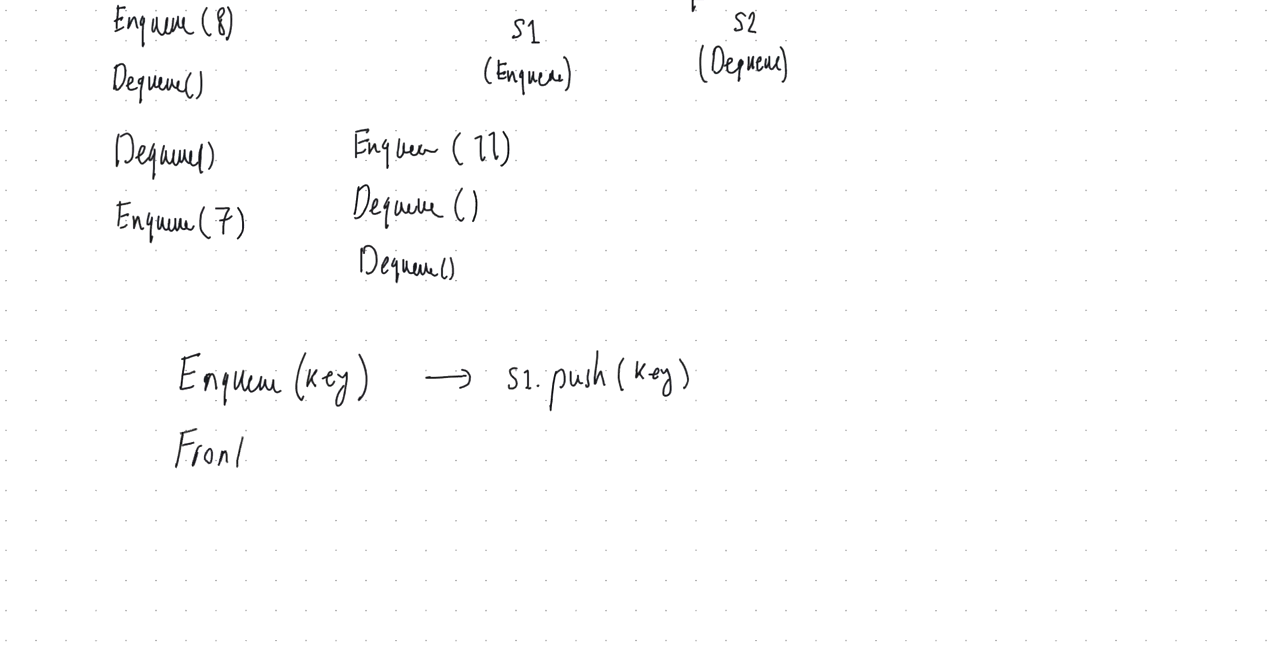
text(() →)
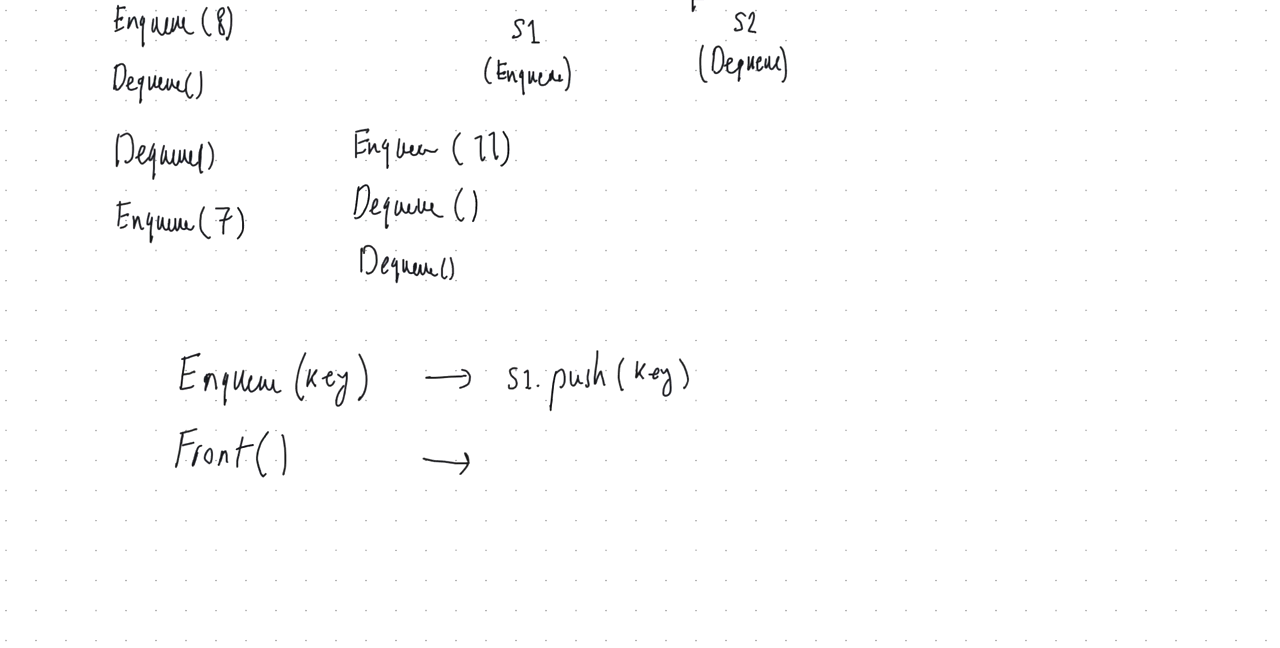
text(if s2 is)
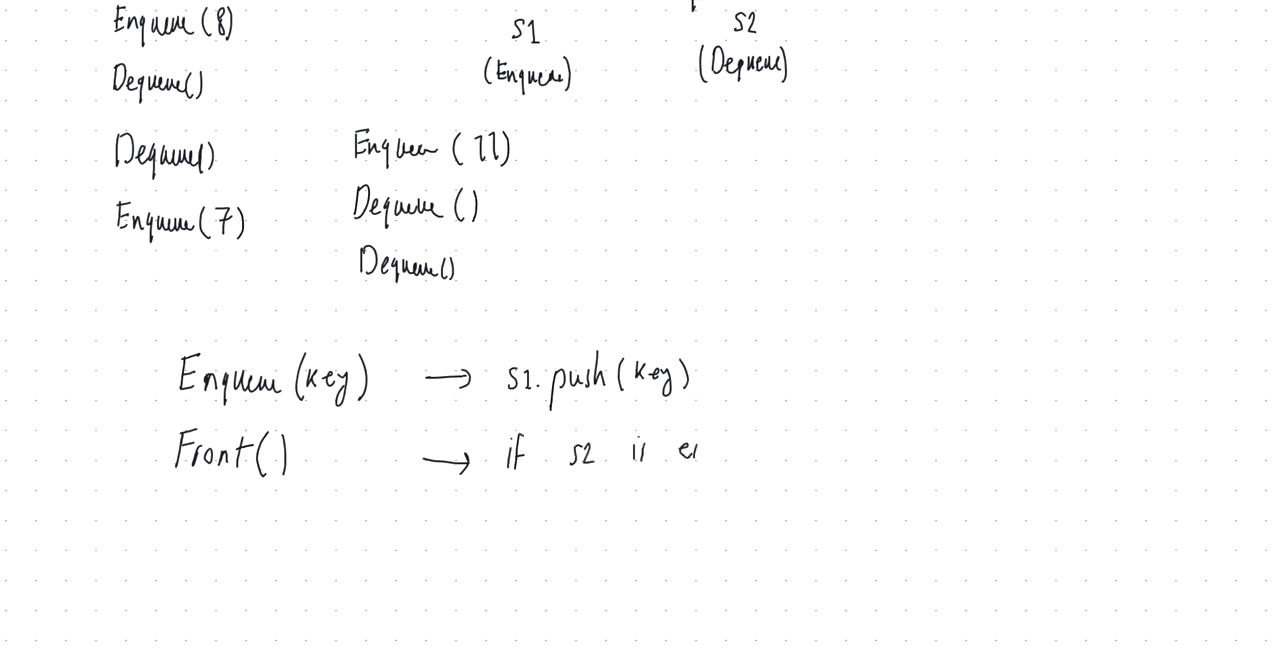
text(empty)
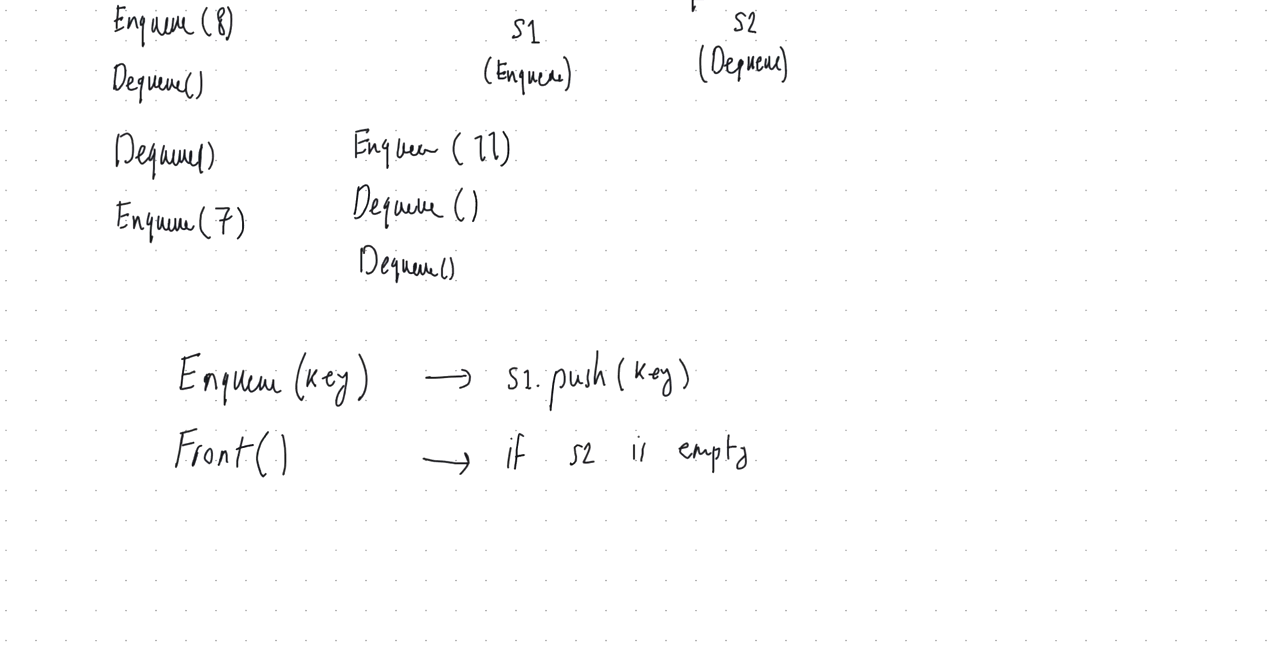
text(move c)
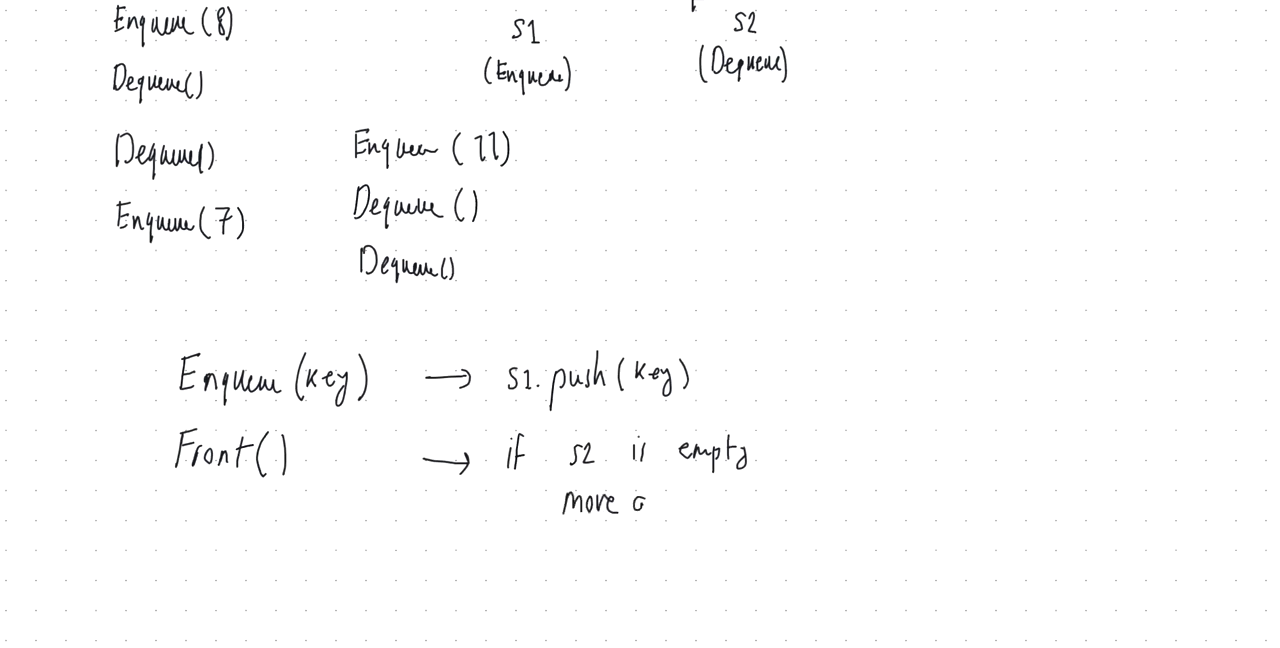
text(all keys)
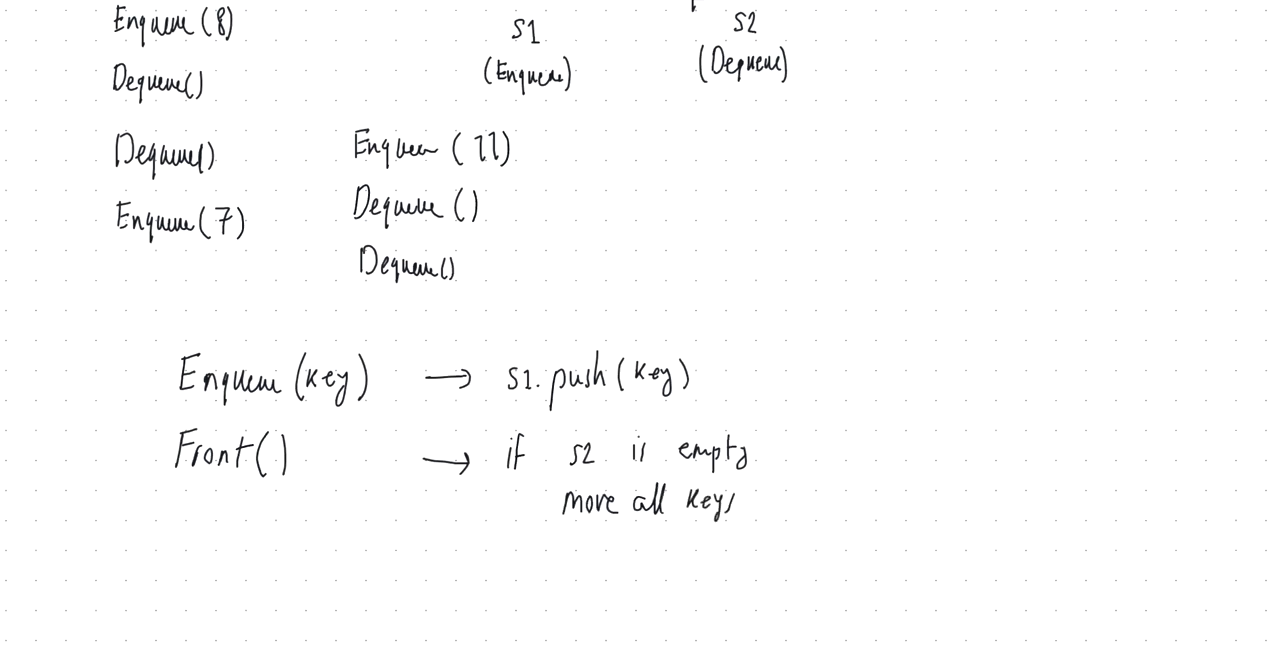
text(from s1 to)
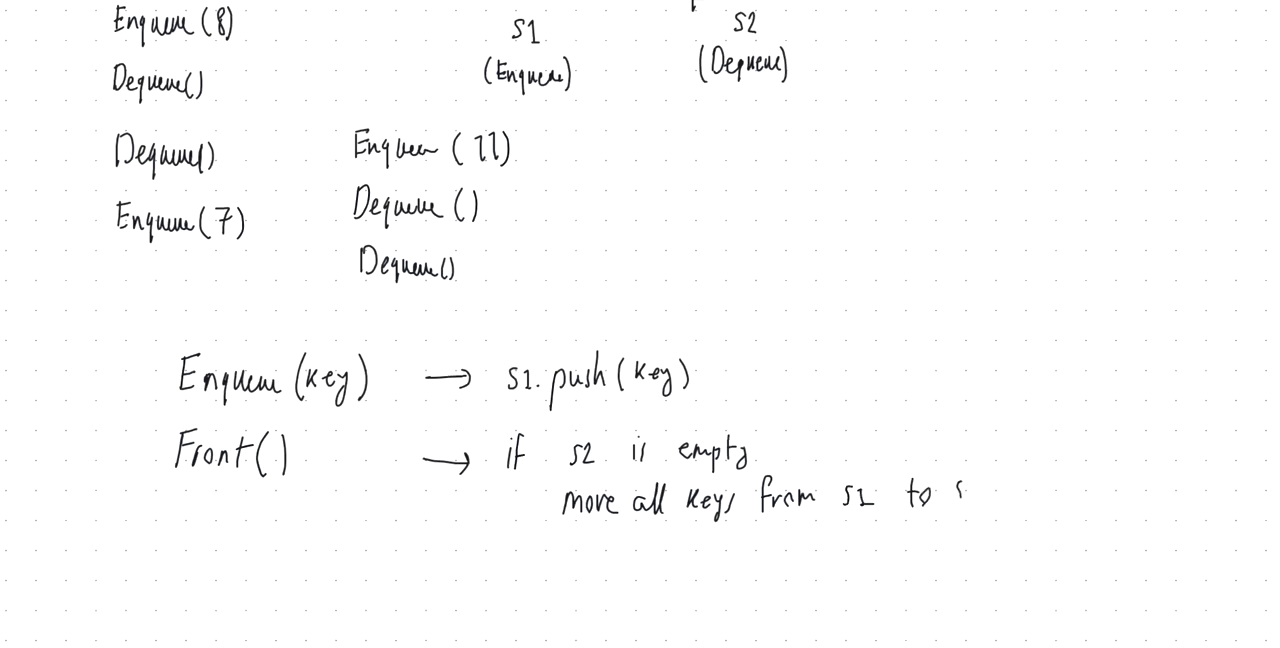
text(s2)
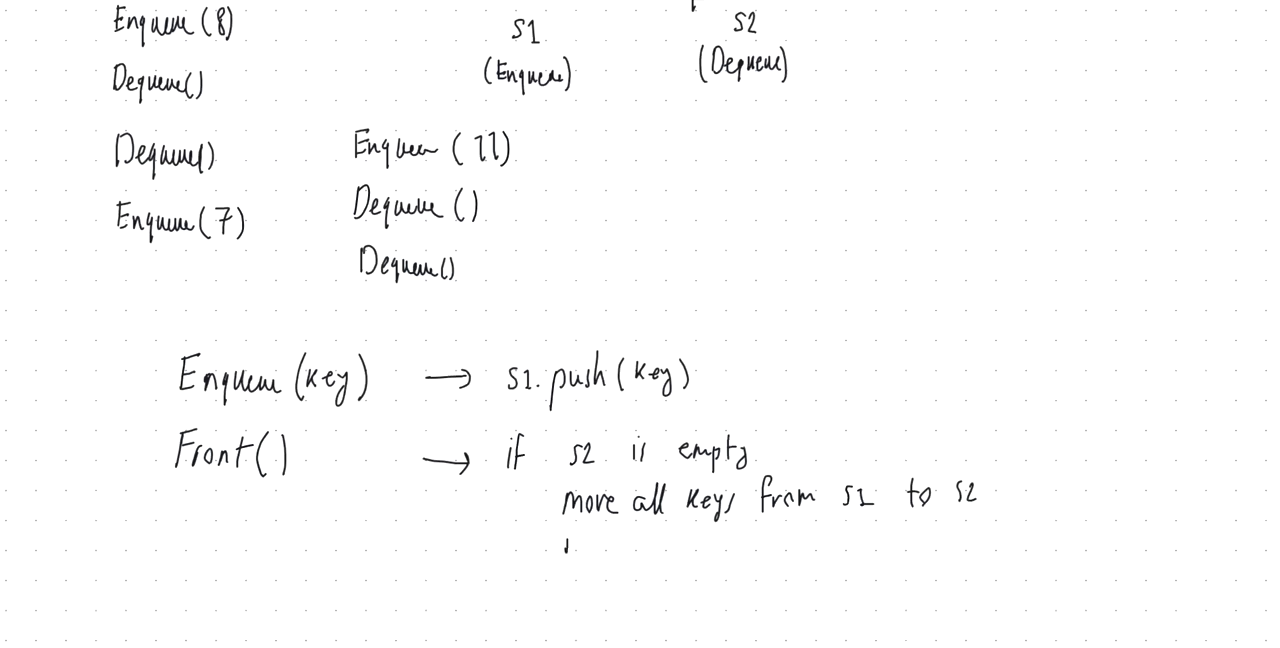
Step: Finish the branch with return S2.top()
text(return)
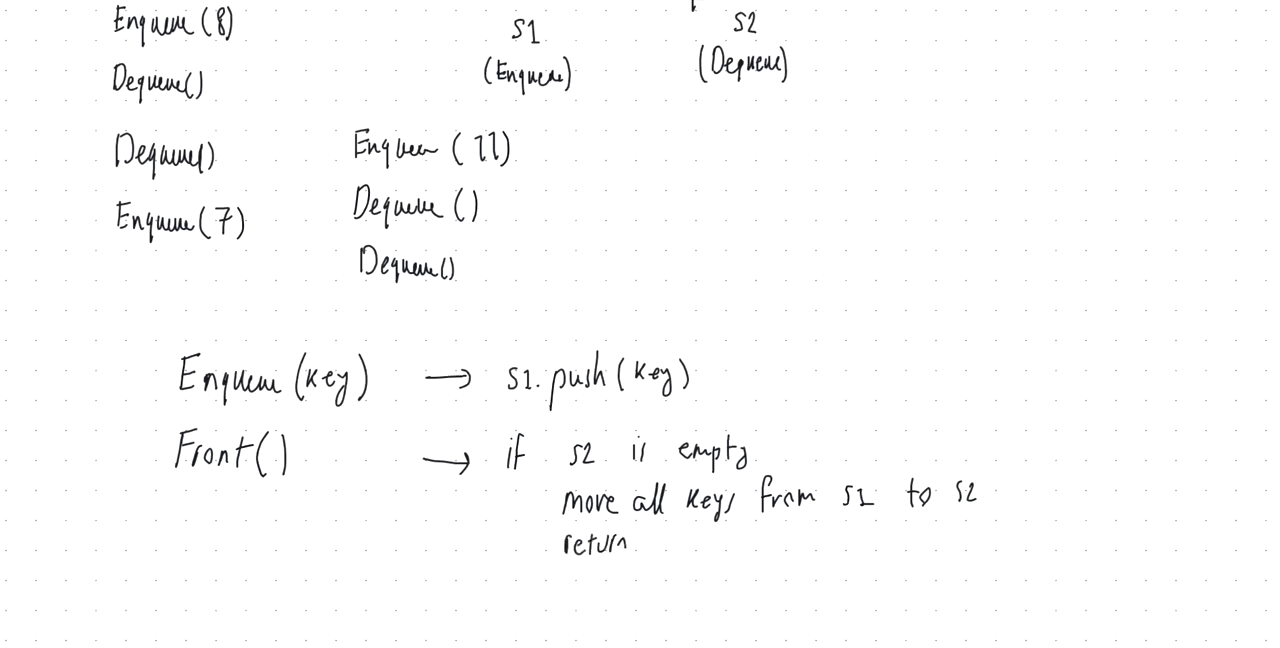
text(s2.top)
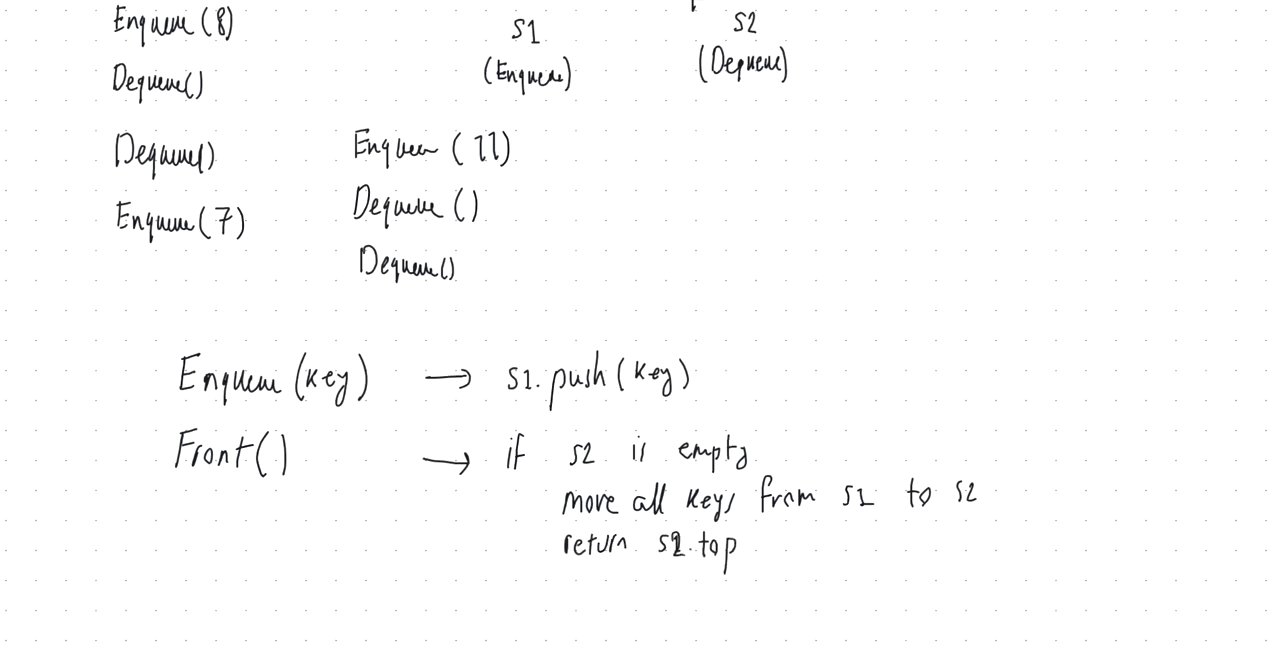
text(())
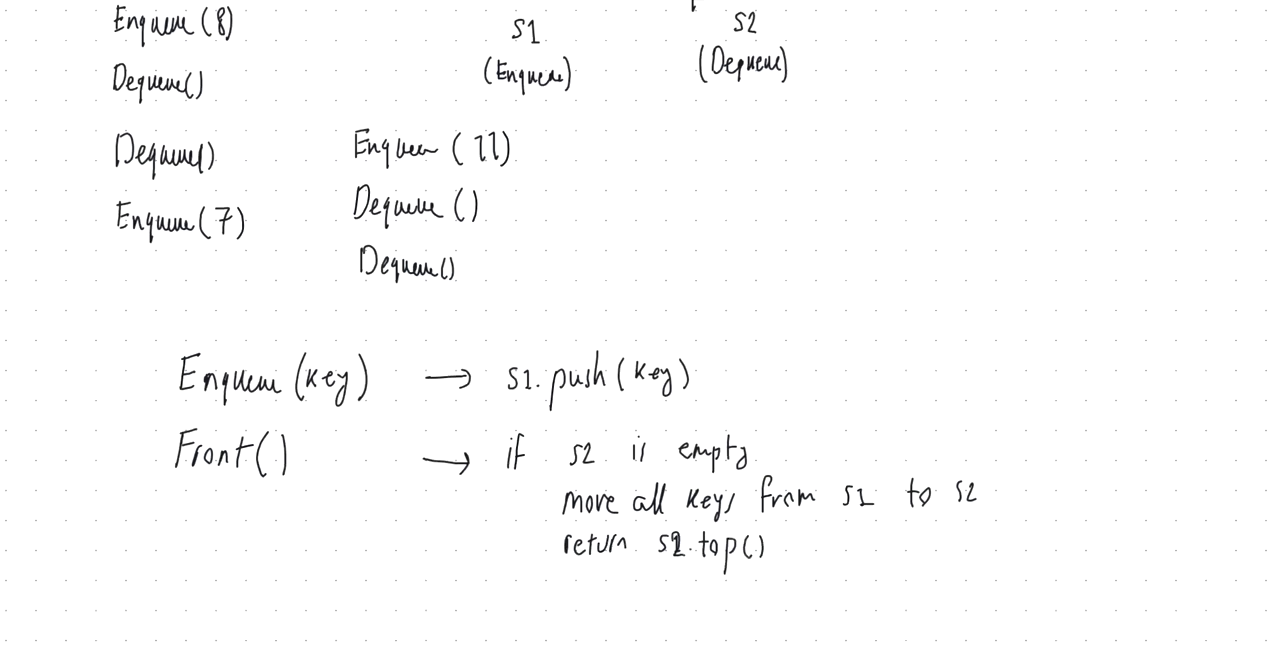
Step: Add the else branch 'else return S2.top()' under Front()
scroll(down, 3)
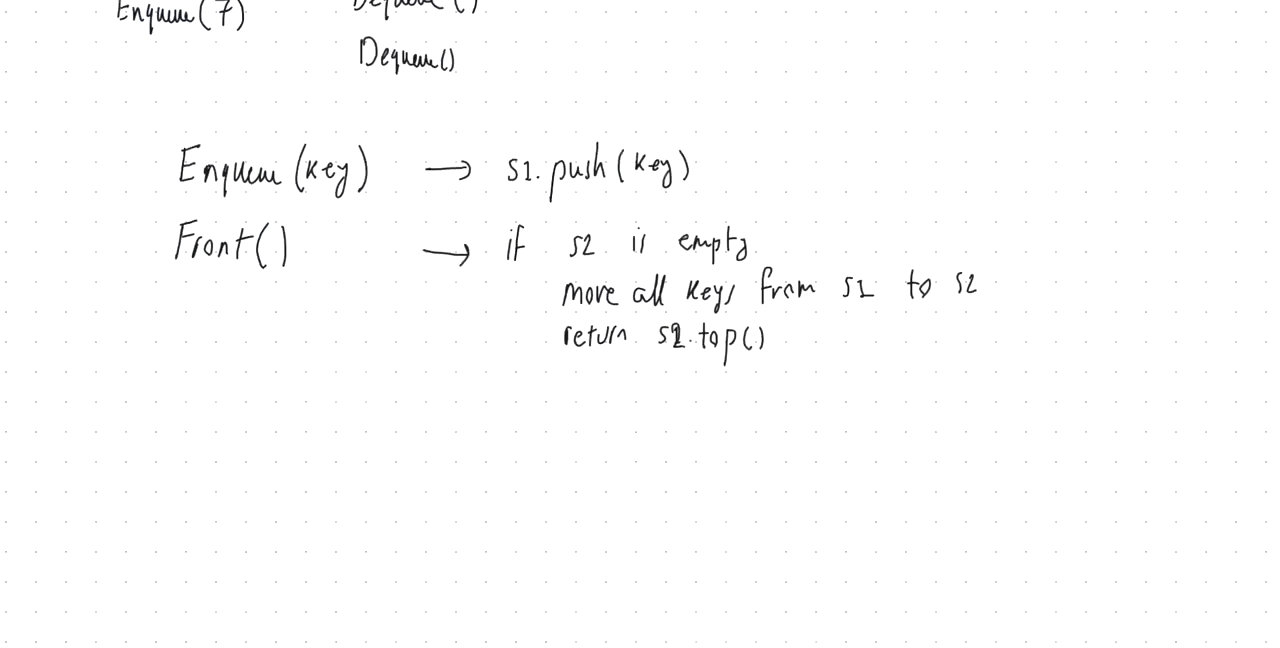
text(else)
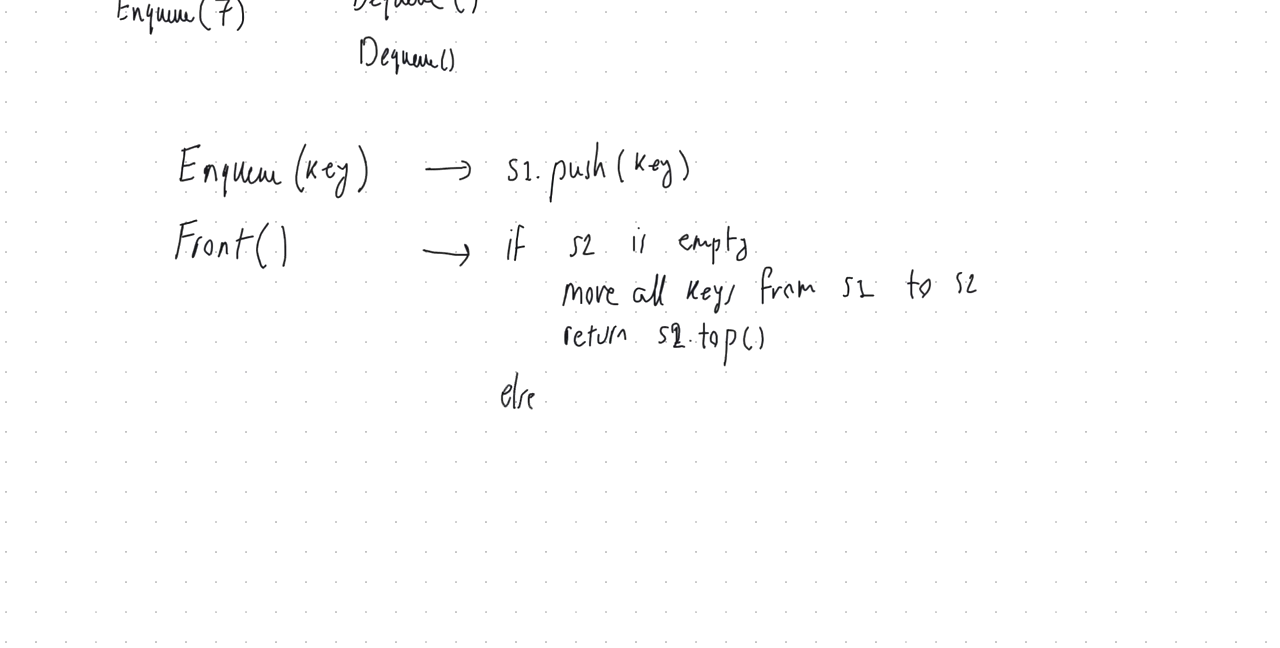
text(return s2.t)
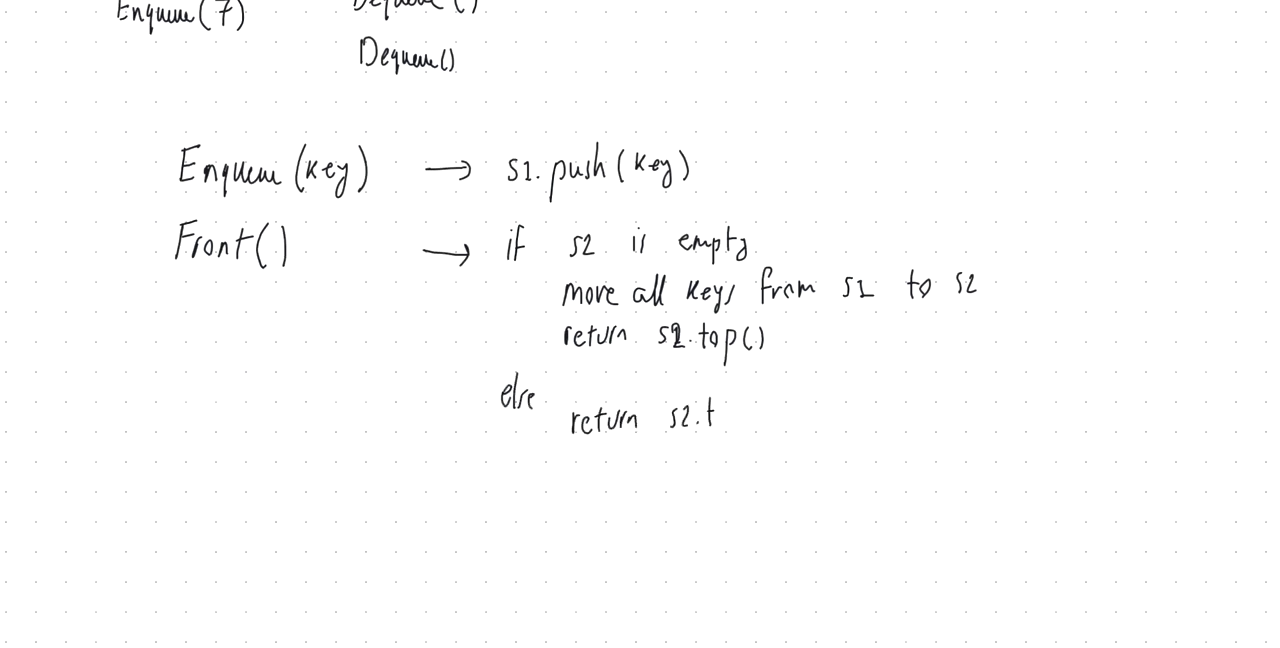
text(op())
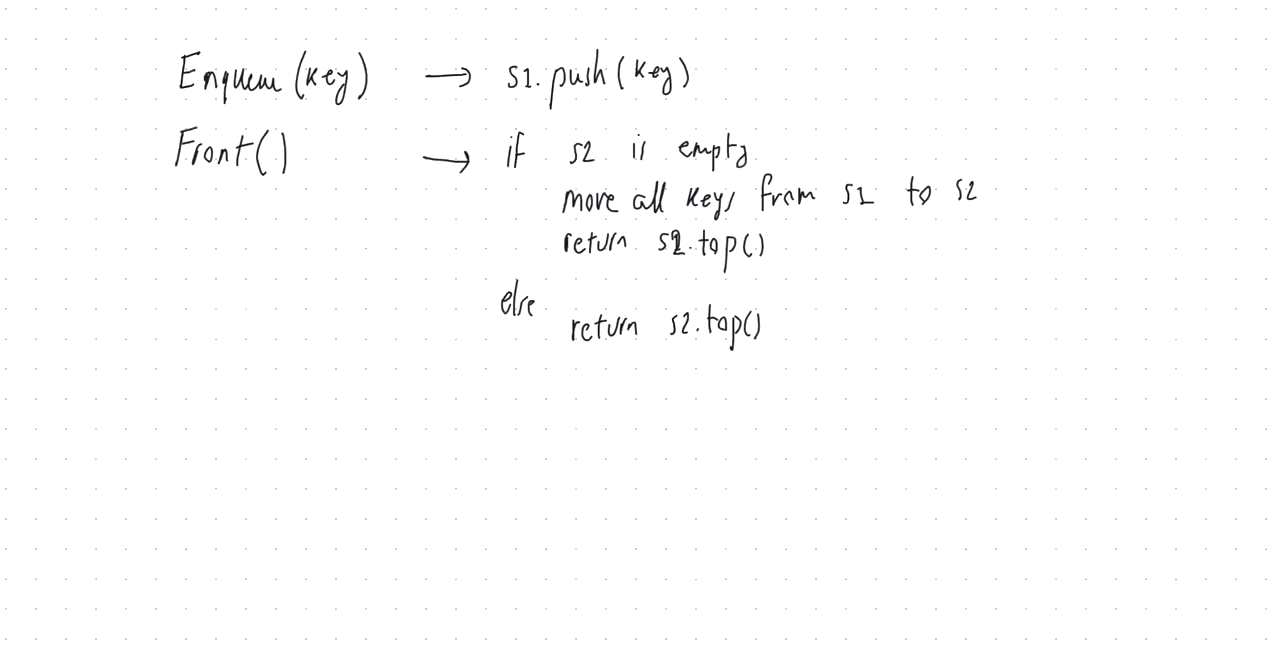
Step: Write the Empty() heading with its arrow
text(E)
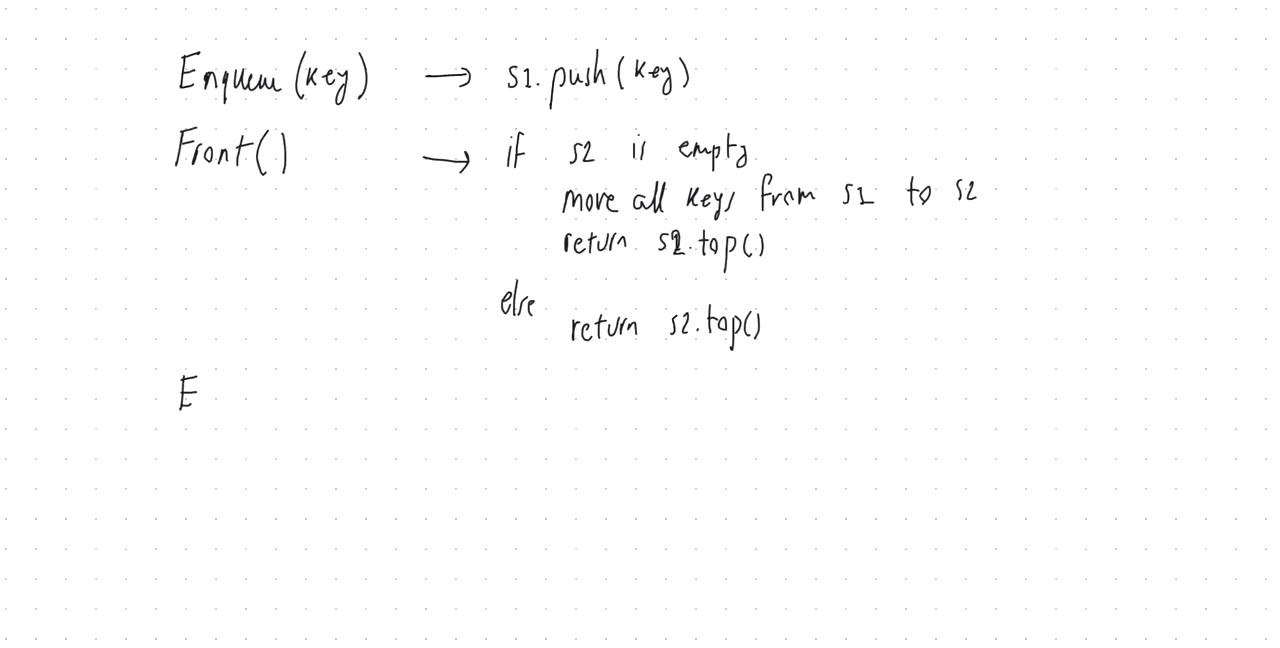
text(mpty()
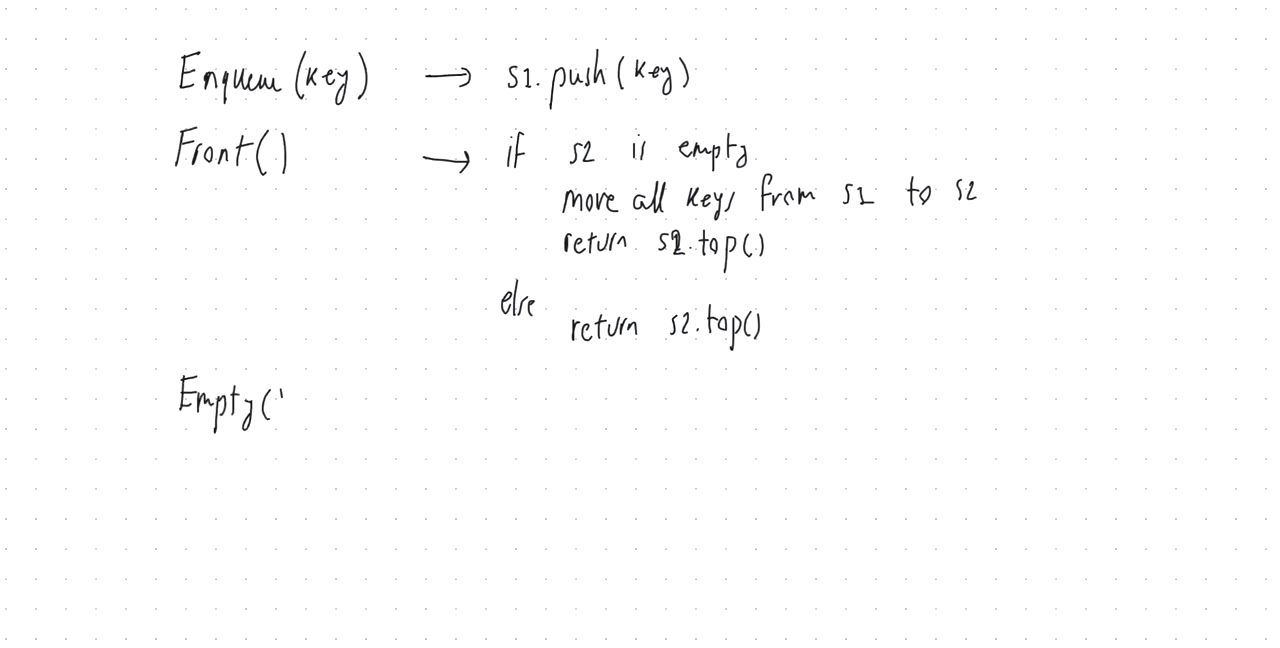
text())
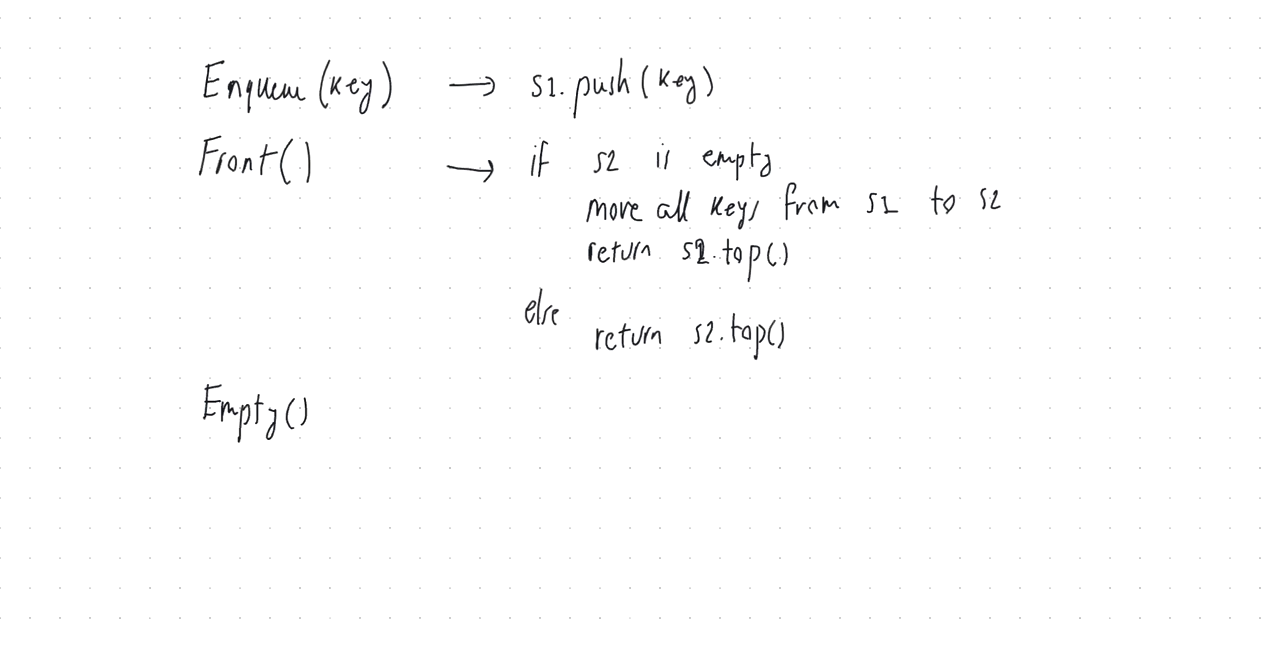
drag(350, 410, 420, 410)
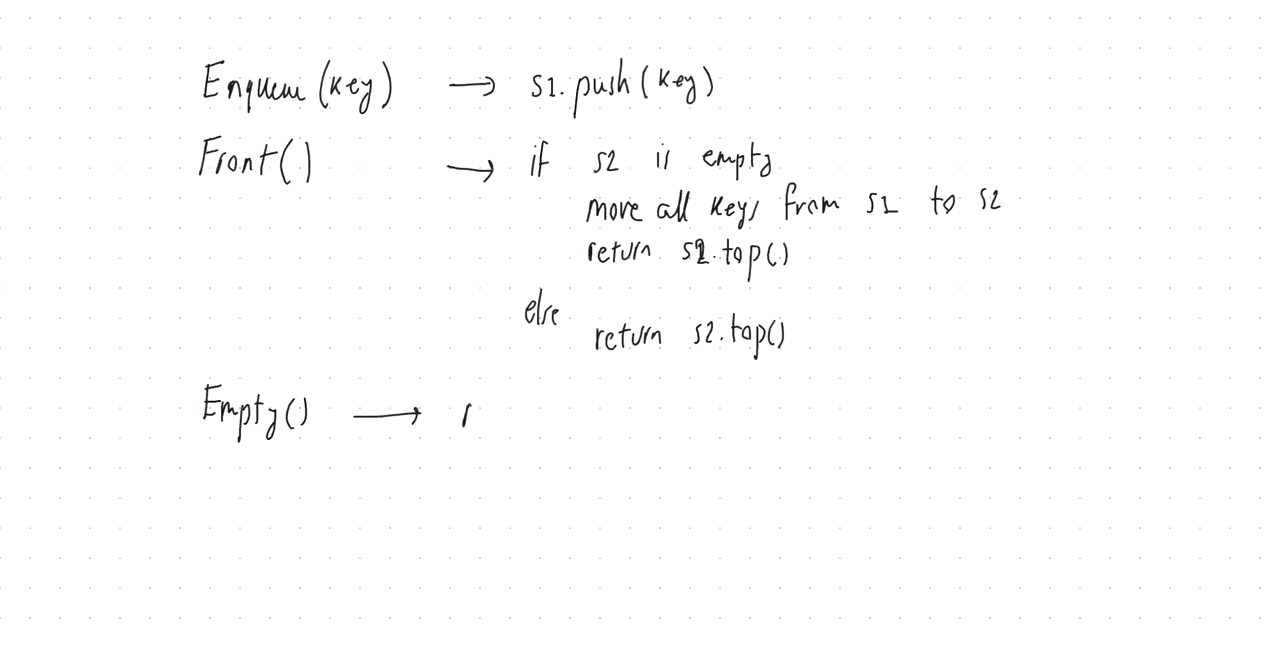
Step: Complete it as return s1.empty() && s2.empty()
text(return)
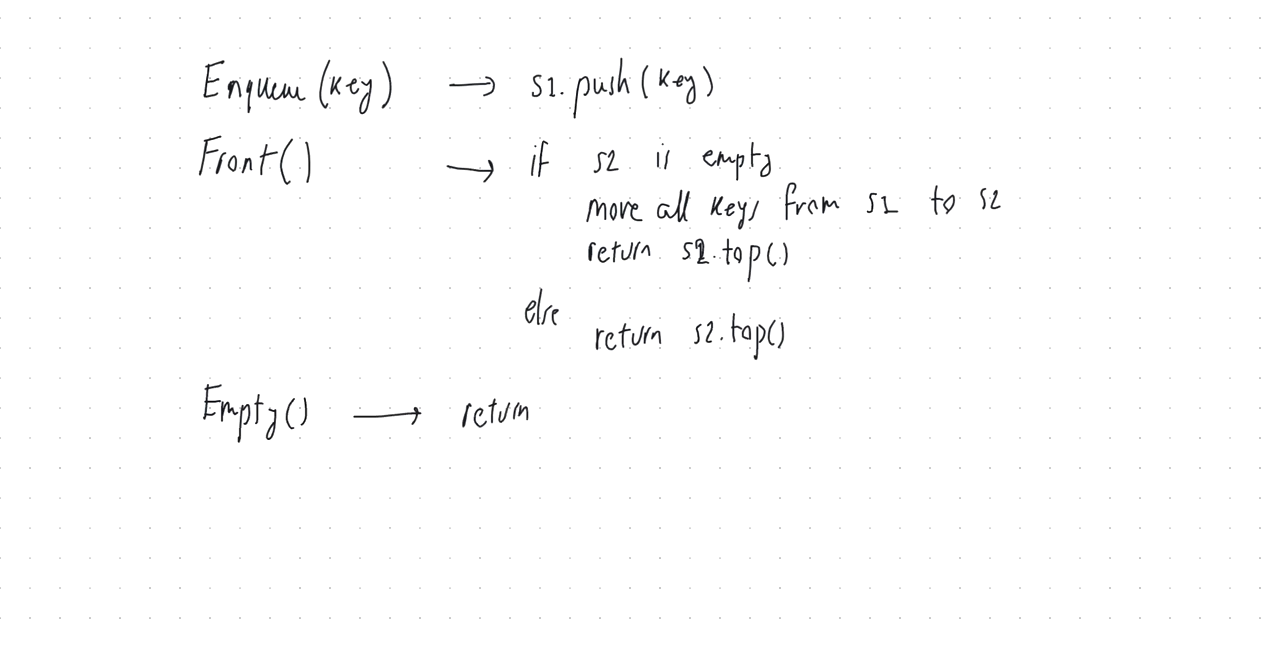
text(s)
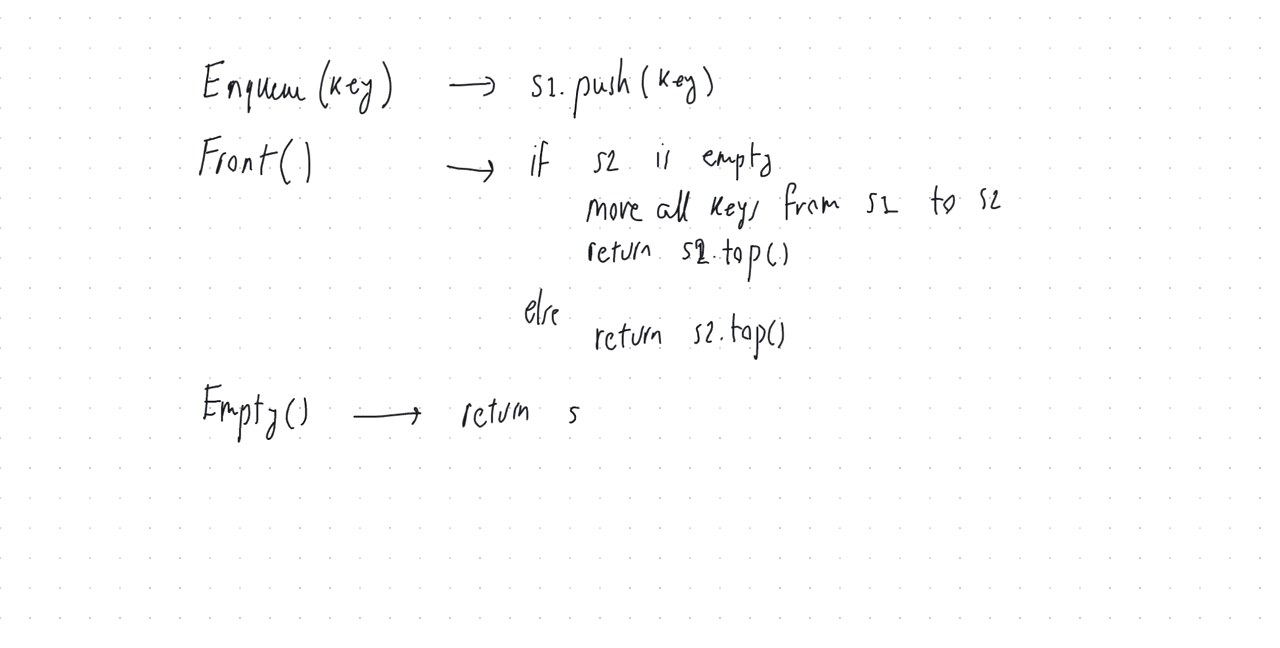
text(1.empl)
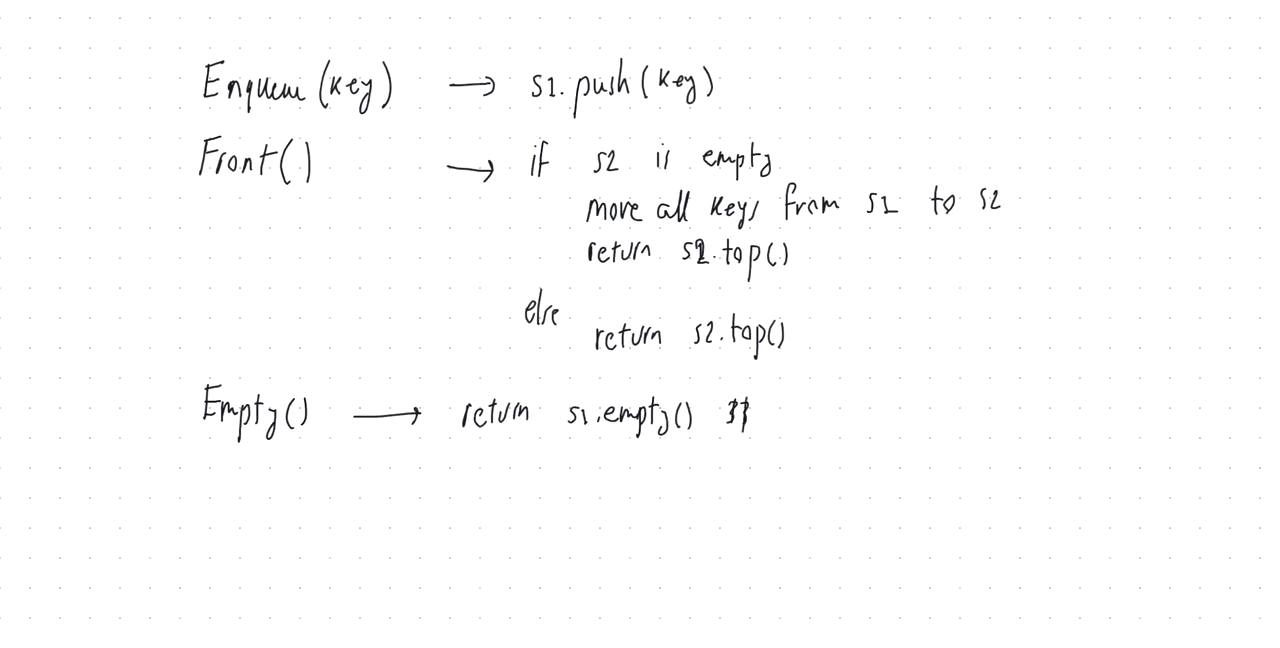
text(s2.emy)
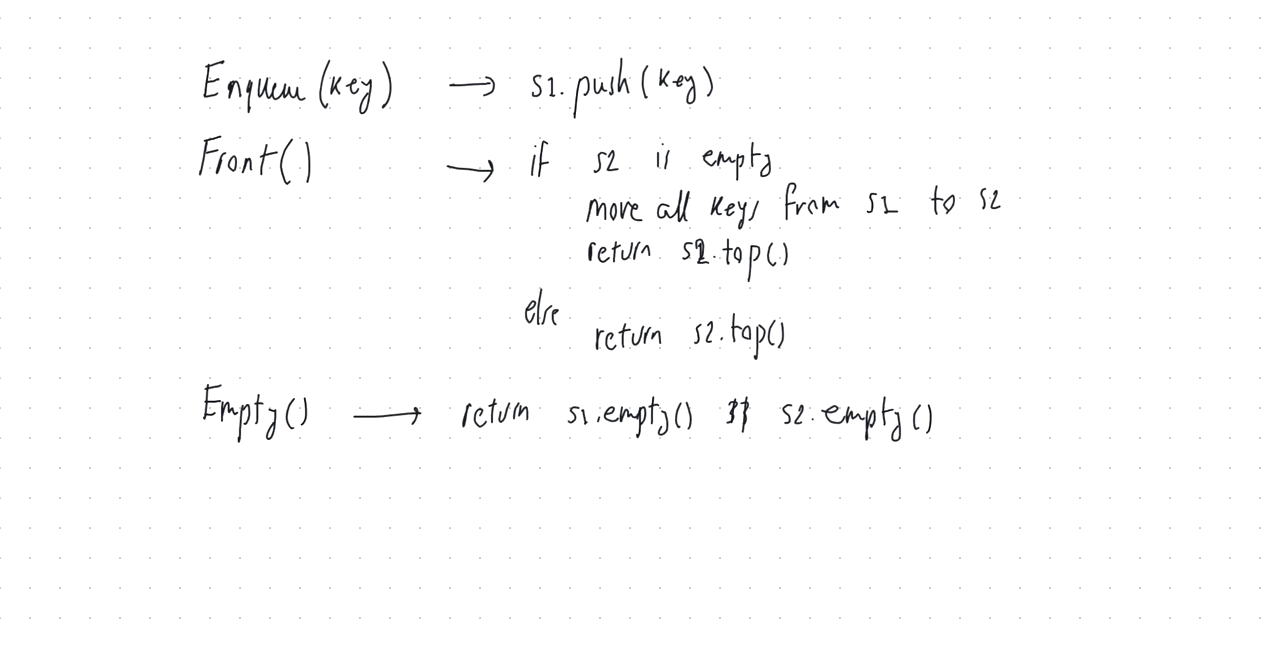
scroll(down, 3)
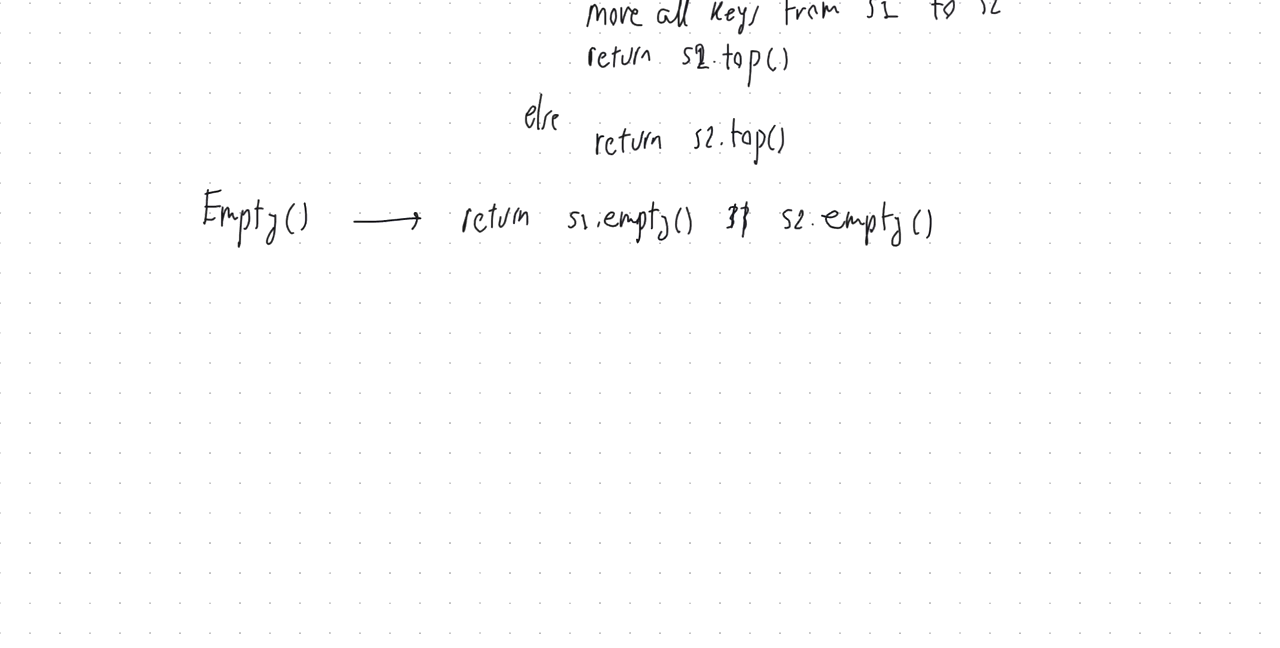
Step: Handwrite the heading 'Time Complexity' and underline it with the pen
text(Time Complexity)
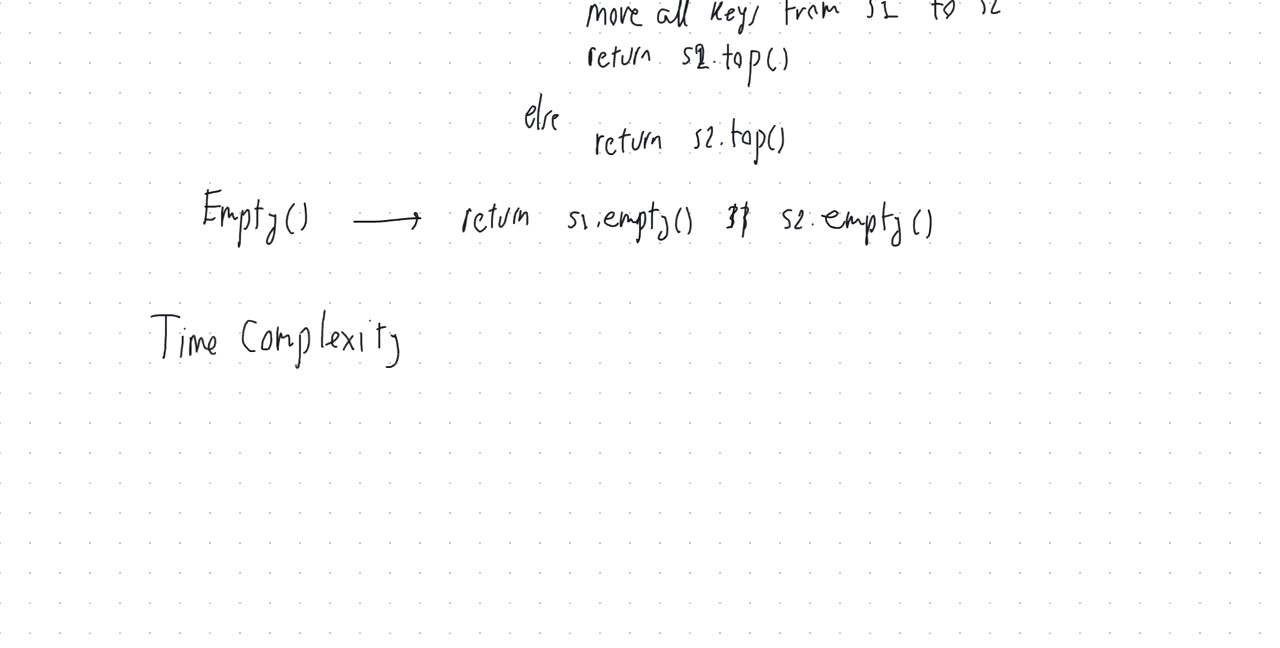
drag(160, 384, 280, 384)
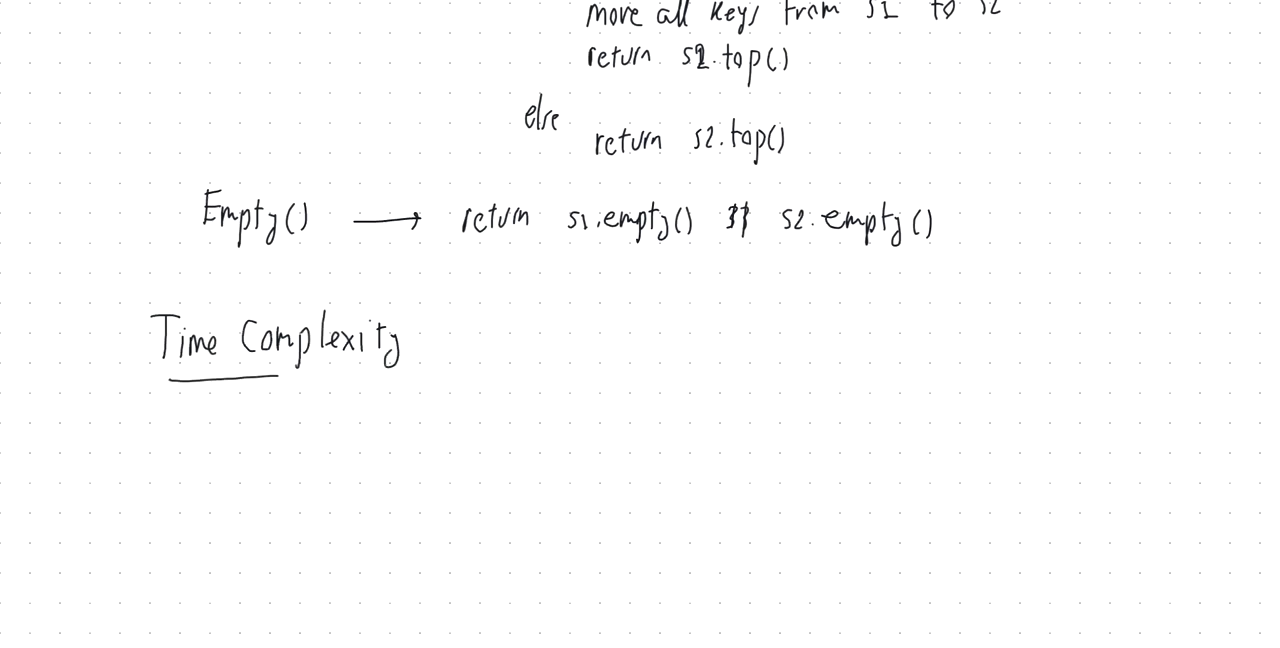
Step: Handwrite 'Enqueue: O(1) time' and begin a 'Dequeue:' line below it
text(Enqueue)
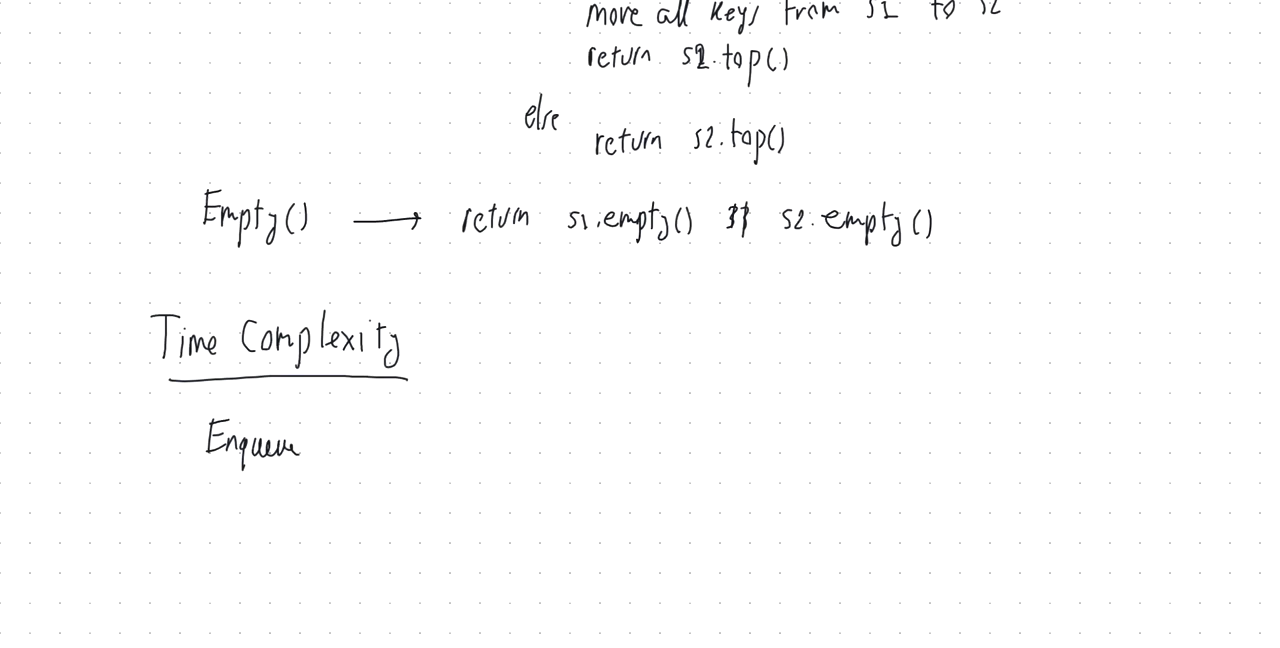
text(O(1) time)
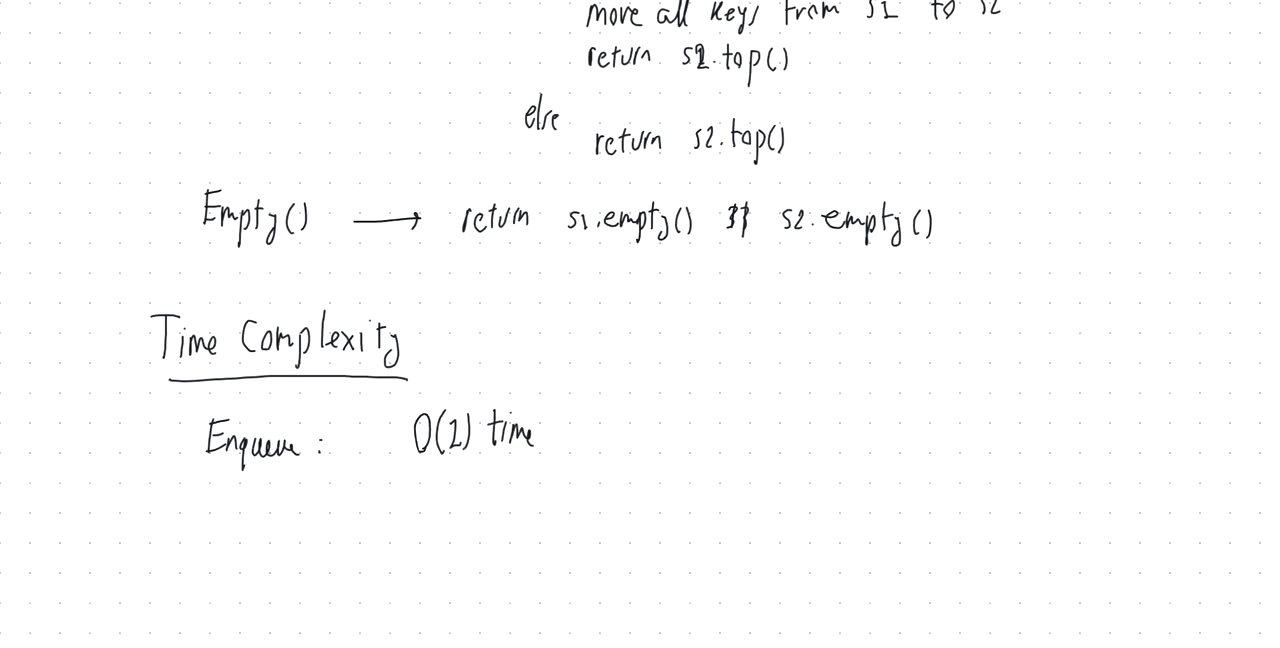
text(Dequeue :)
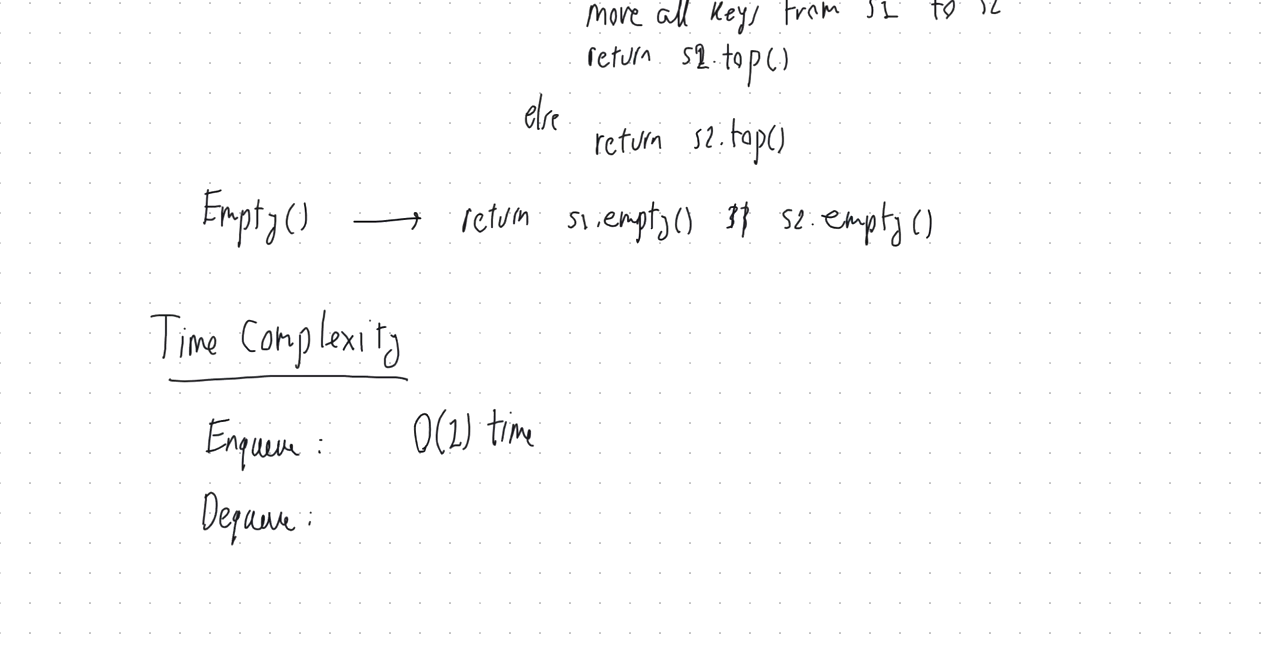
scroll(down, 3)
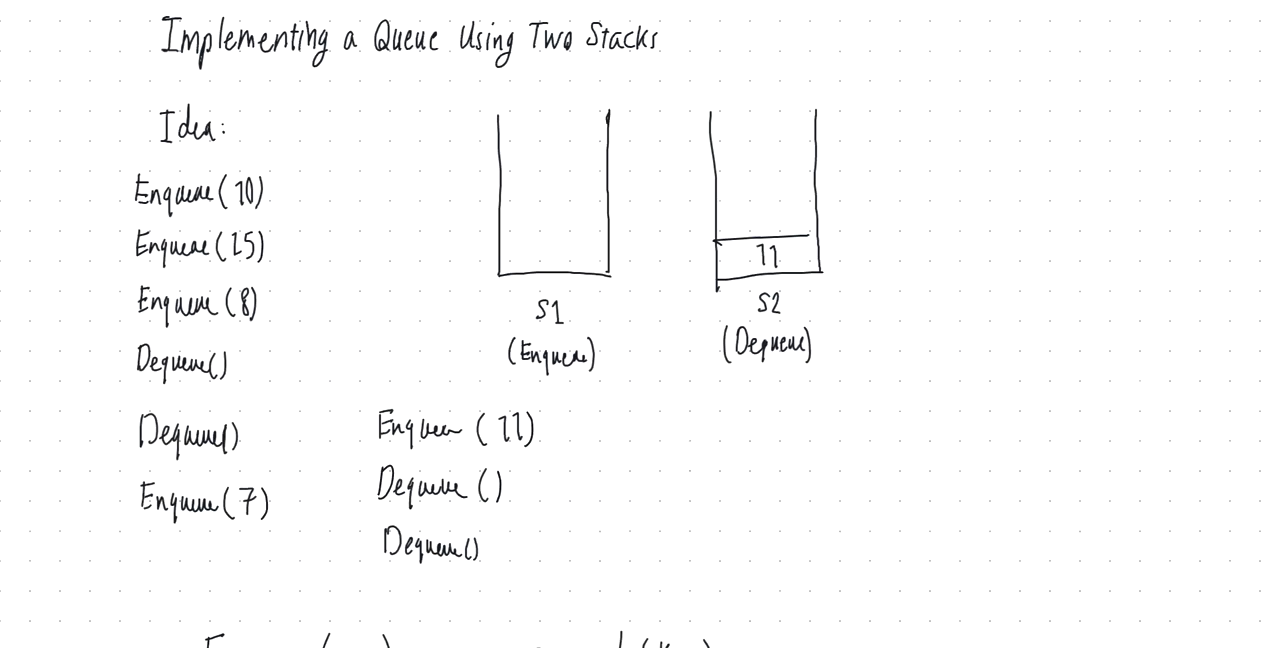
scroll(down, 3)
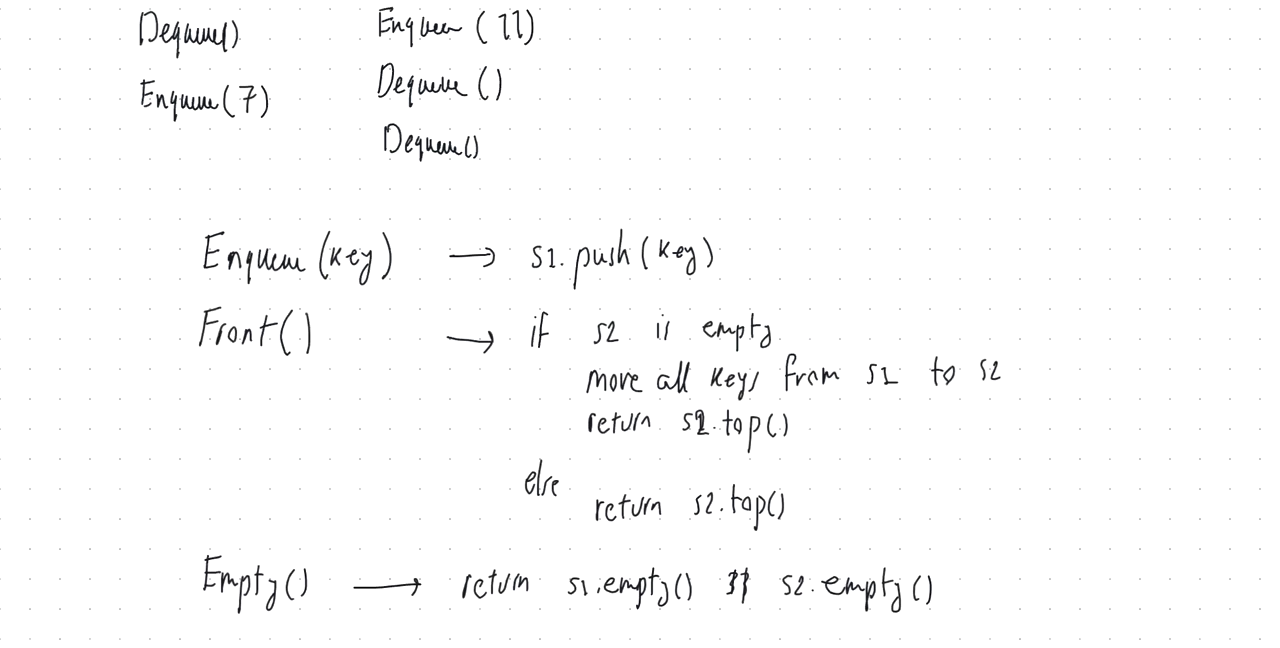
scroll(down, 3)
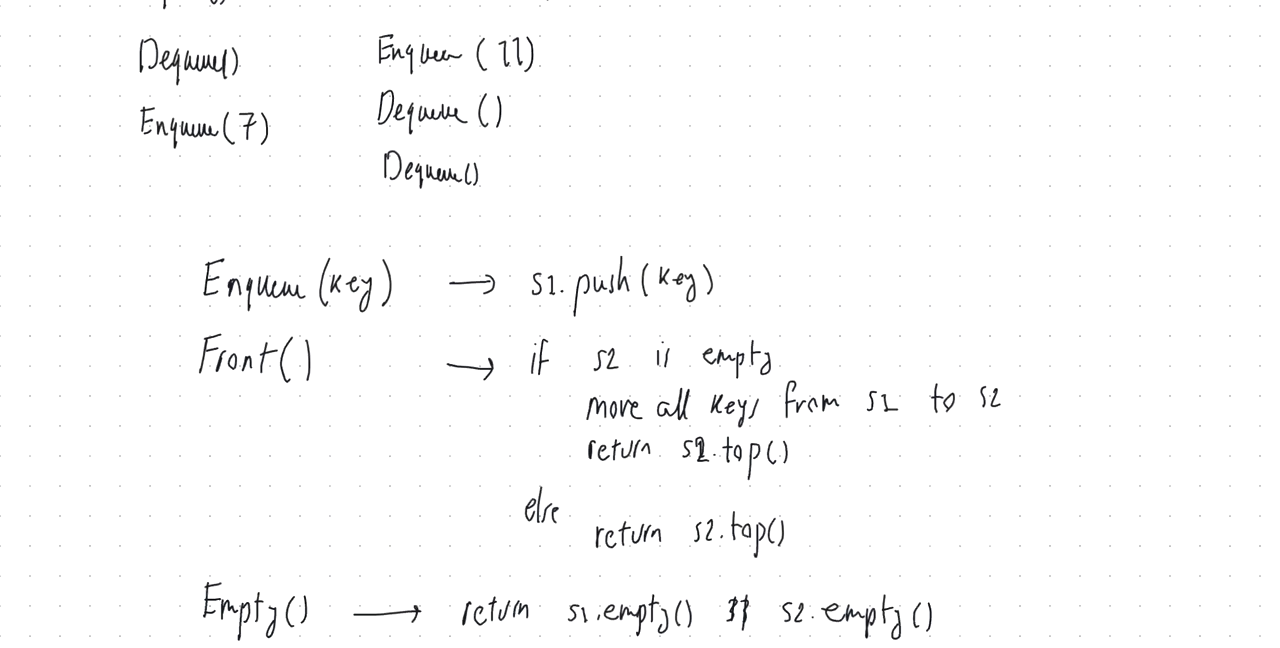
scroll(down, 3)
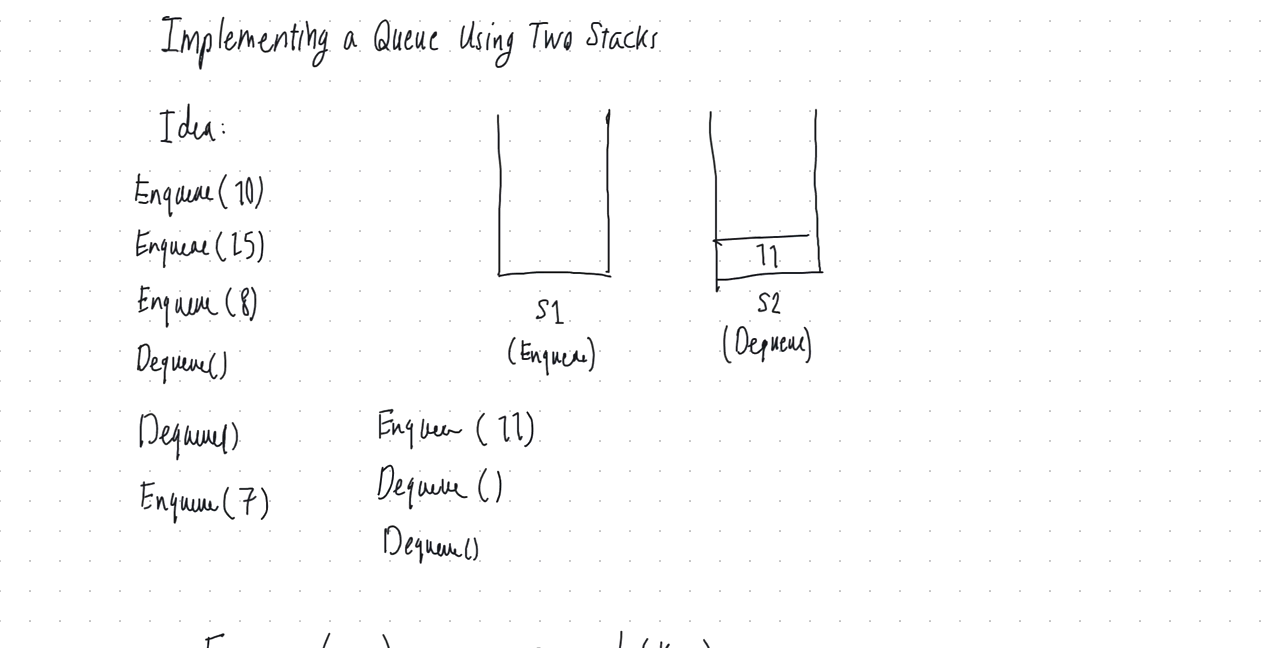
scroll(down, 3)
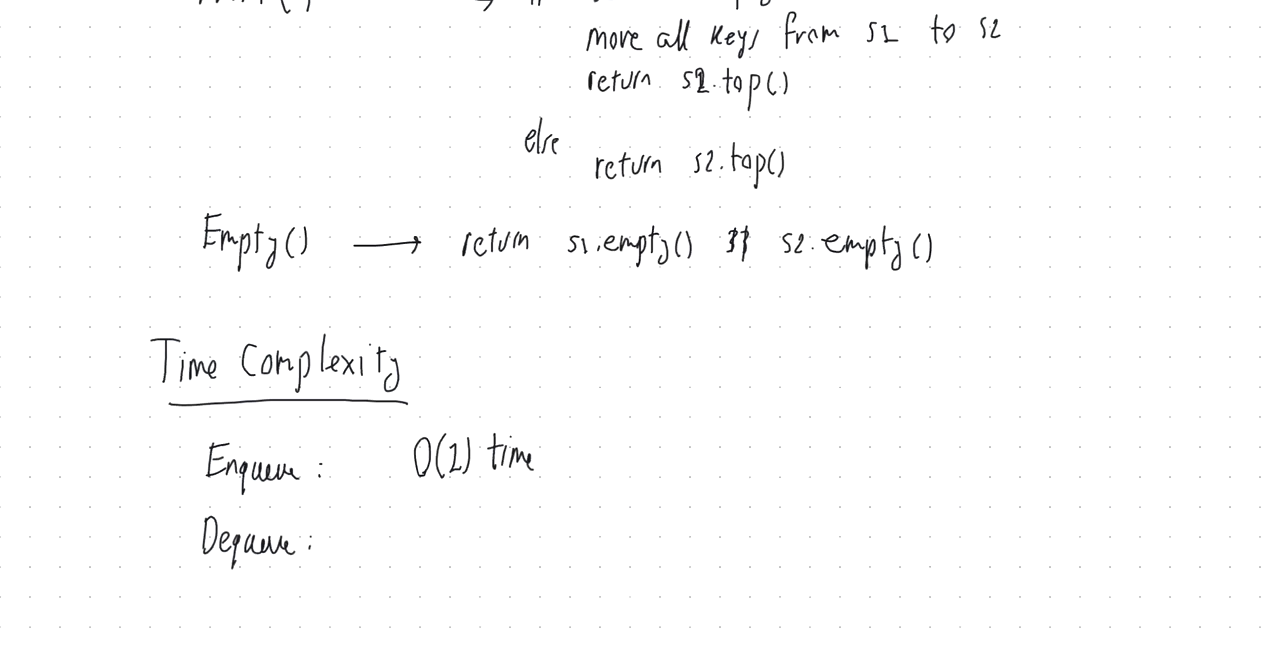
Step: Handwrite 'O(n) time worst case' beside the Dequeue entry
text(O(n) time)
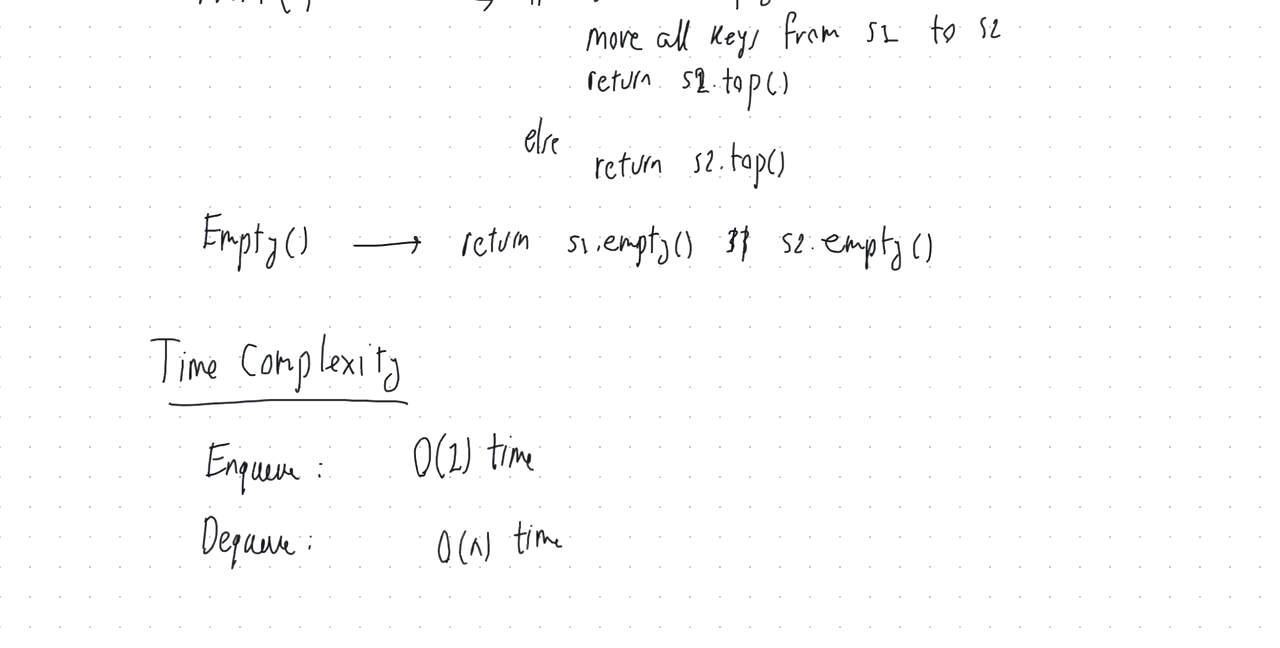
text(w)
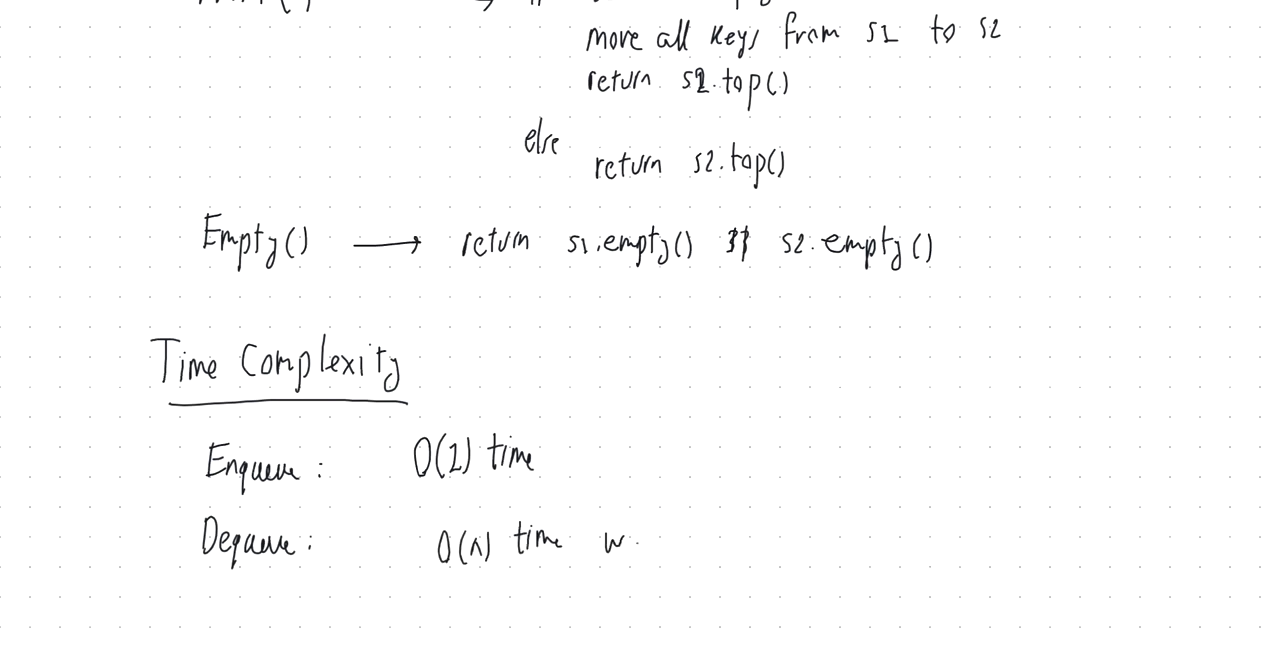
text(worst case)
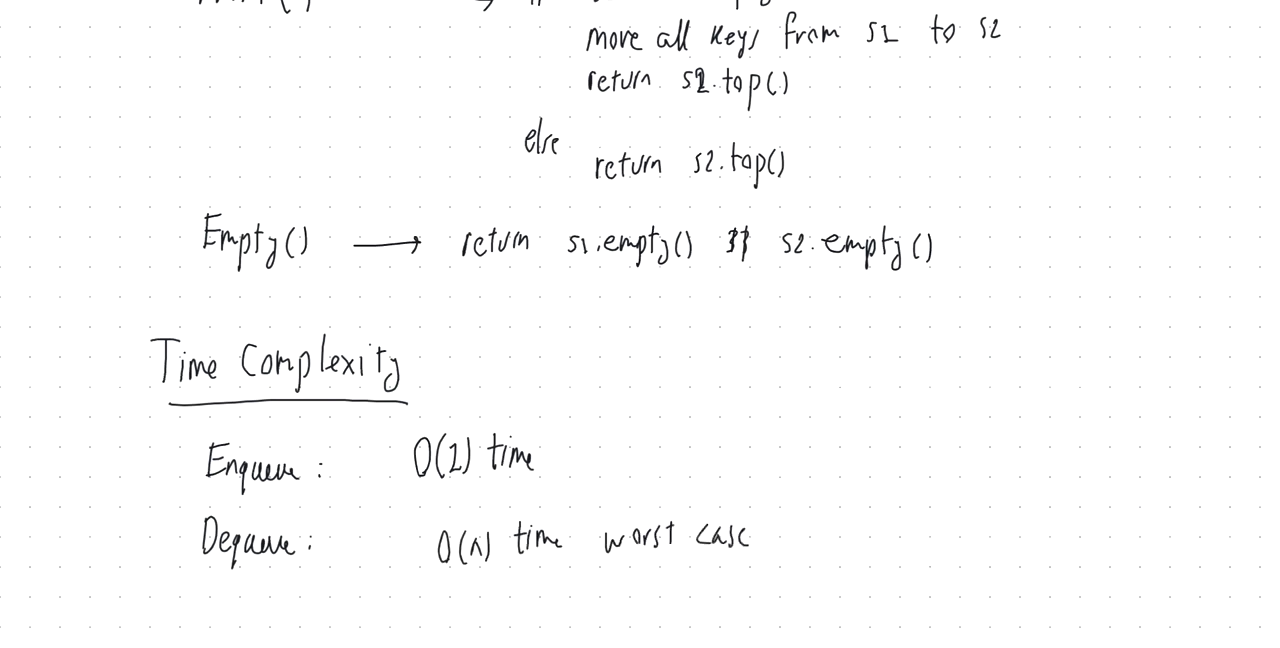
scroll(down, 3)
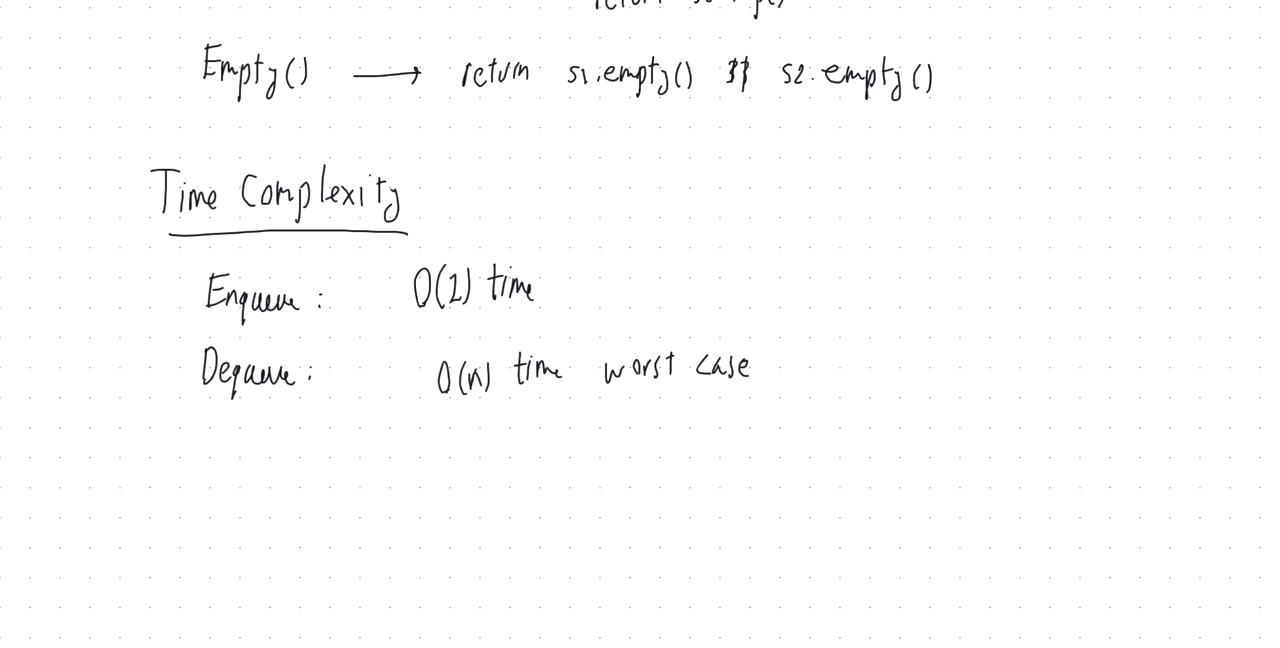
Step: Handwrite 'O(1) time average' below it and begin an 'Empty()' entry
text(O()
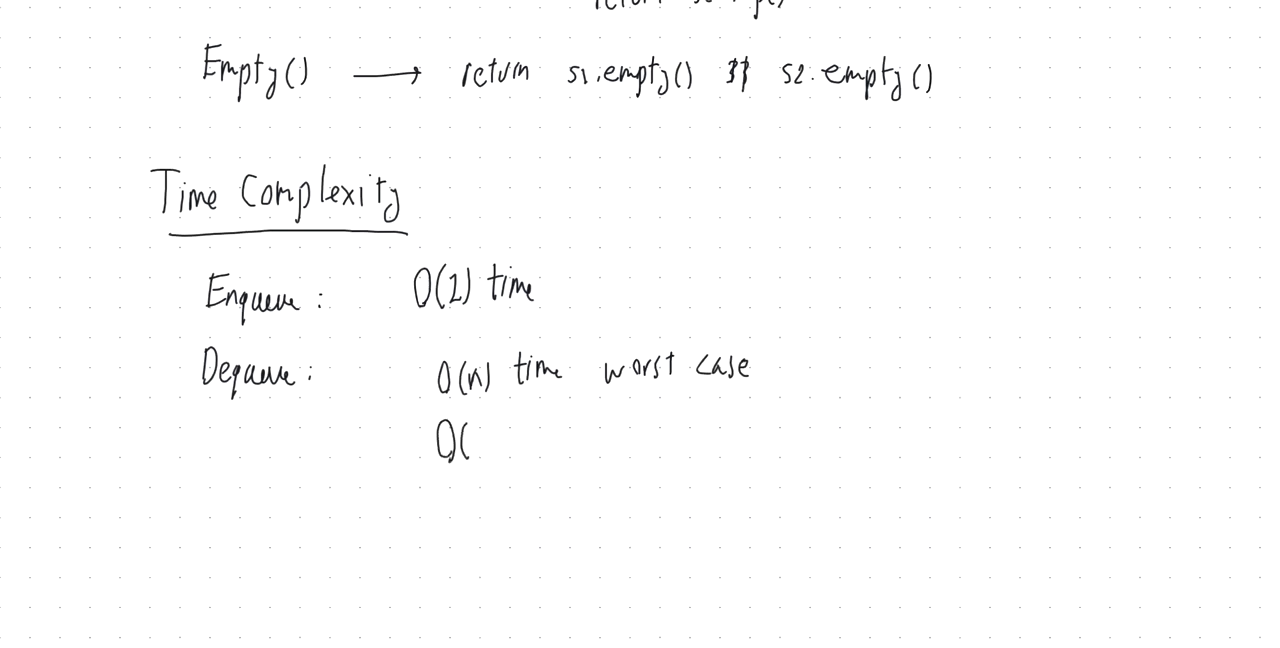
text(1))
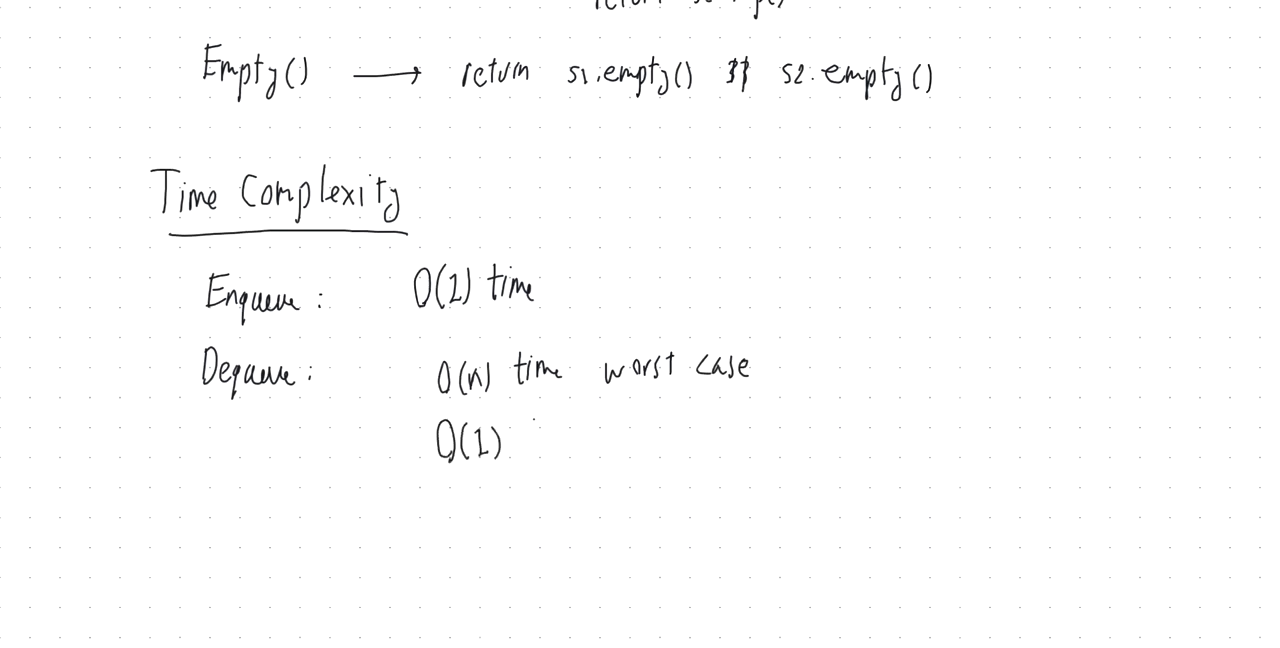
text(time)
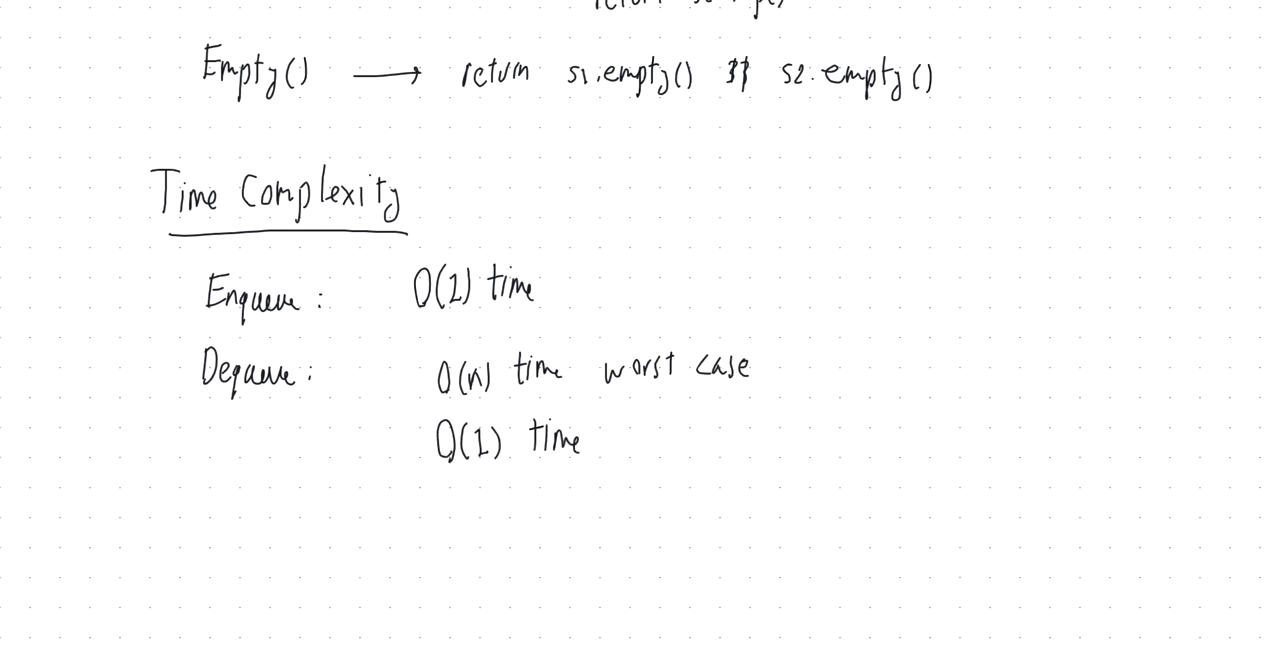
text(average)
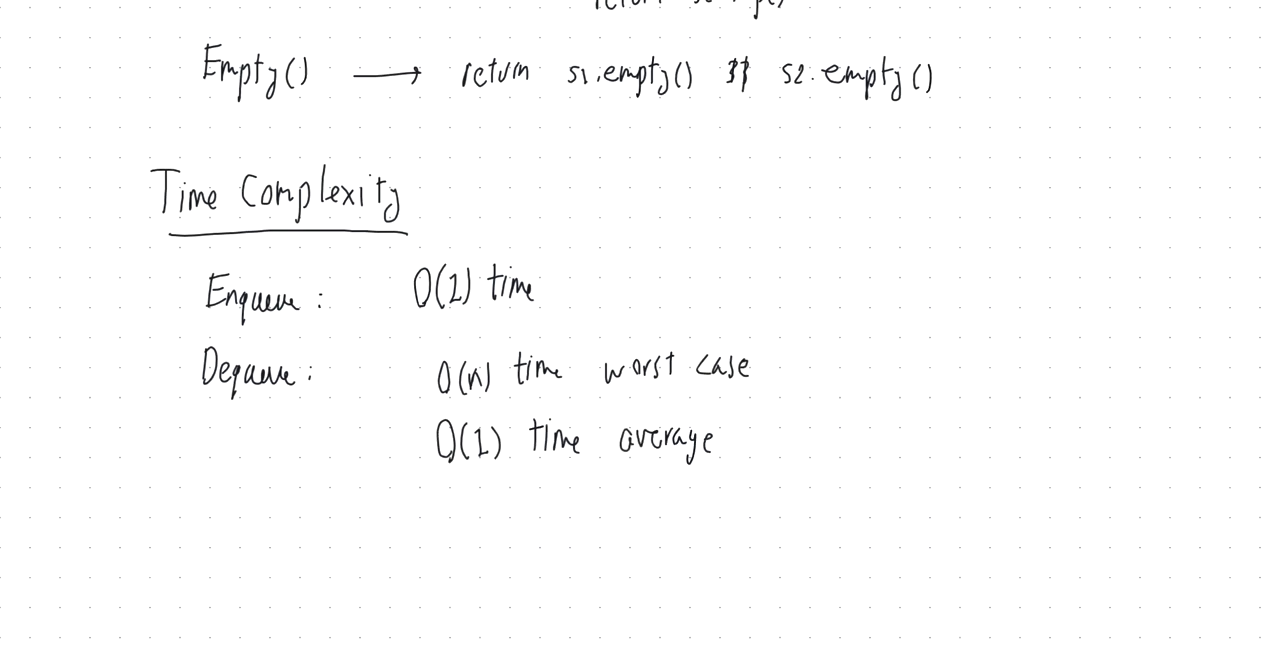
text(Empty()
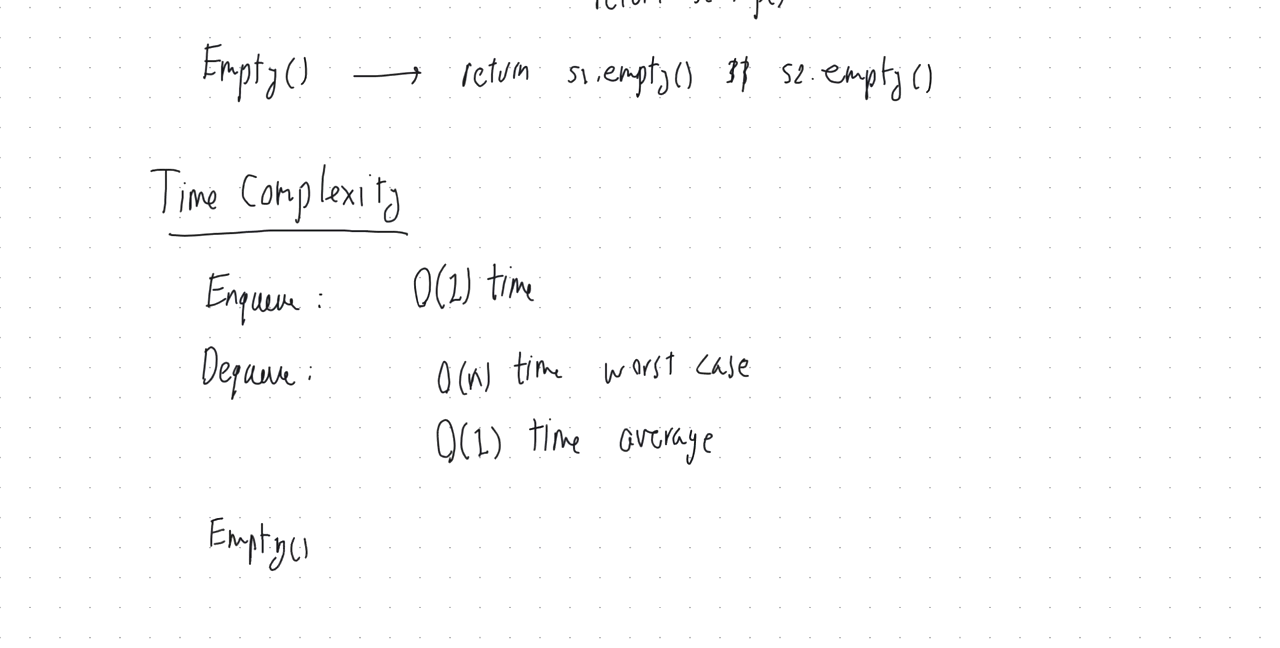
Step: Handwrite 'O(1) time' beside the Empty() entry
text(O(1) t)
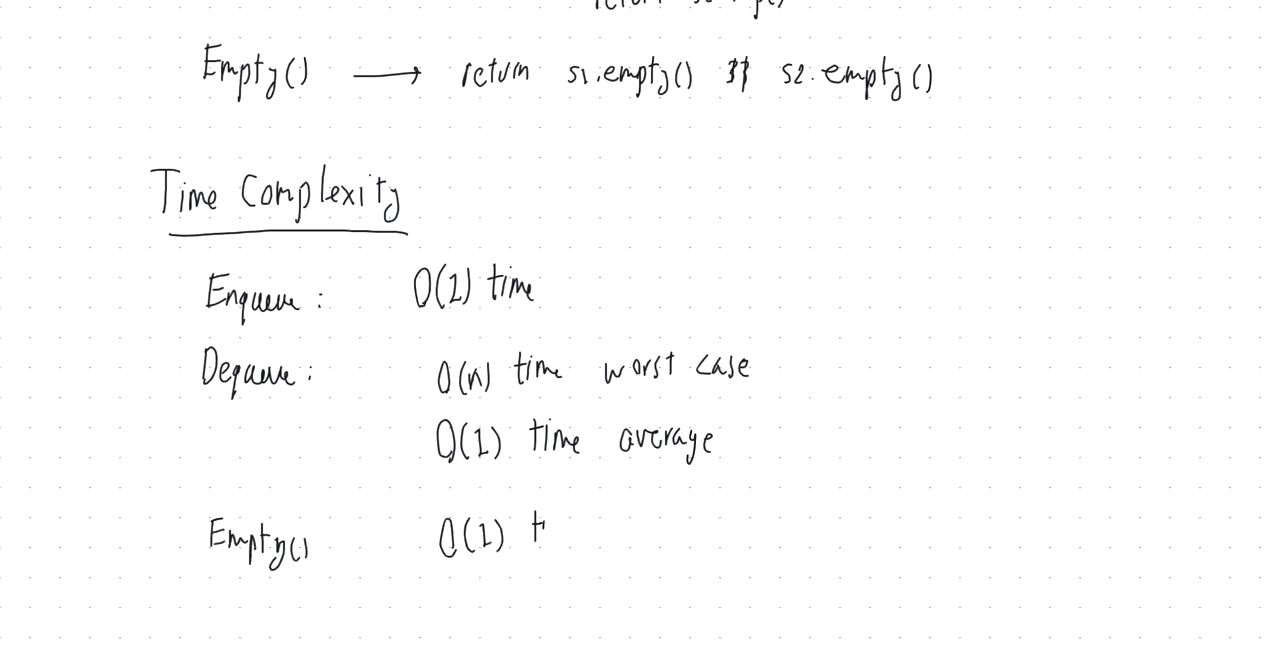
text(ime)
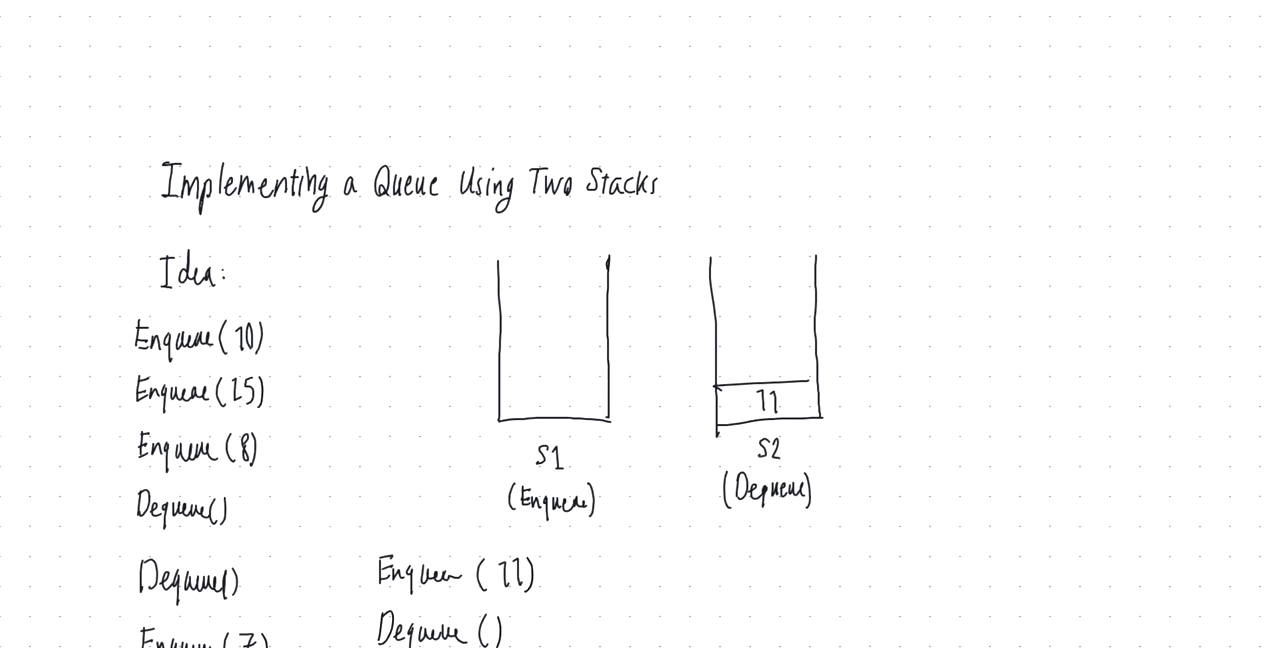
Step: Scroll the page to show the operation trace and the two-stack diagram
scroll(down, 3)
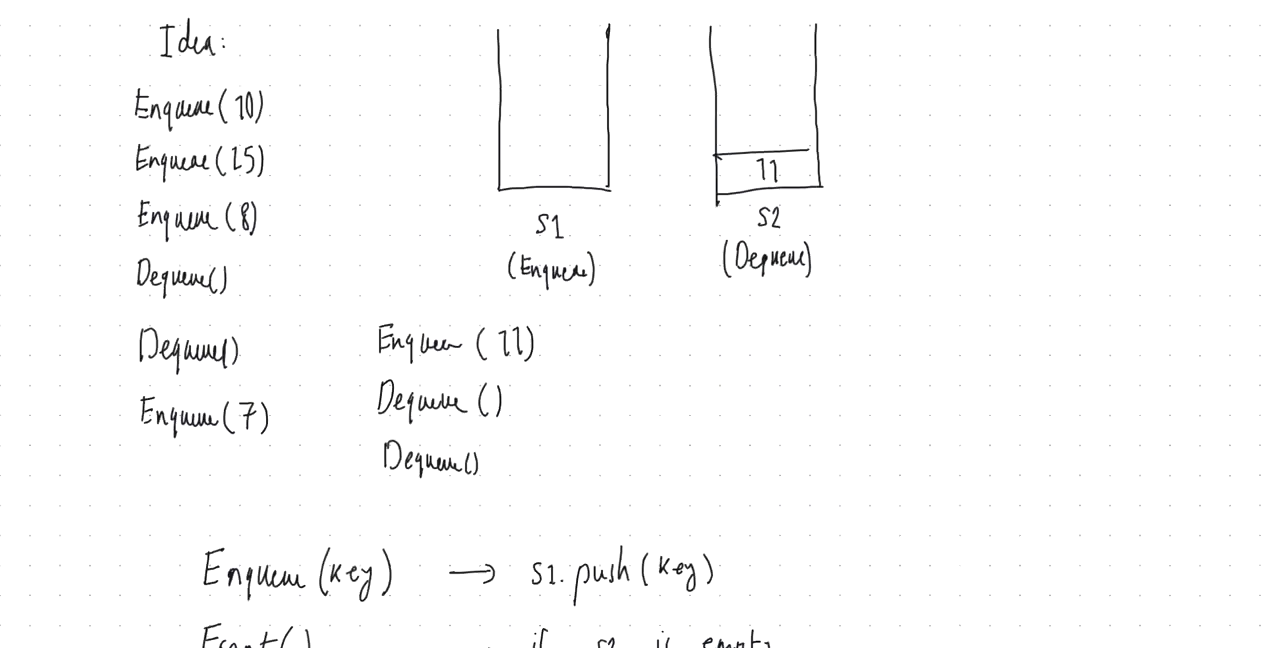